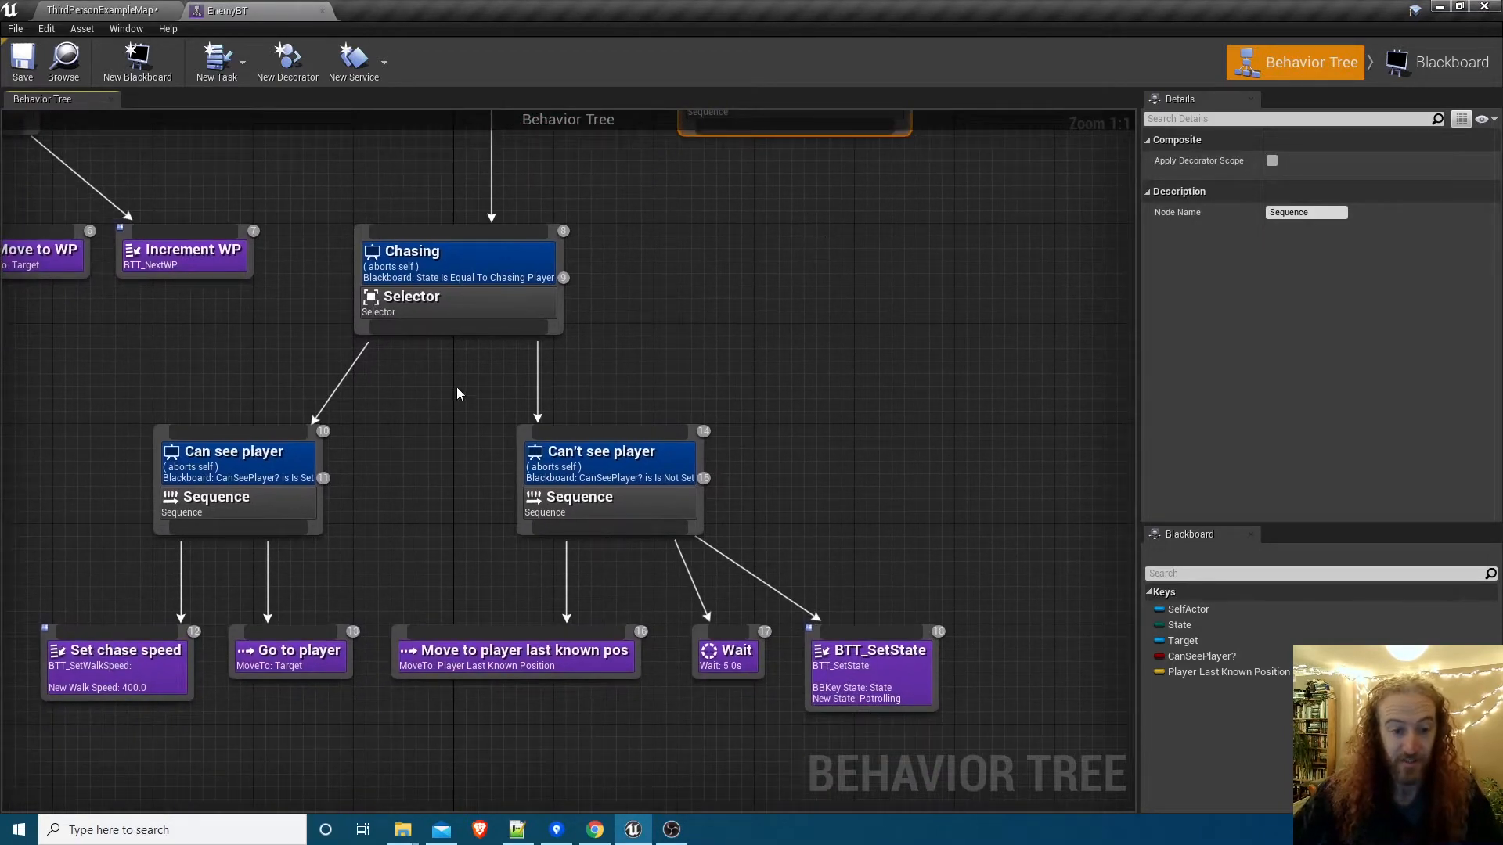
mouse_move(469, 456)
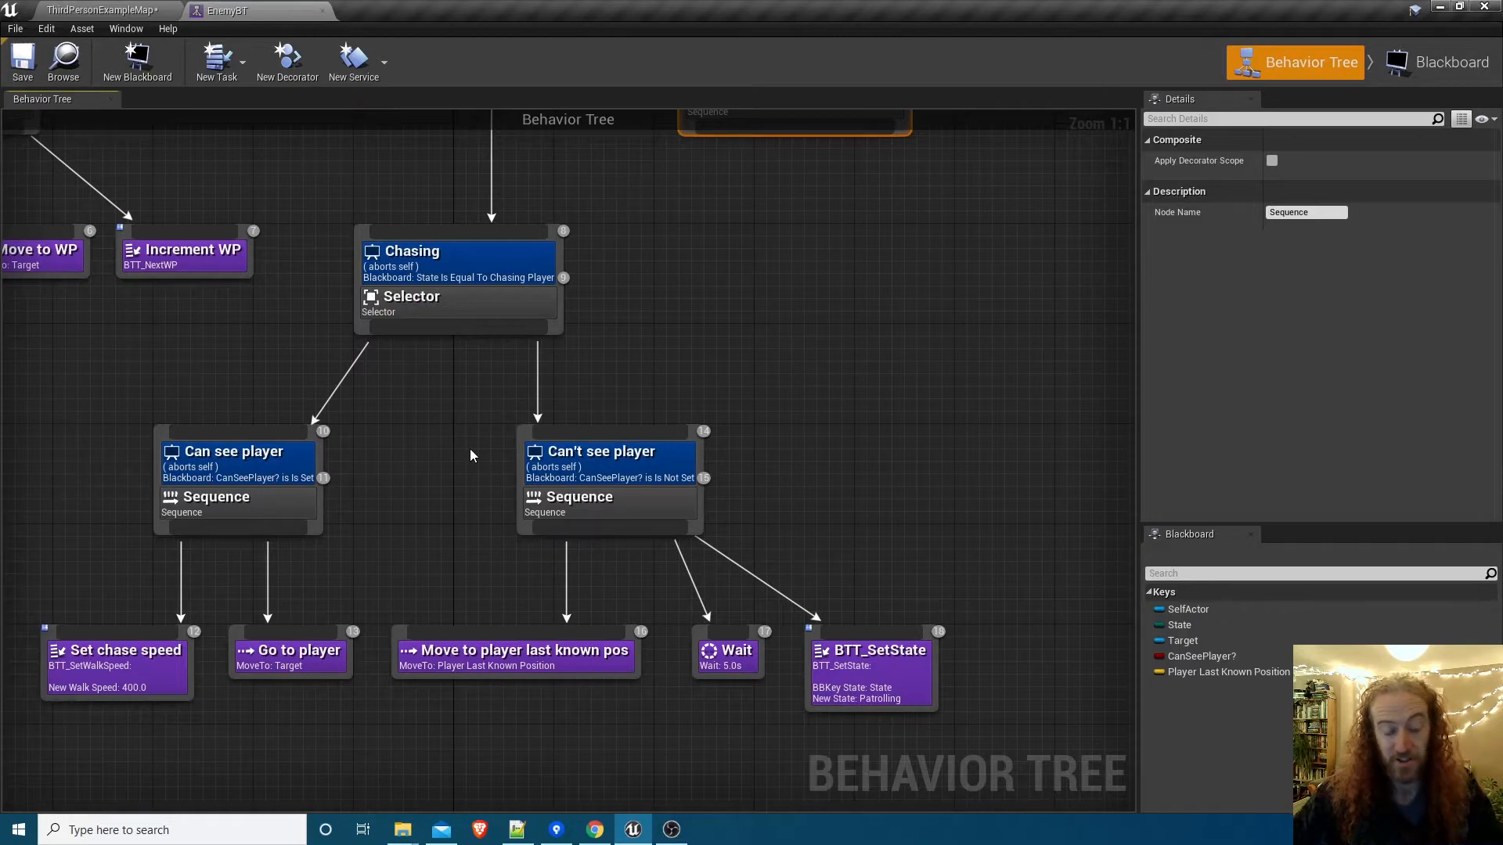
Review the Wait task, then inspect the Target and Player Last Known Position keys in EnemyBB.
left_click(515, 651)
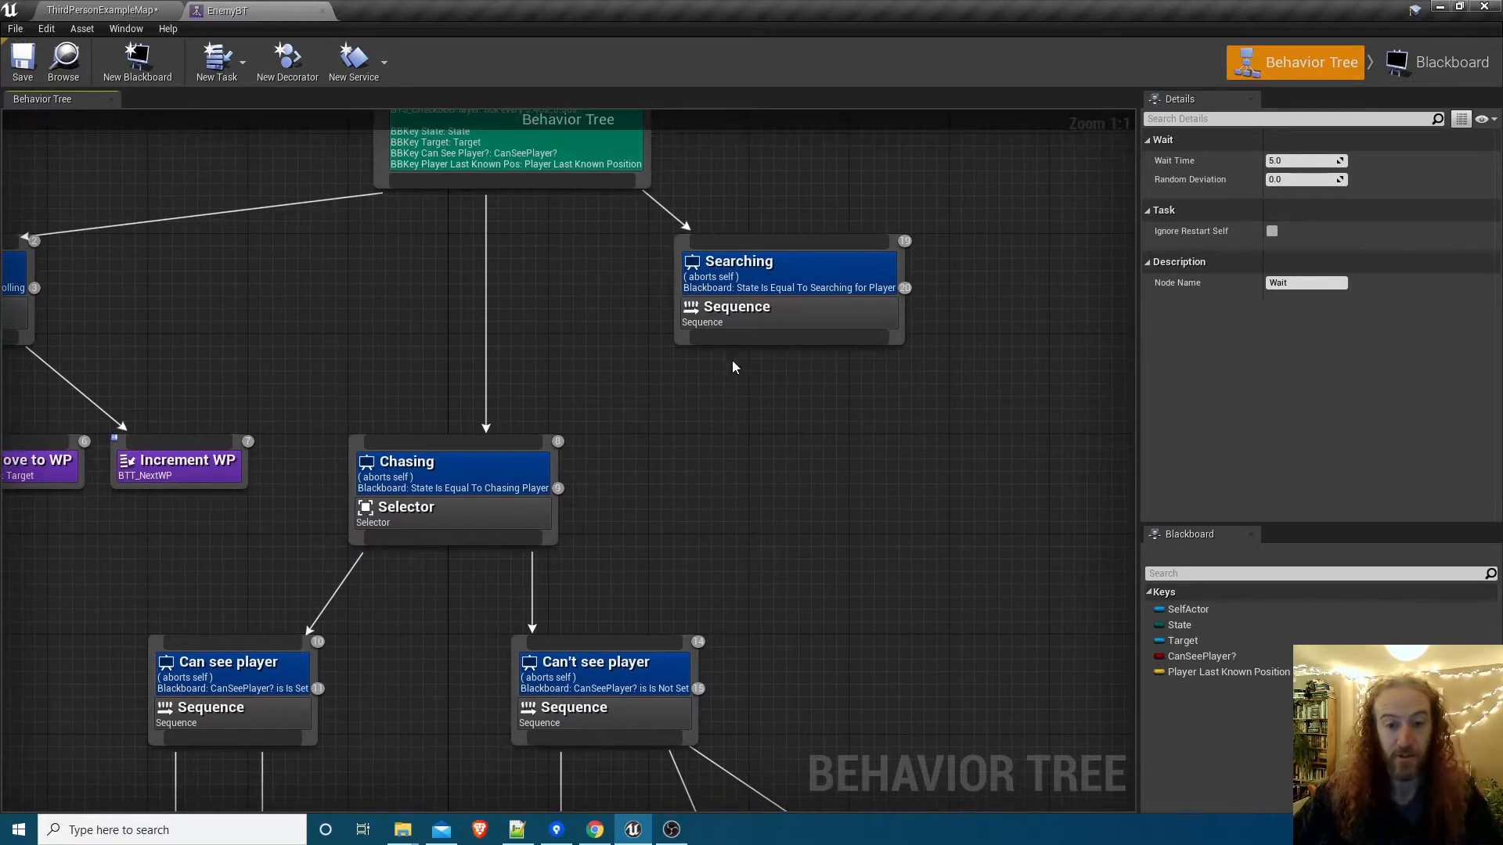
left_click(96, 11)
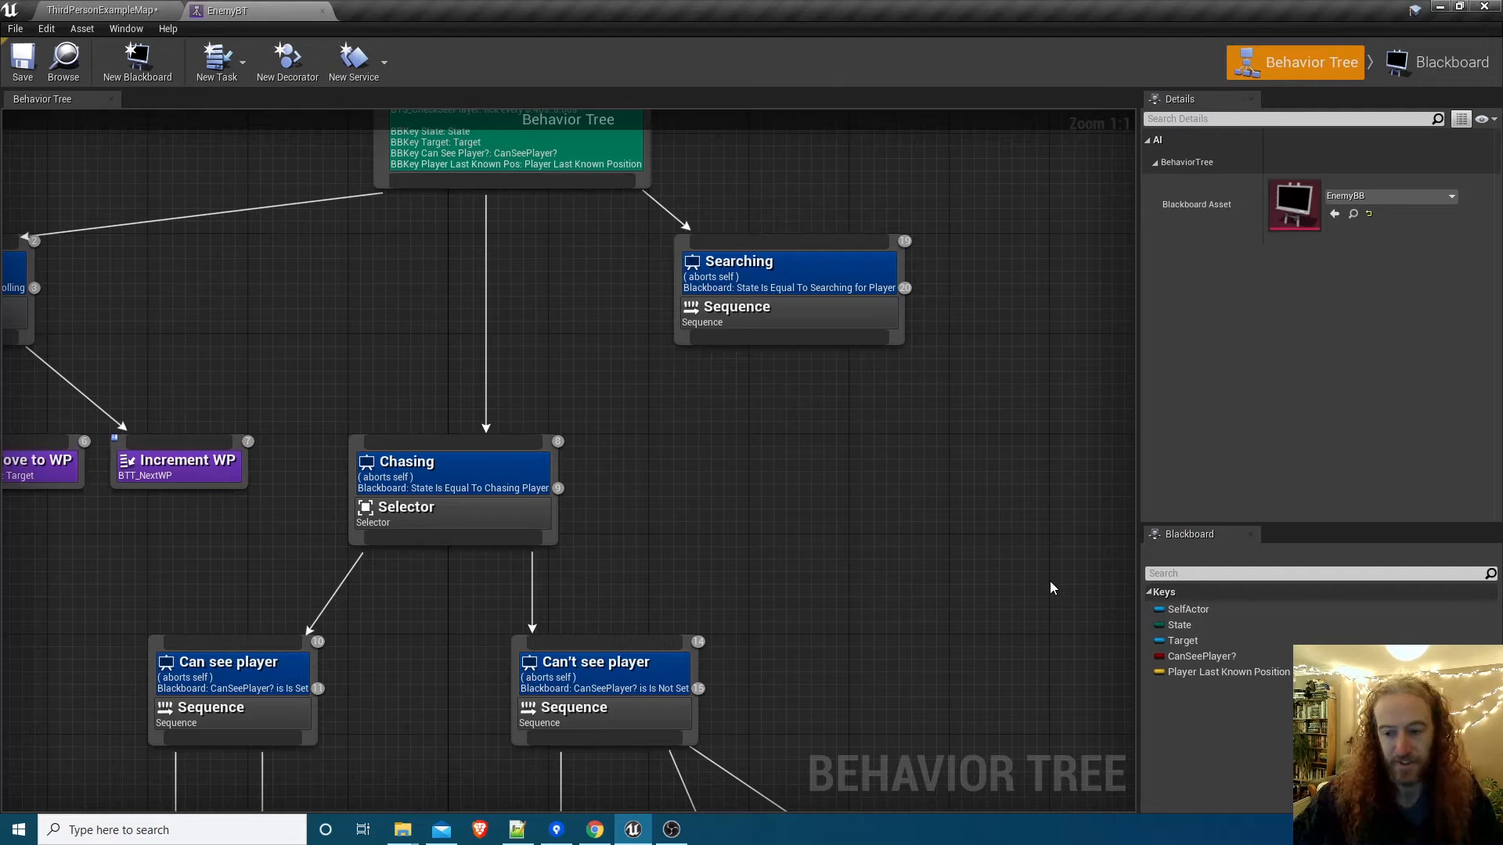
left_click(1447, 61)
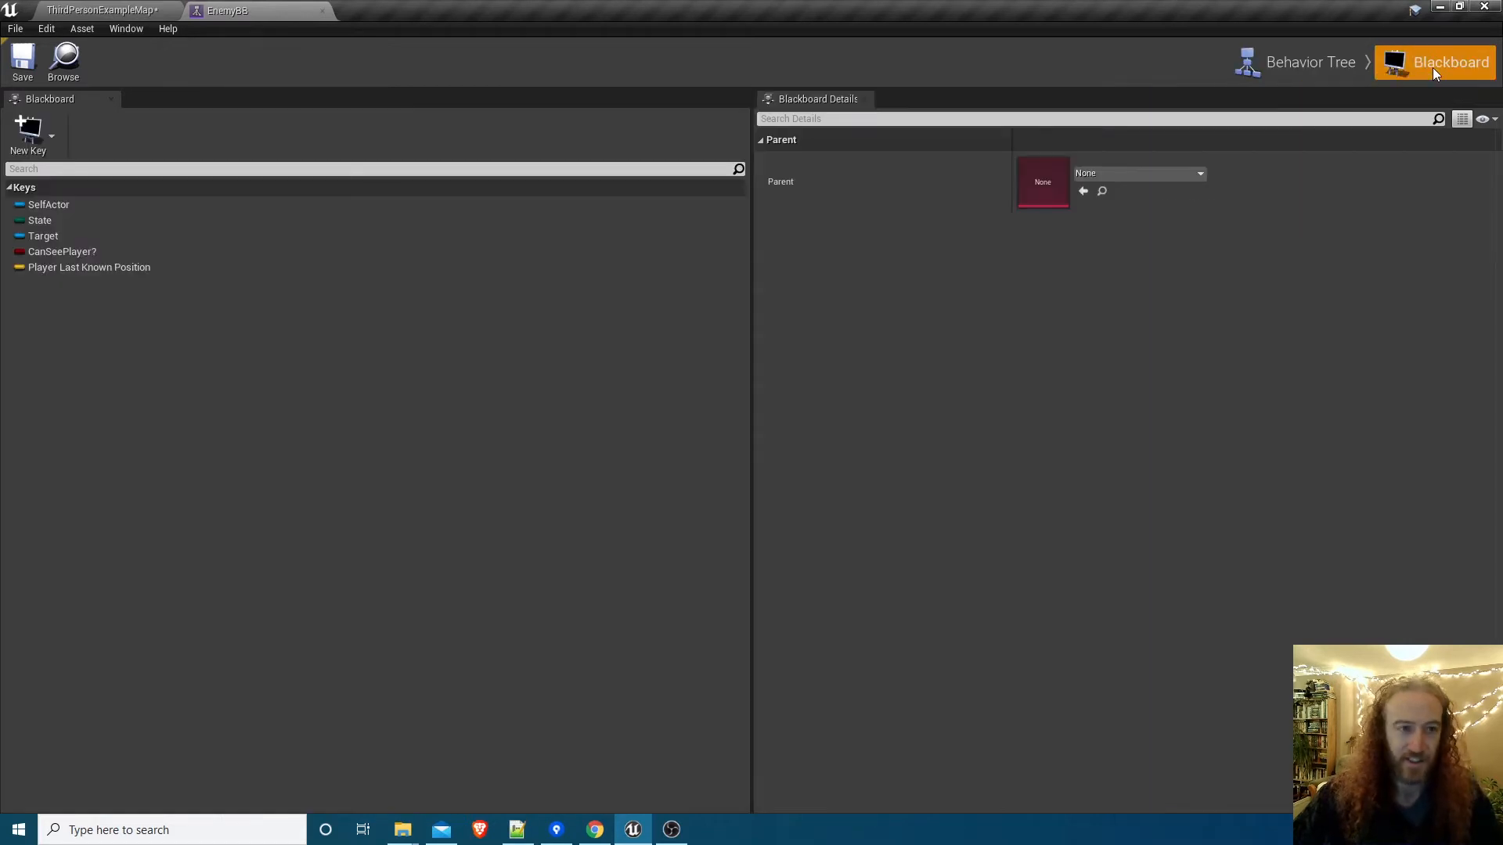
mouse_move(158, 310)
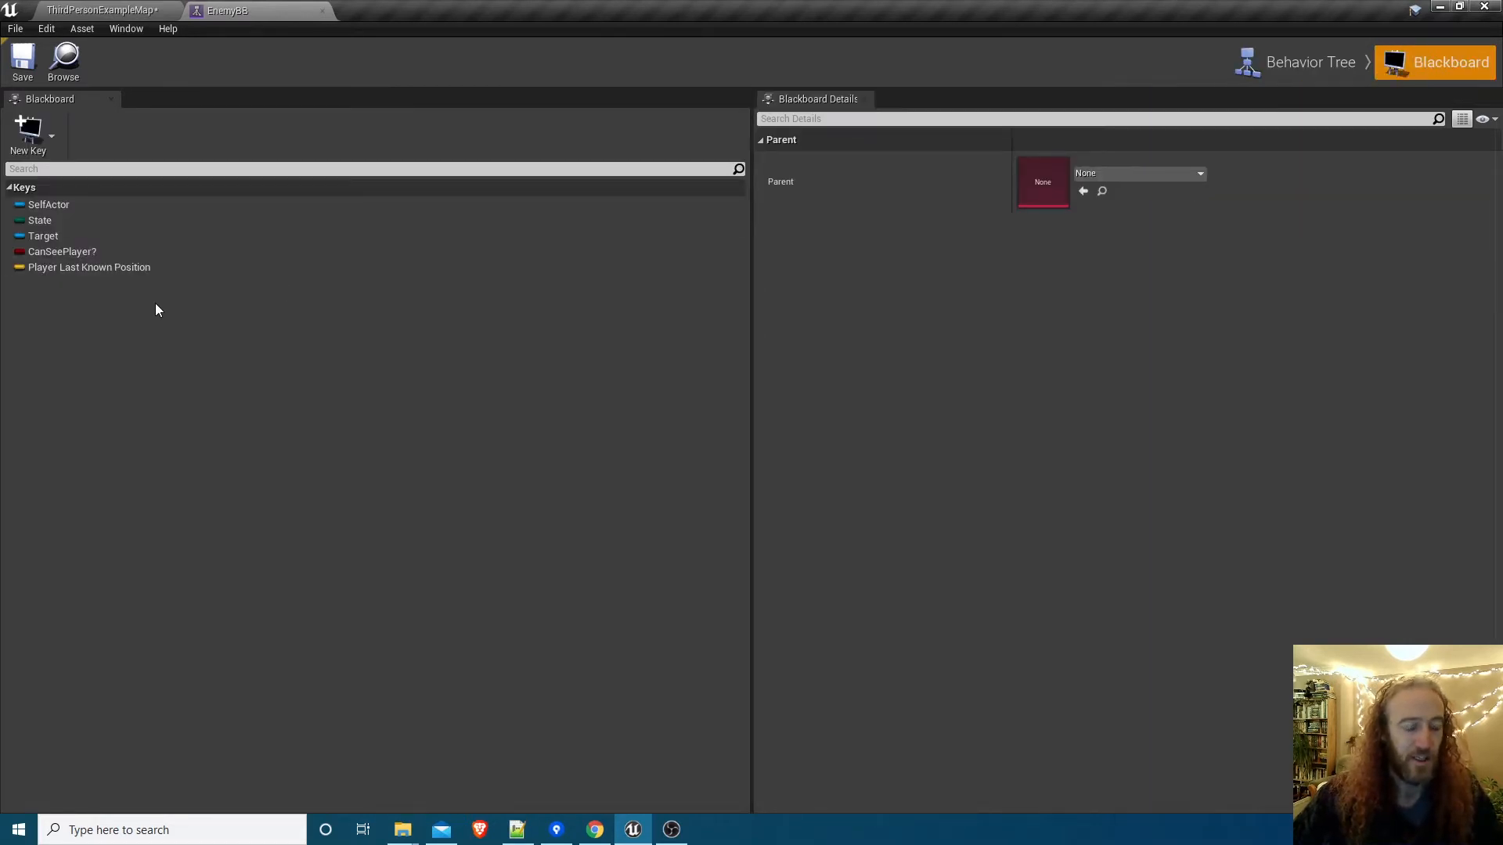
mouse_move(163, 314)
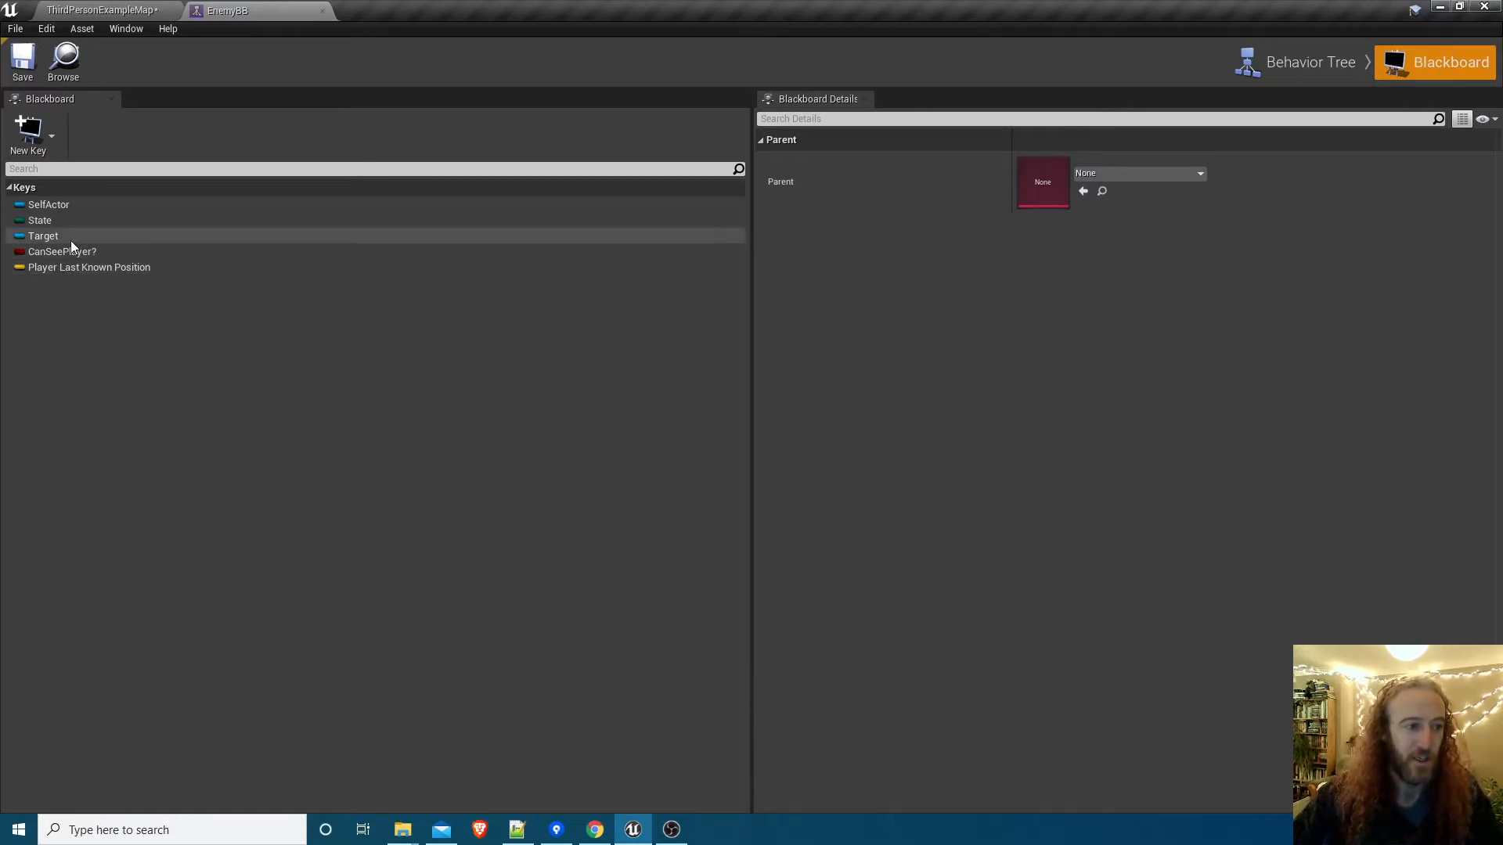
left_click(44, 236)
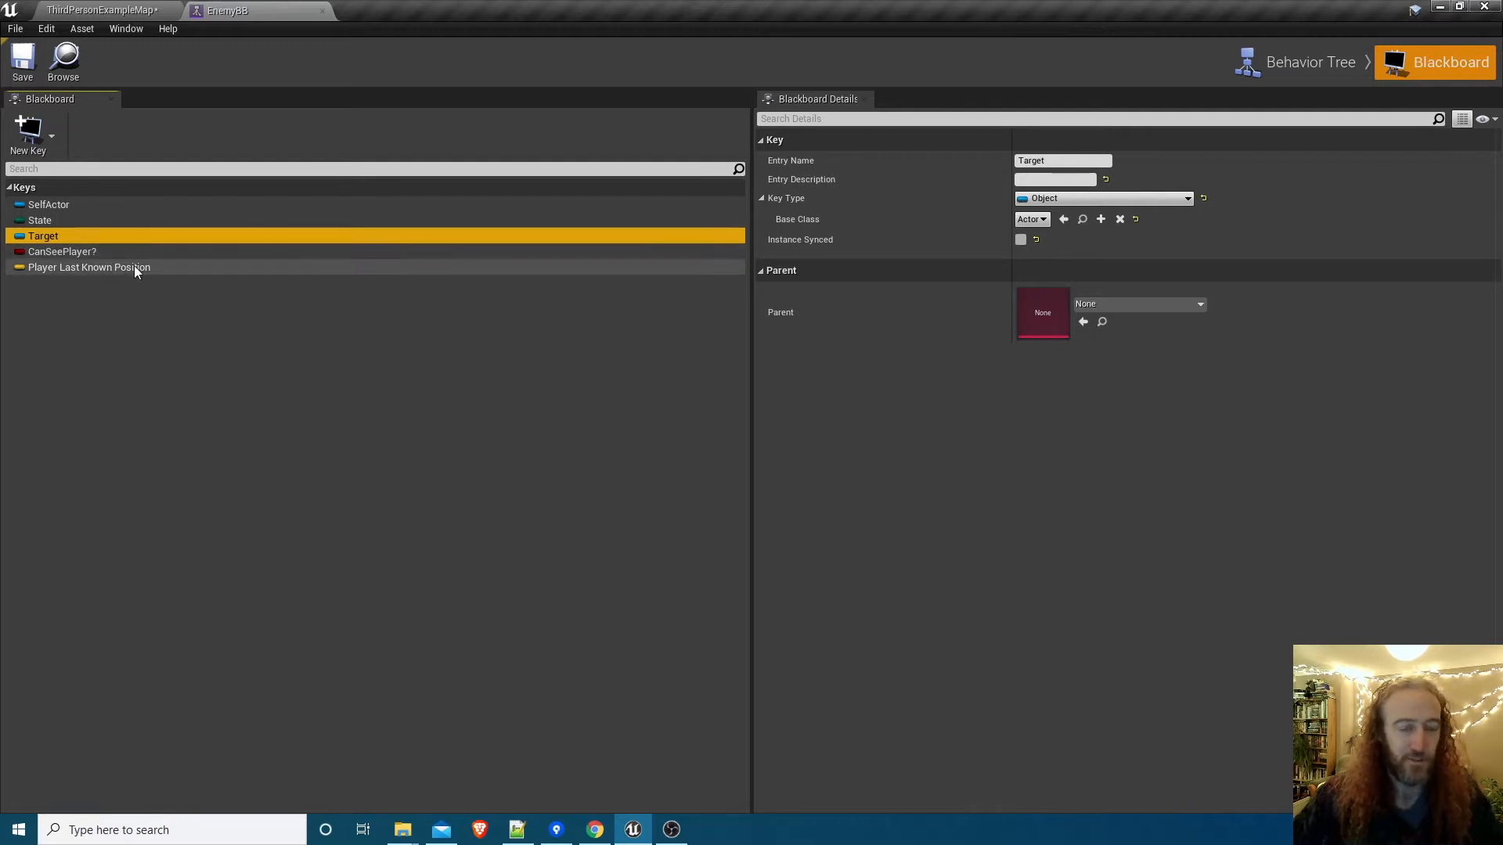
mouse_move(89, 267)
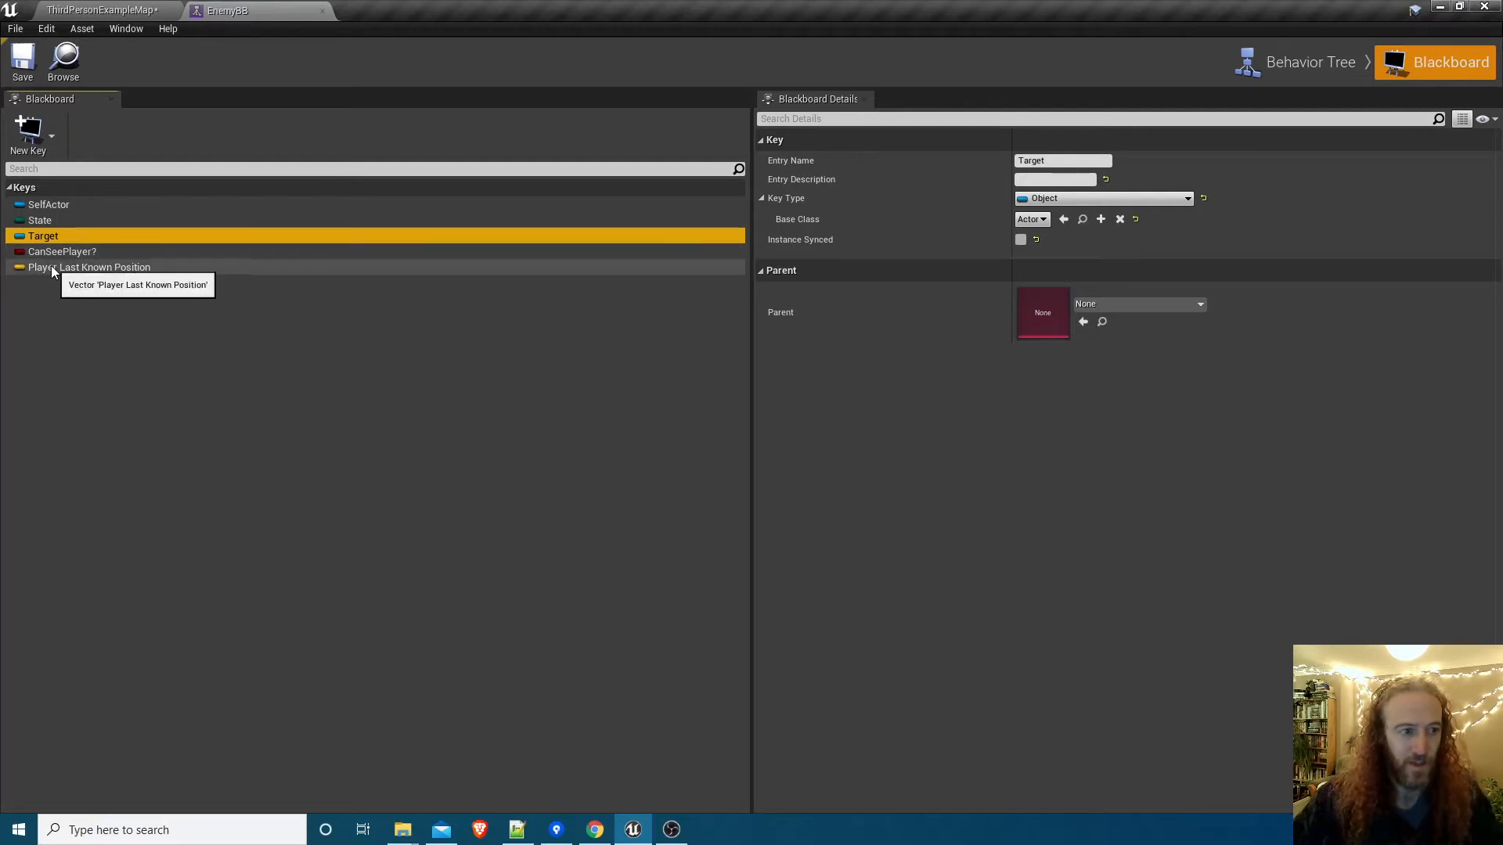
left_click(89, 267)
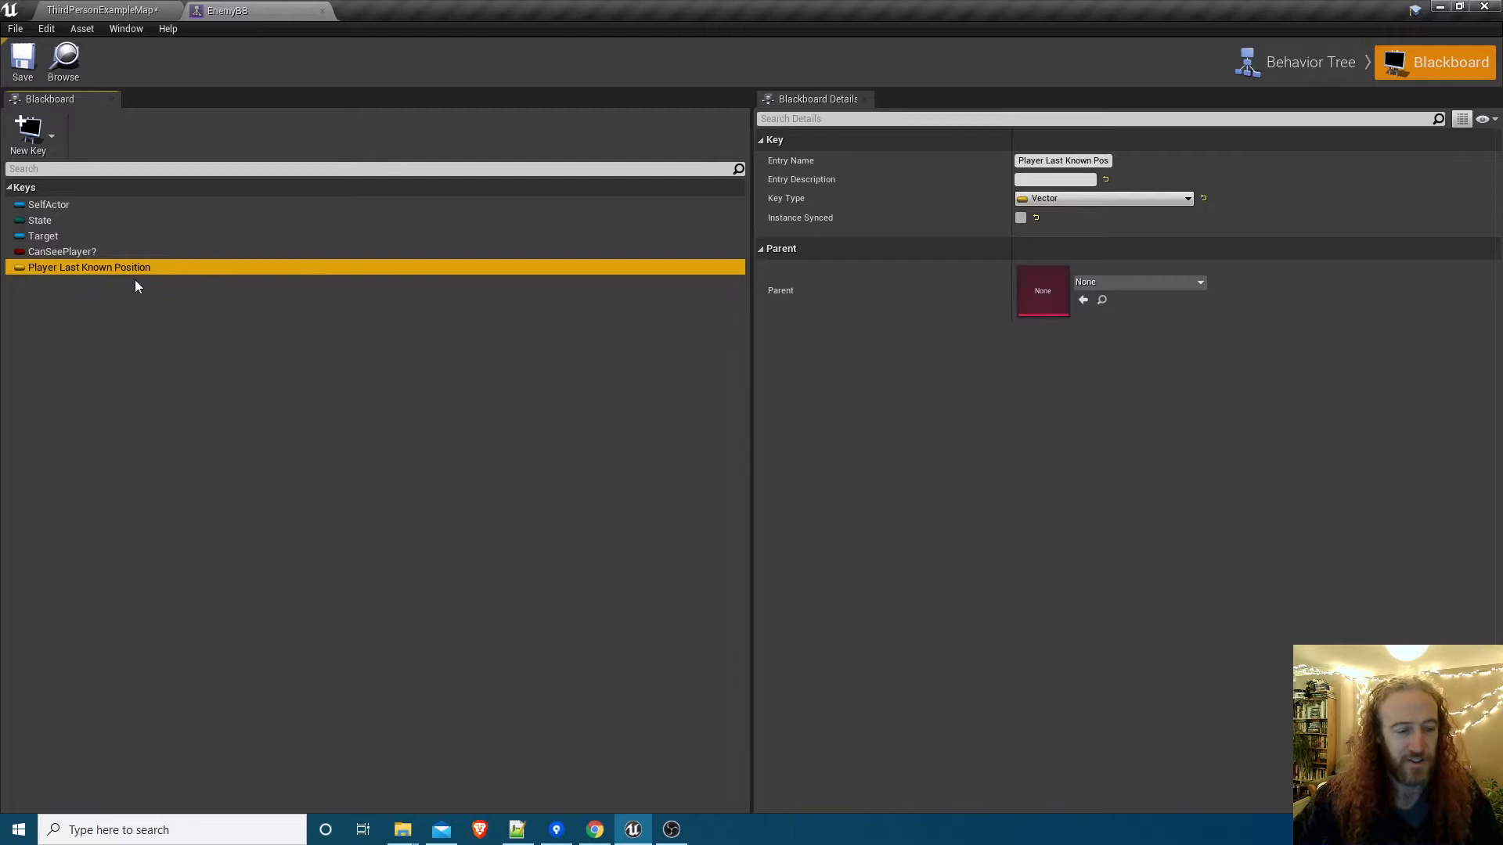
mouse_move(154, 279)
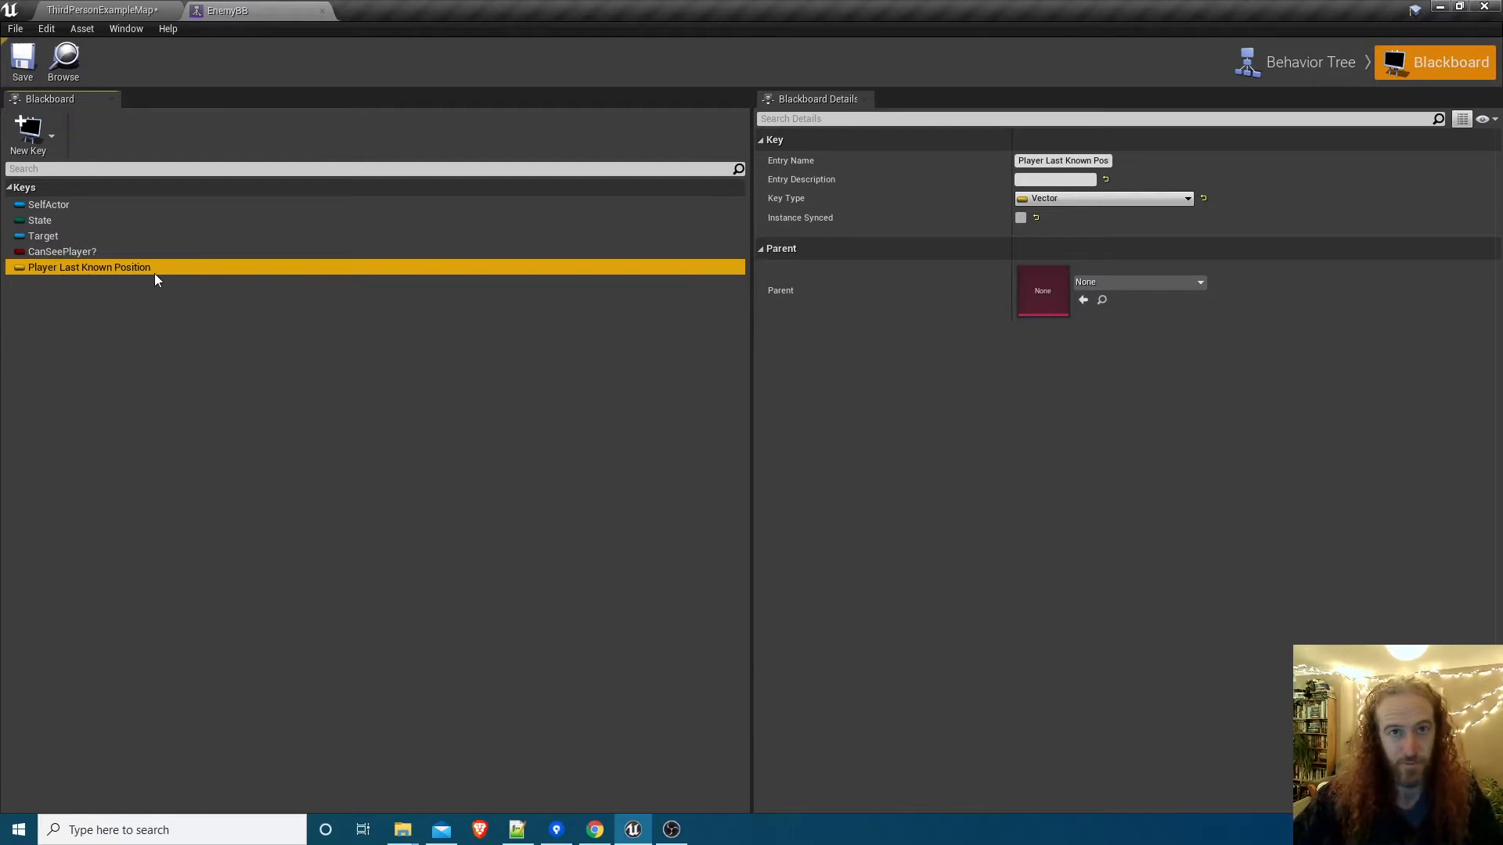
mouse_move(91, 204)
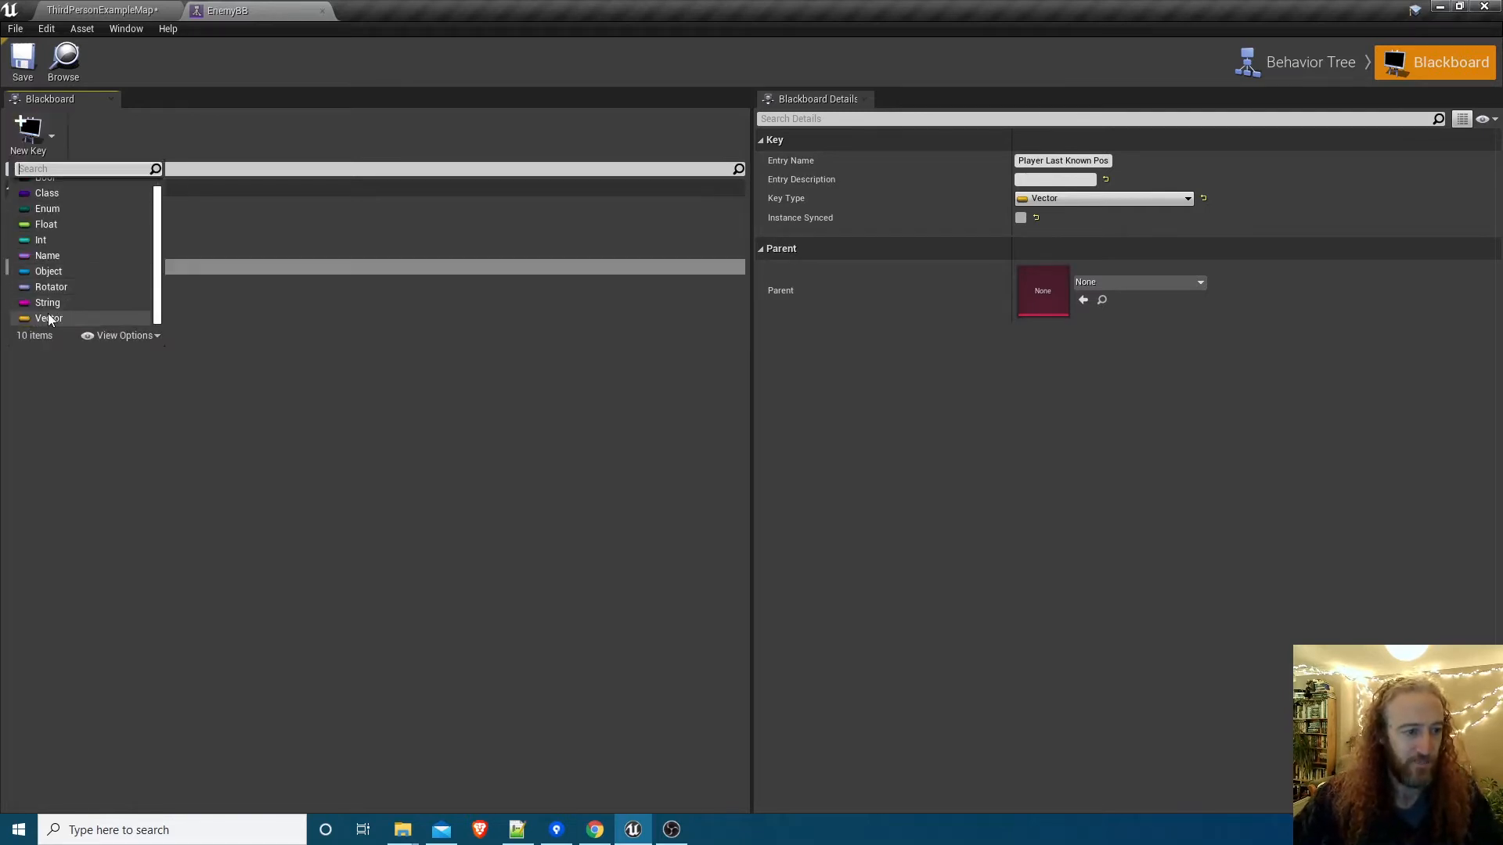
Add a Vector key named Search Location and return to the behavior tree graph.
left_click(48, 318)
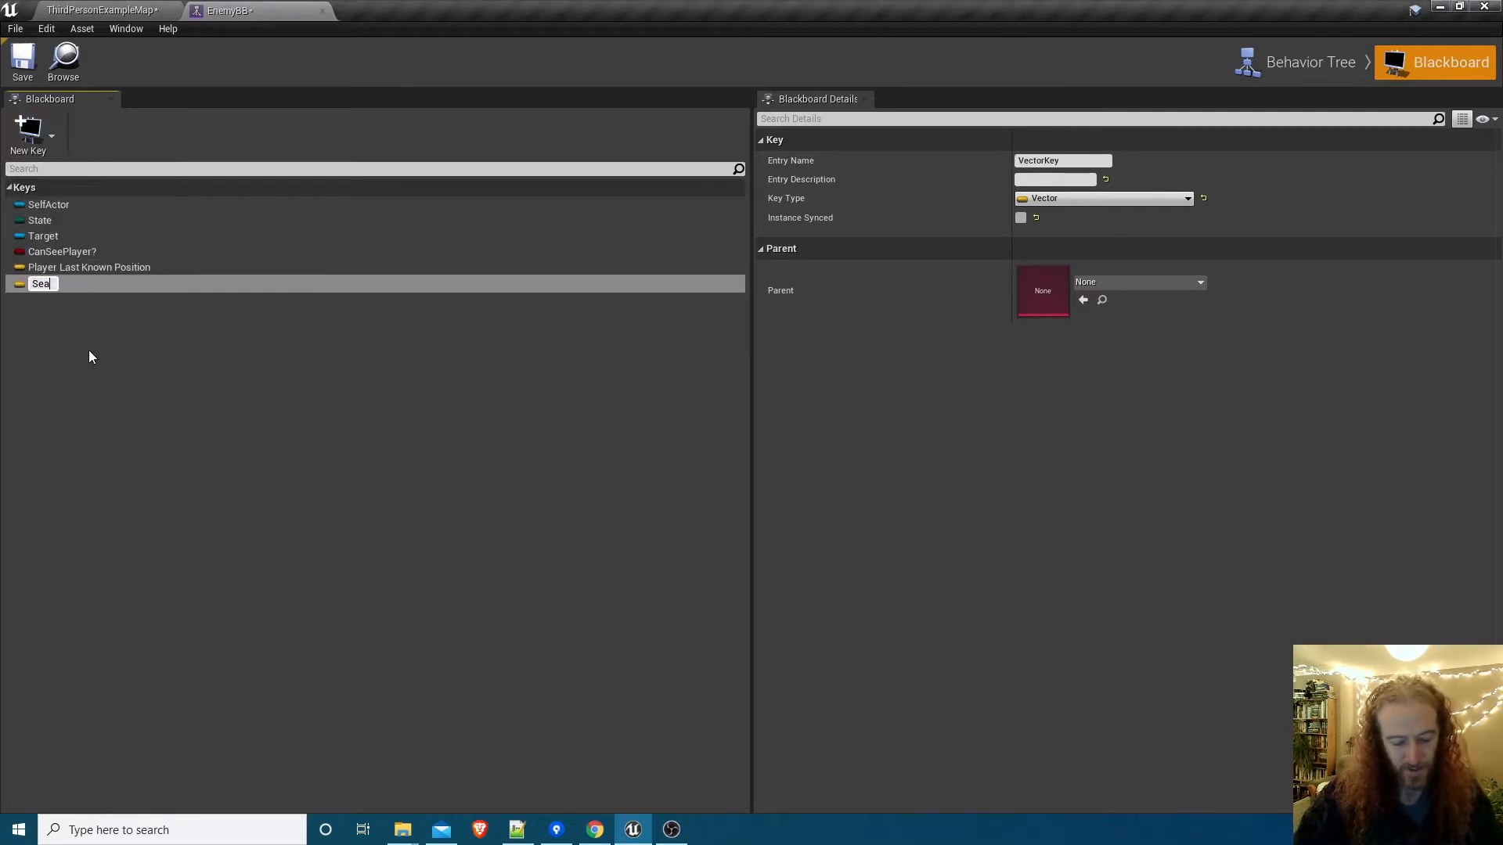
type("Search Location")
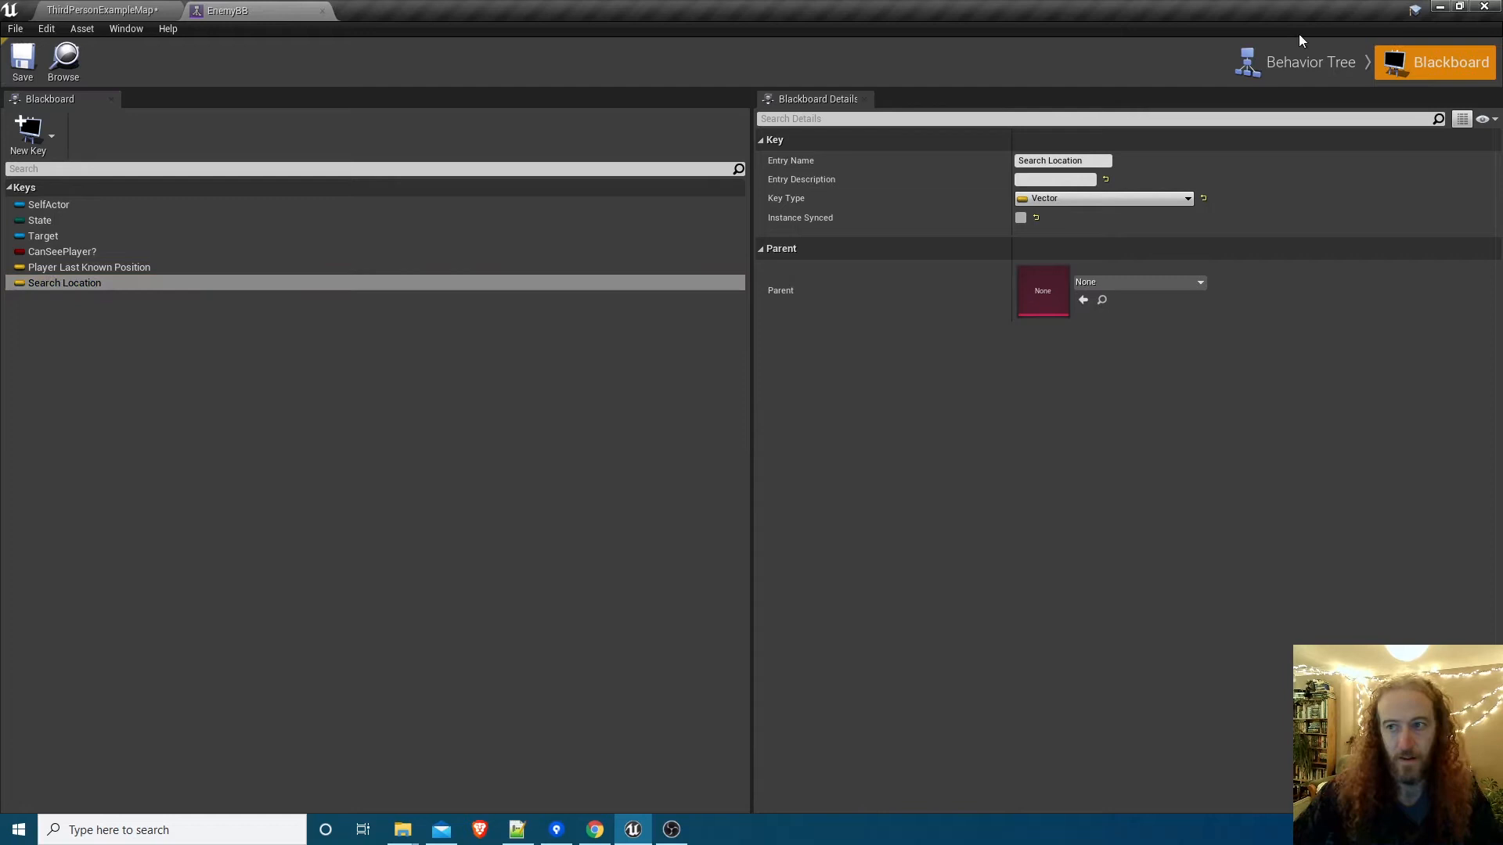
left_click(1311, 61)
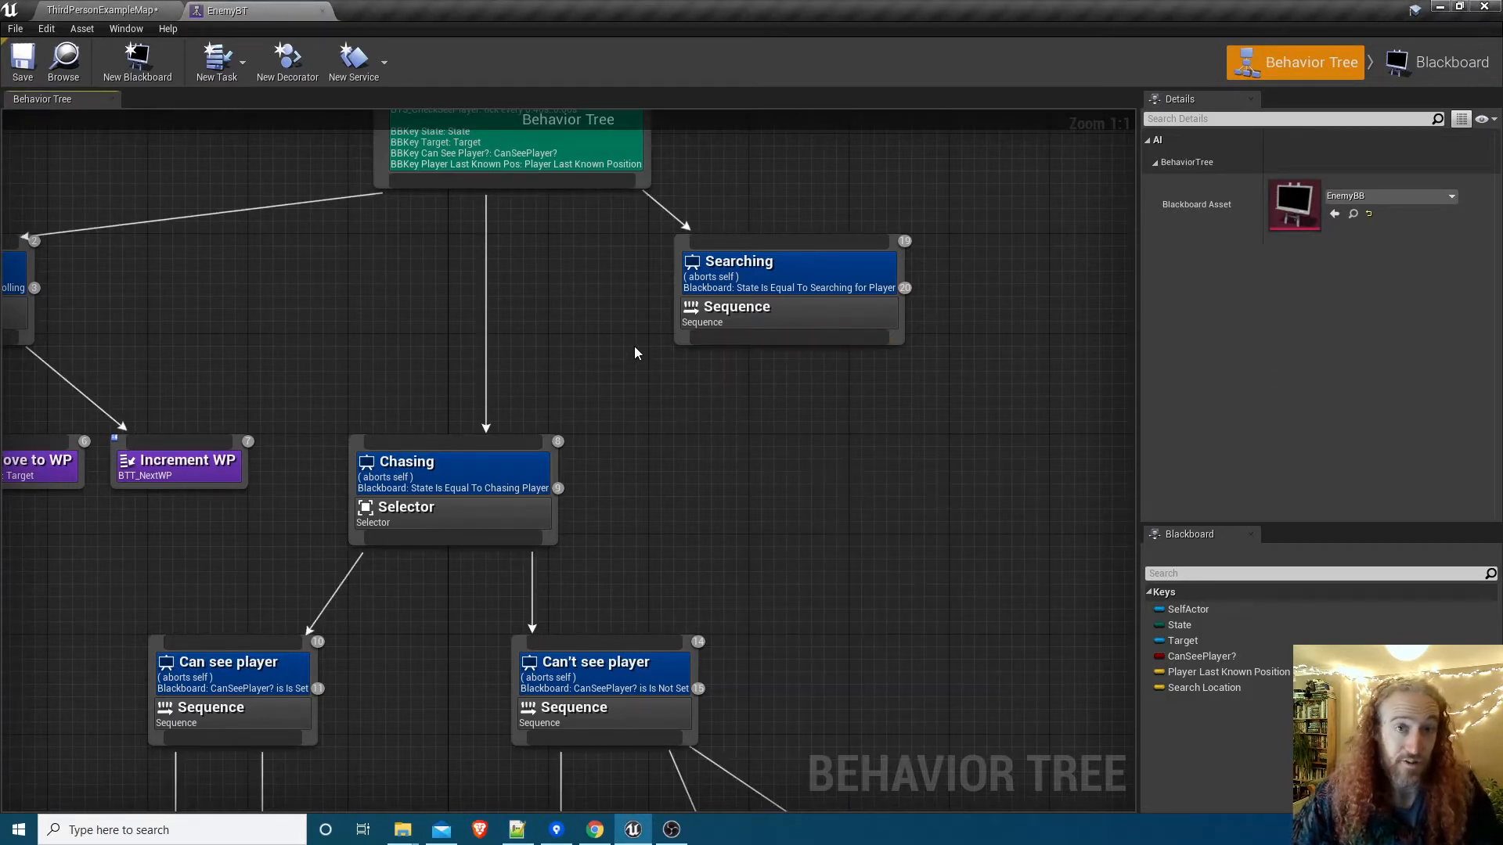
mouse_move(512, 285)
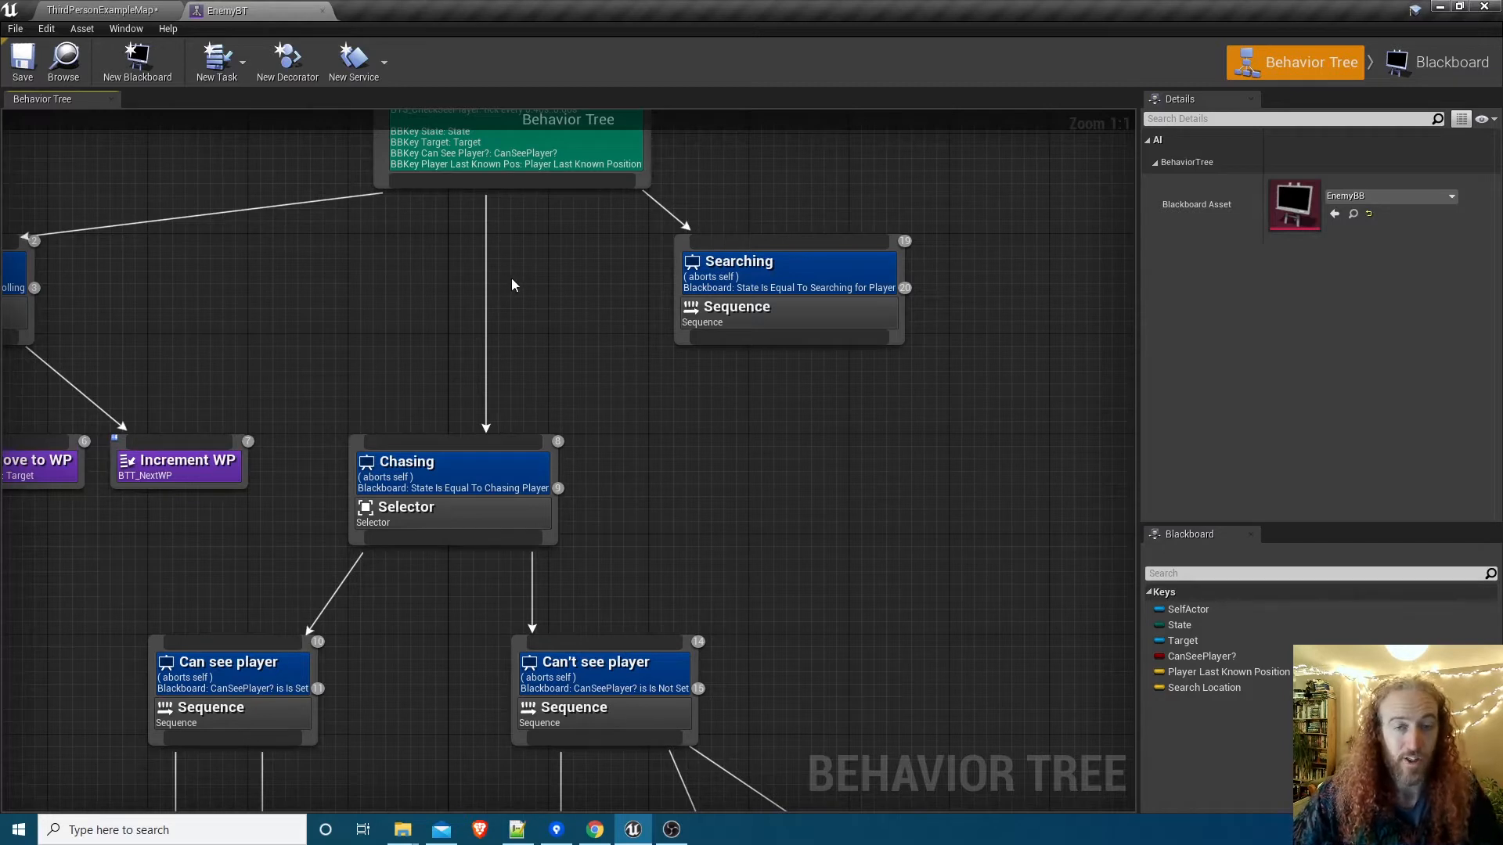
mouse_move(235, 134)
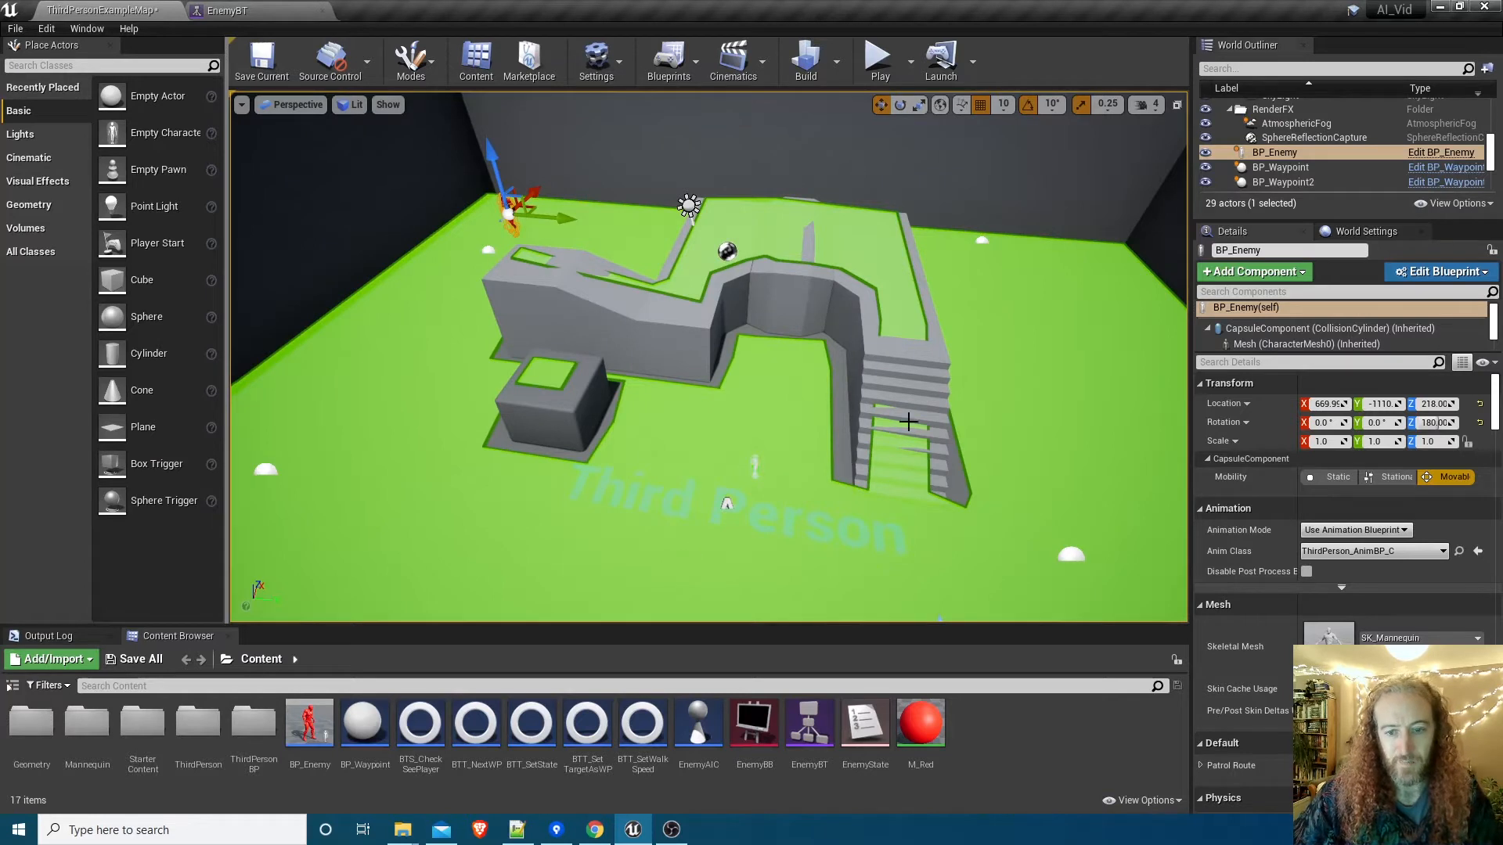
mouse_move(648, 248)
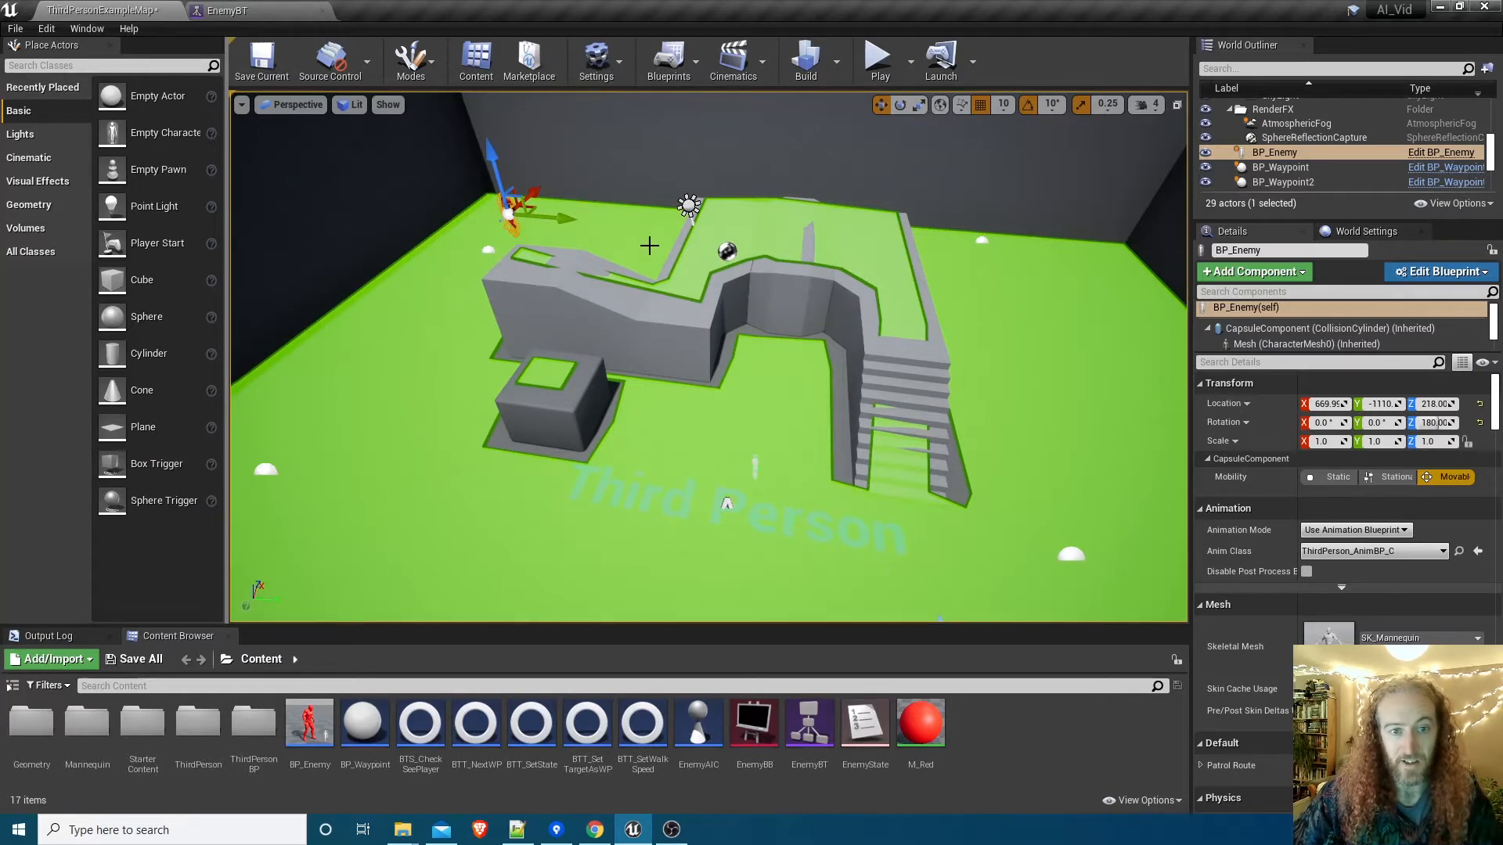
mouse_move(429, 422)
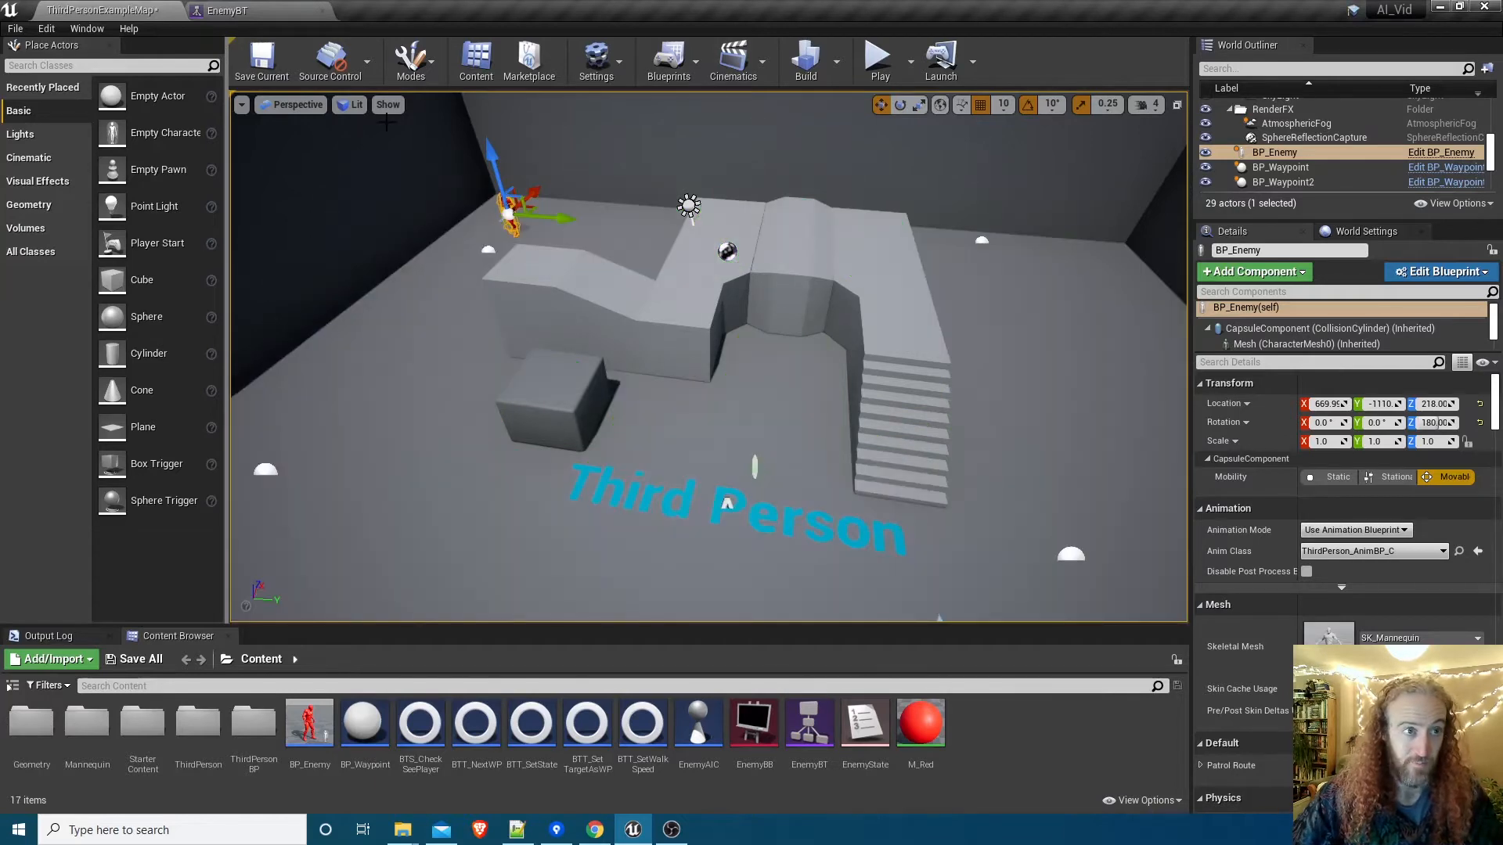
Create a new BTTask_BlueprintBase task from EnemyBT and rename it BTT_GetSearchLocation.
left_click(224, 11)
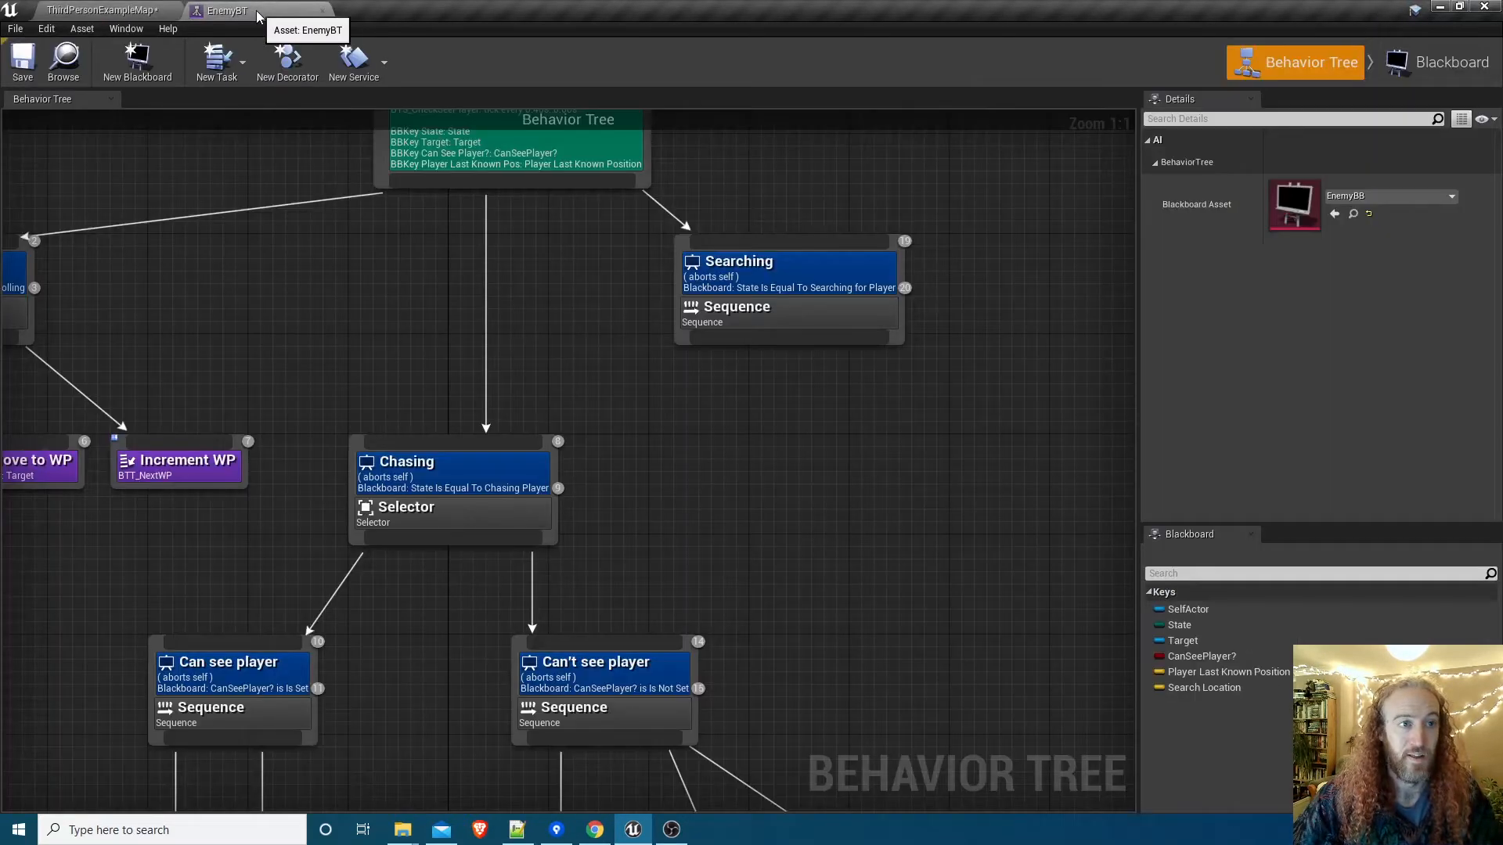
left_click(216, 61)
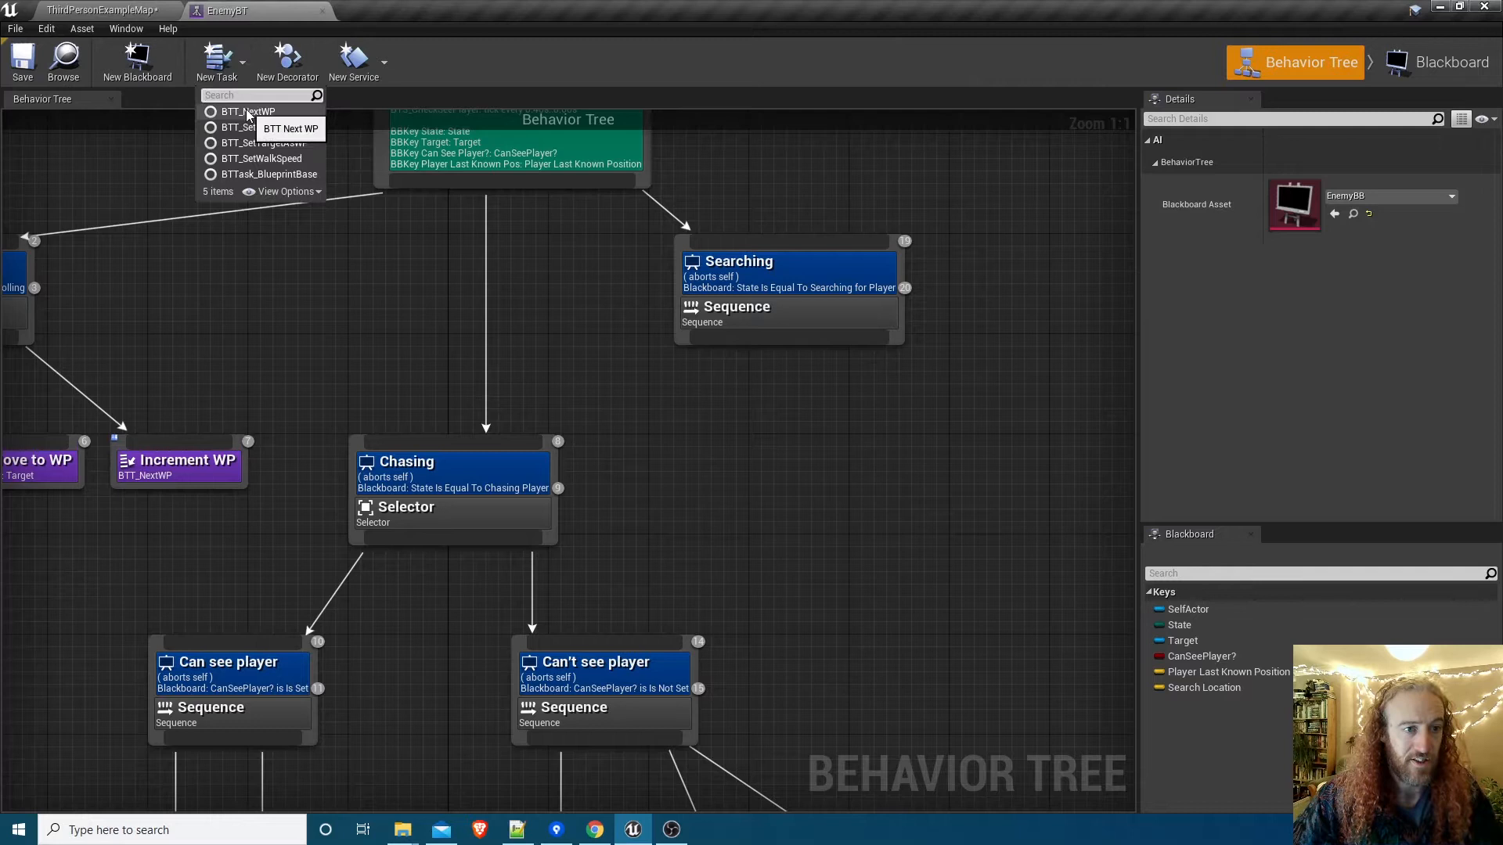
mouse_move(268, 174)
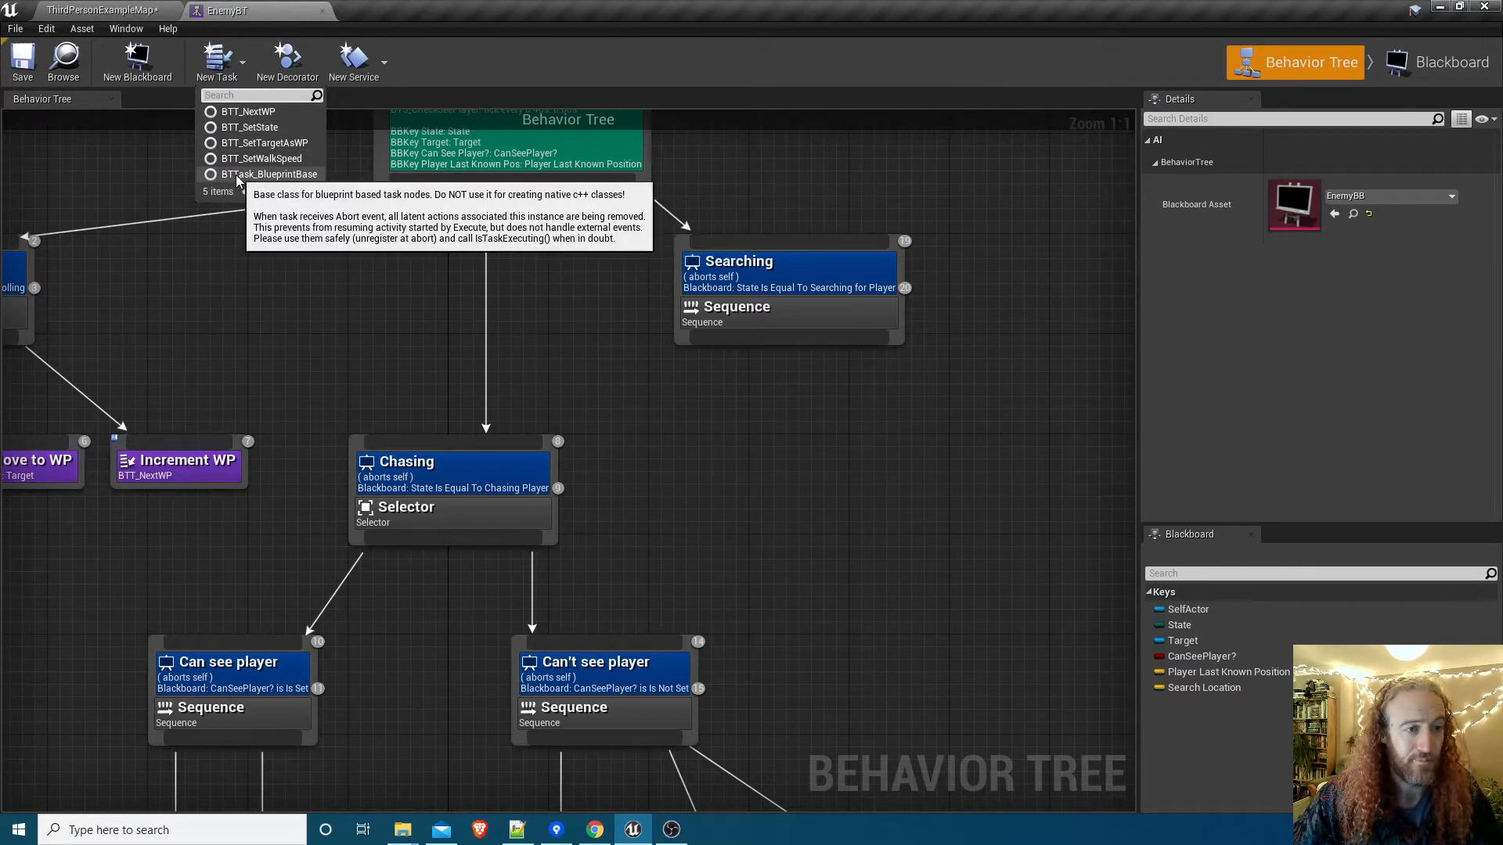
mouse_move(273, 174)
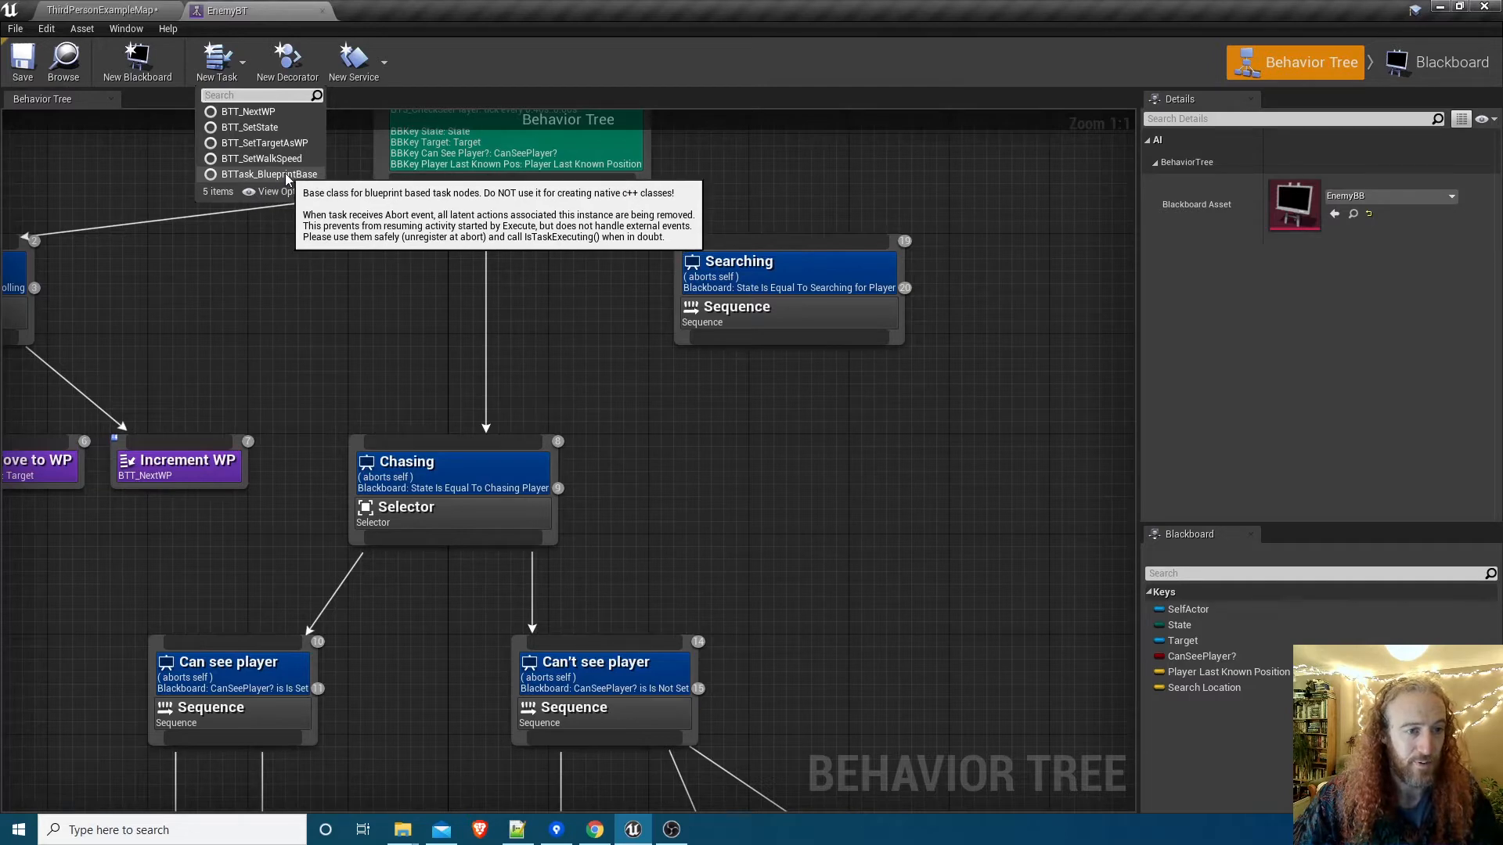
left_click(267, 174)
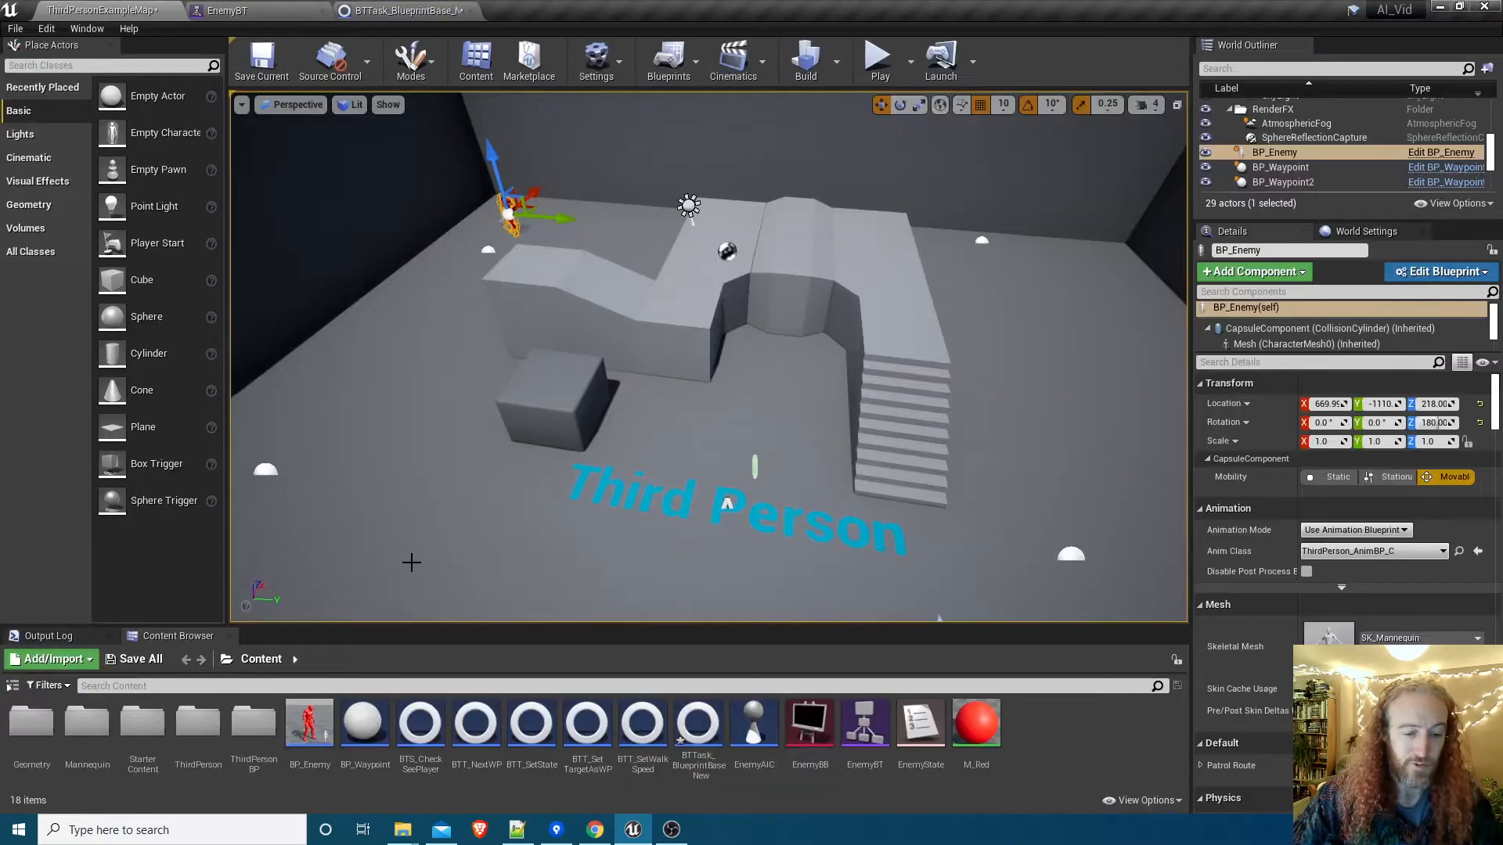
left_click(698, 723)
type("get all ac")
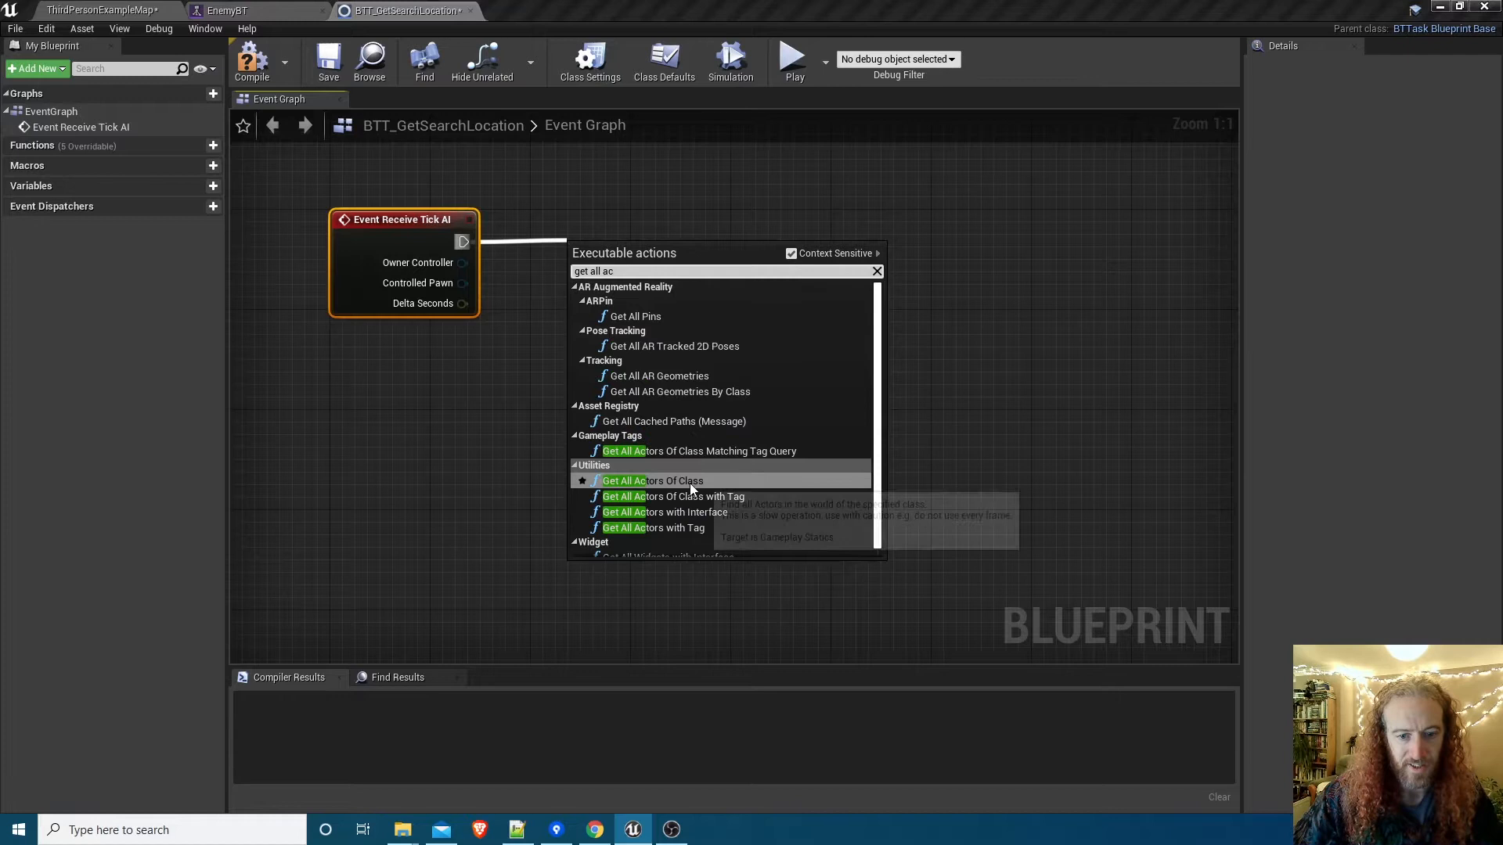
Get All Actors Of Class RecastNavMesh, take the first element and feed it into GetRandomReachablePointInRadius.
left_click(655, 481)
type("rec")
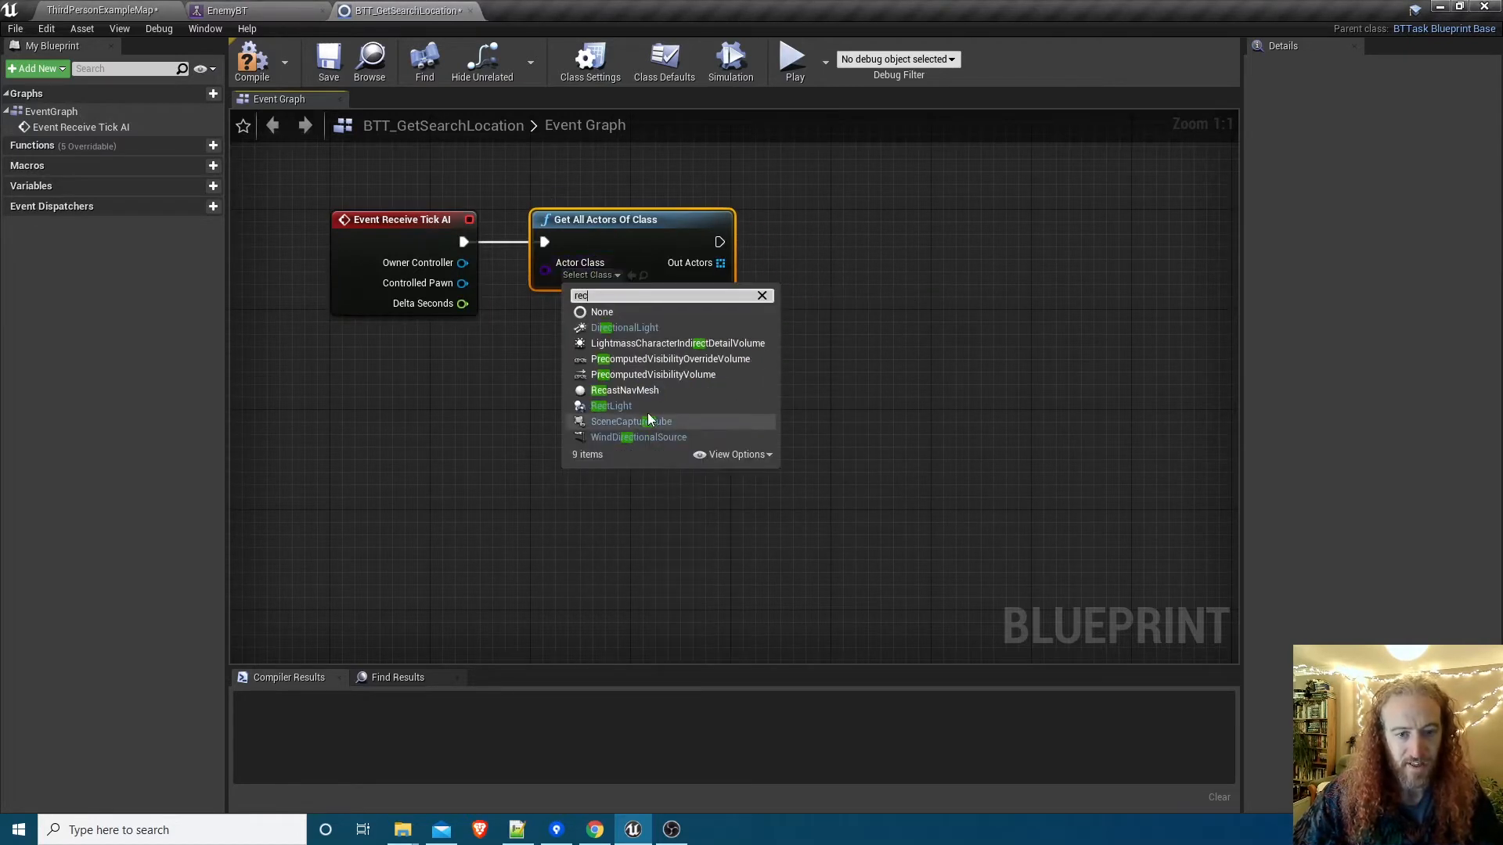
mouse_move(624, 390)
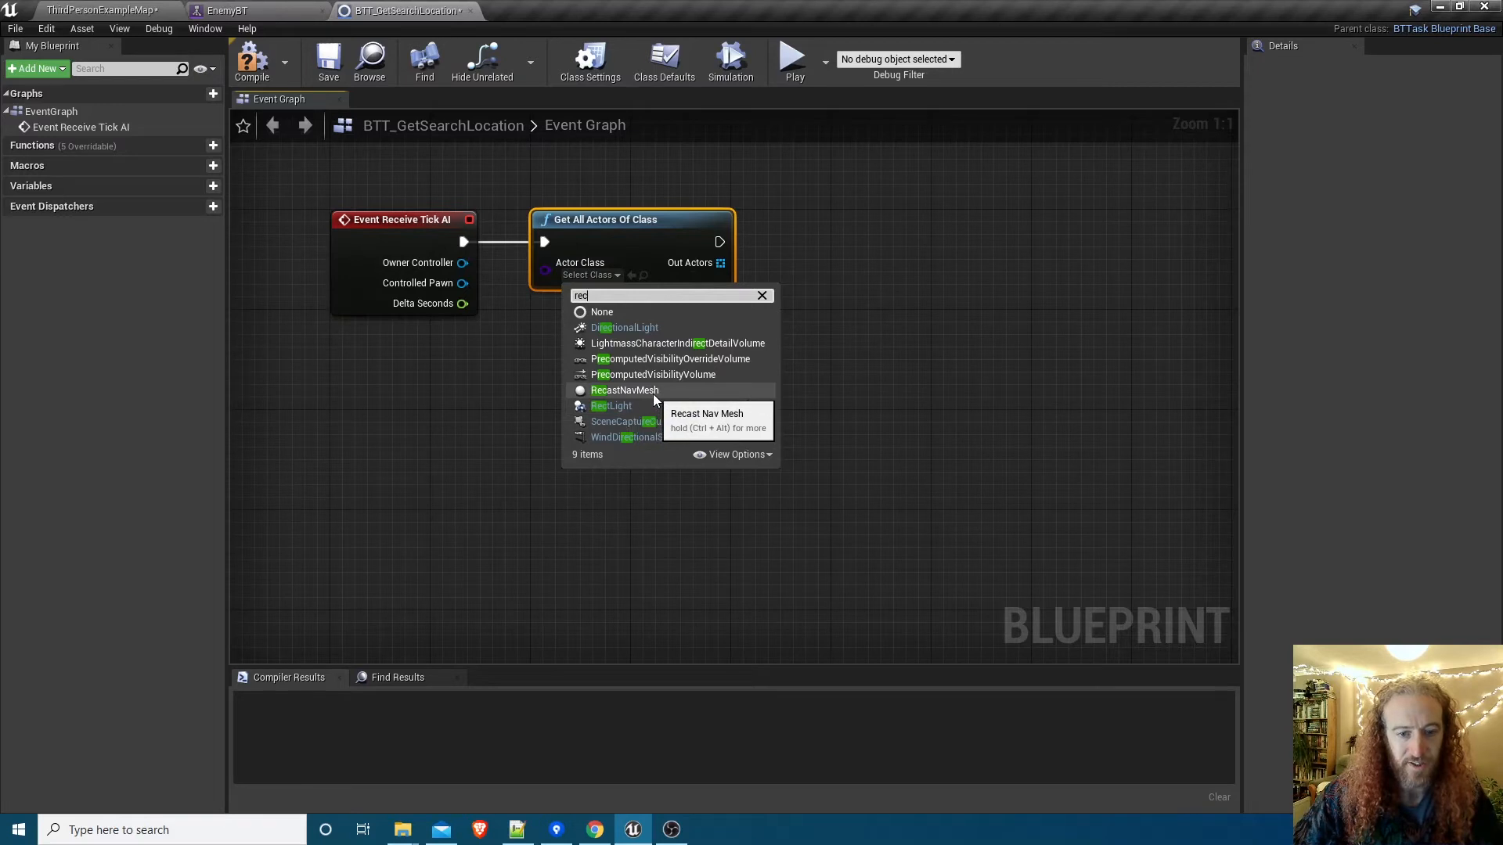
left_click(624, 390)
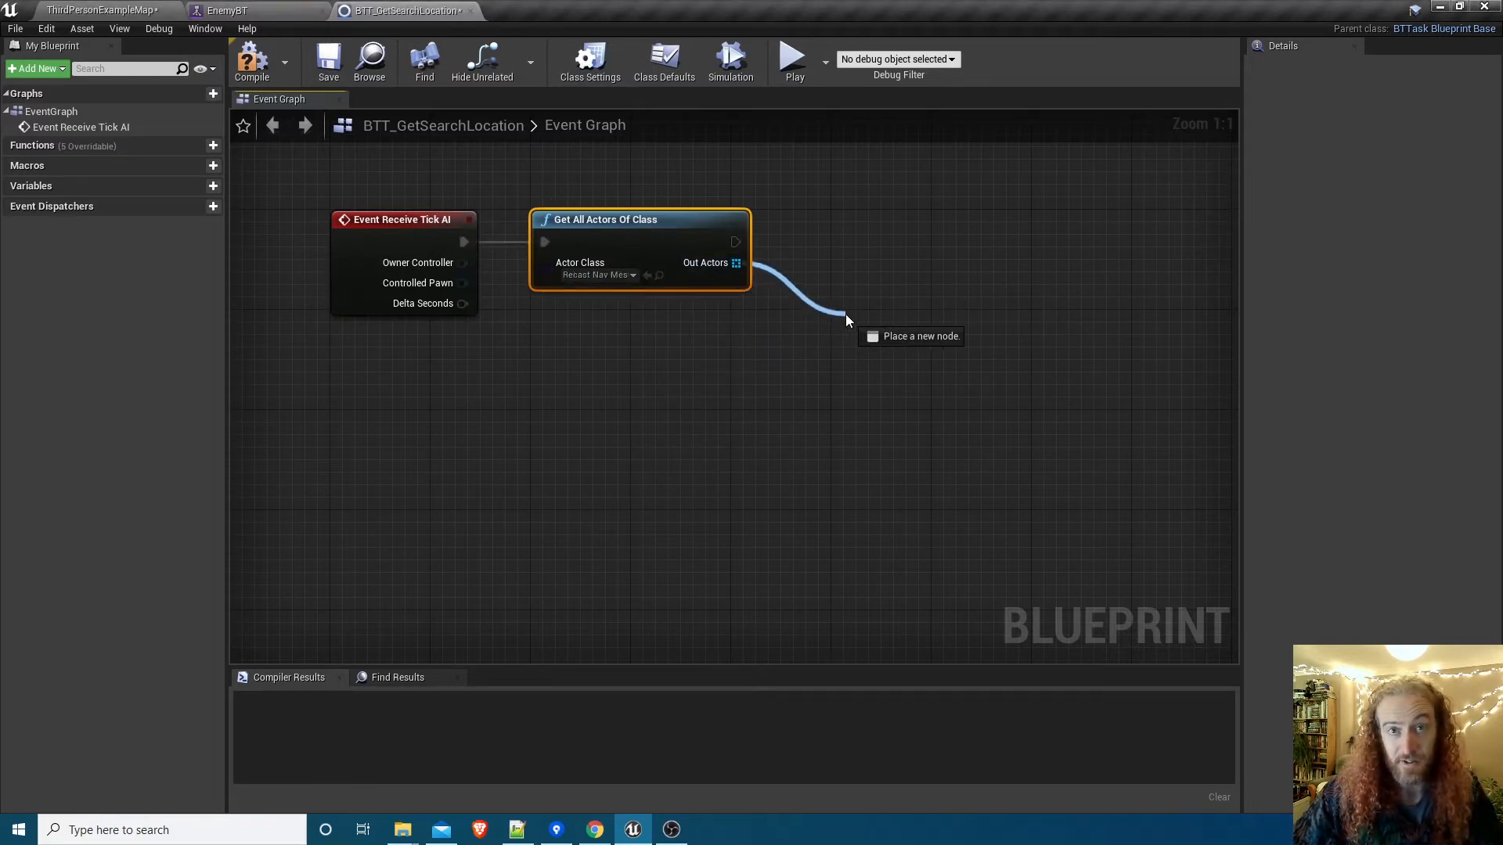
left_click(847, 319)
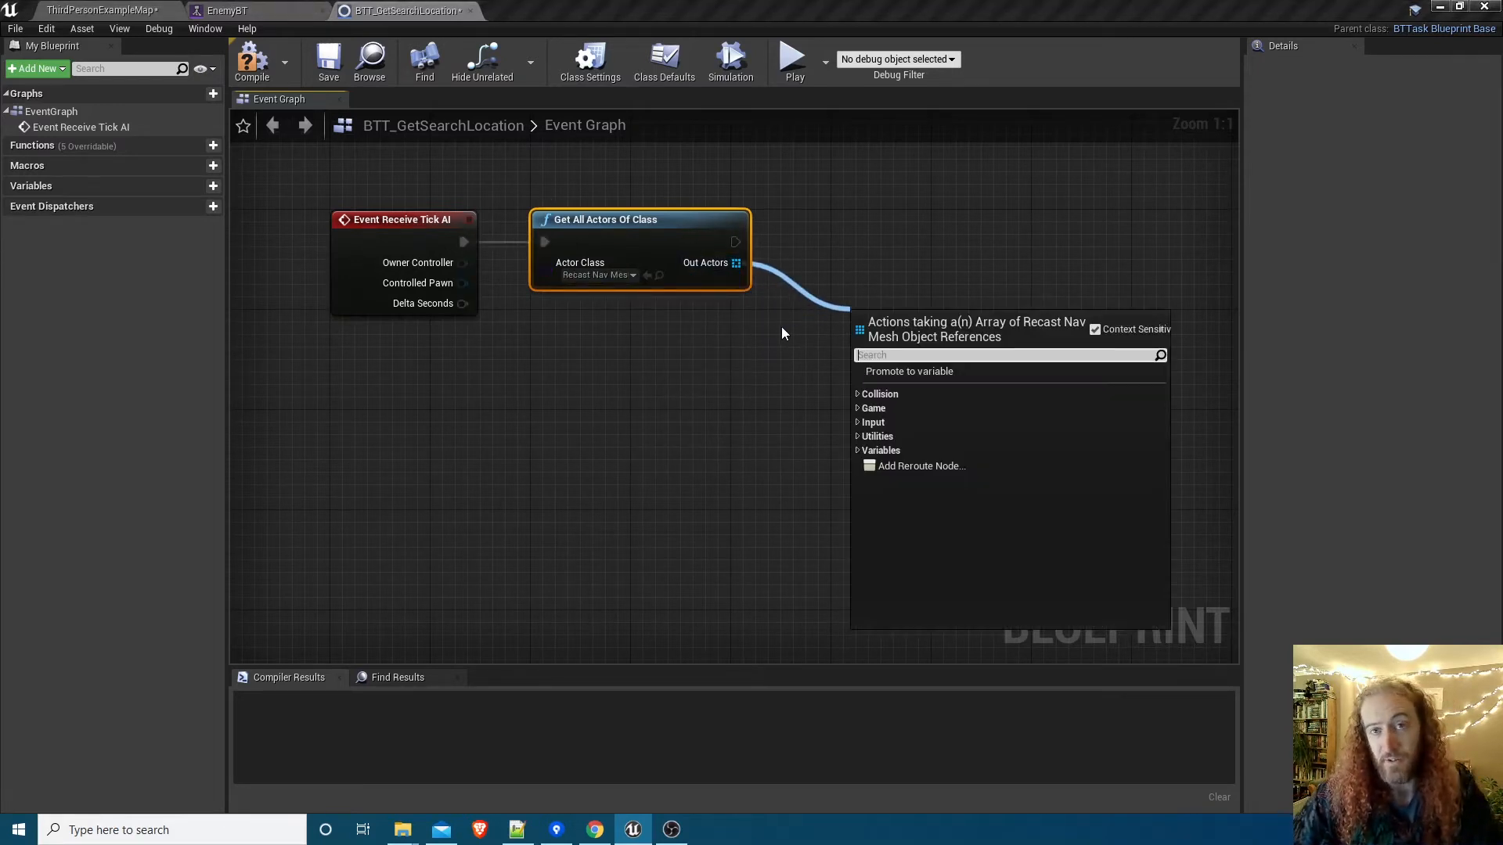
type("get")
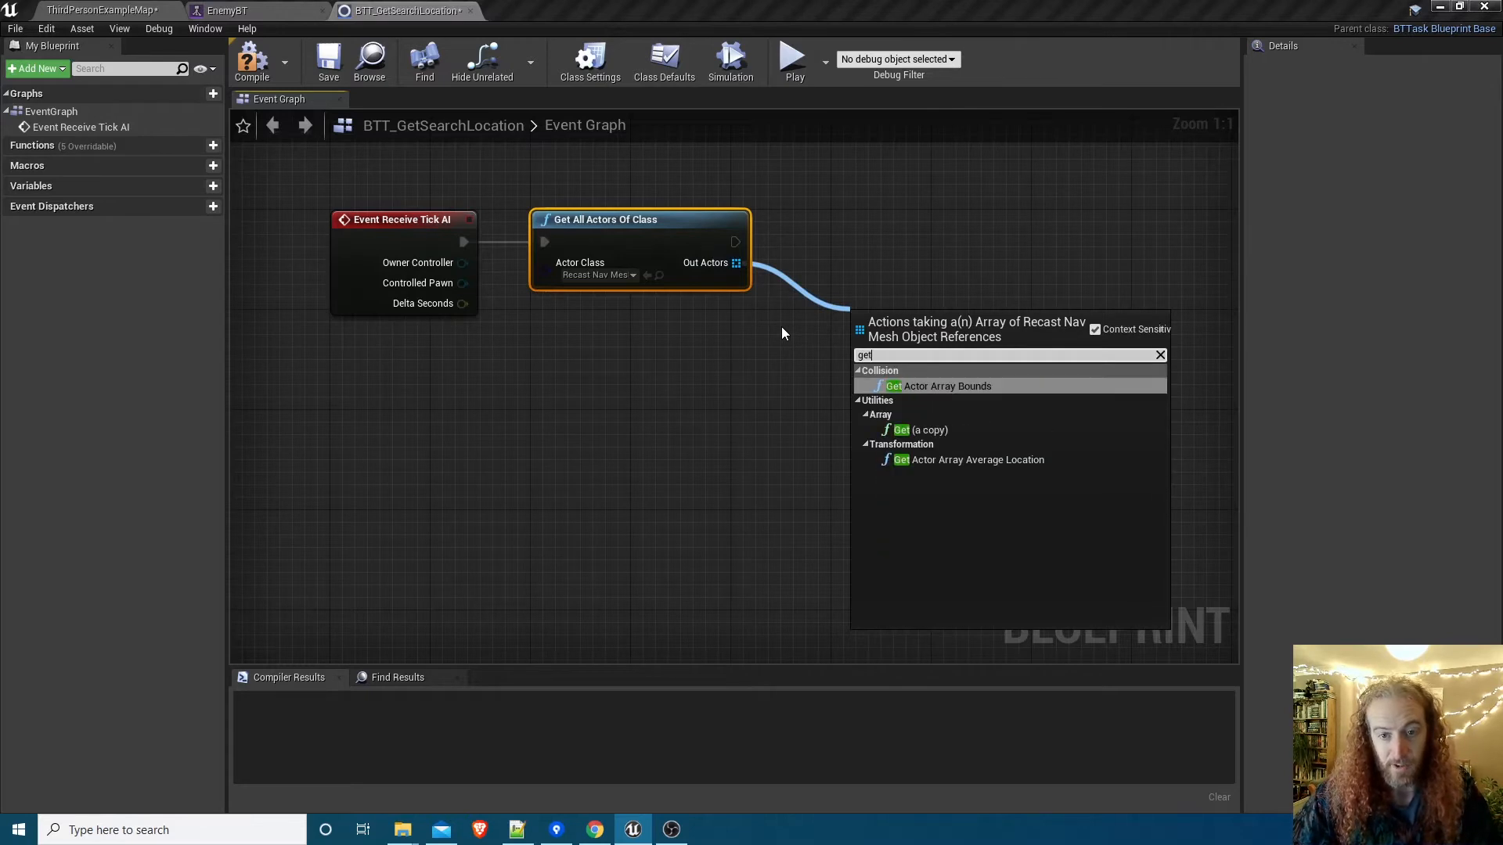
left_click(919, 429)
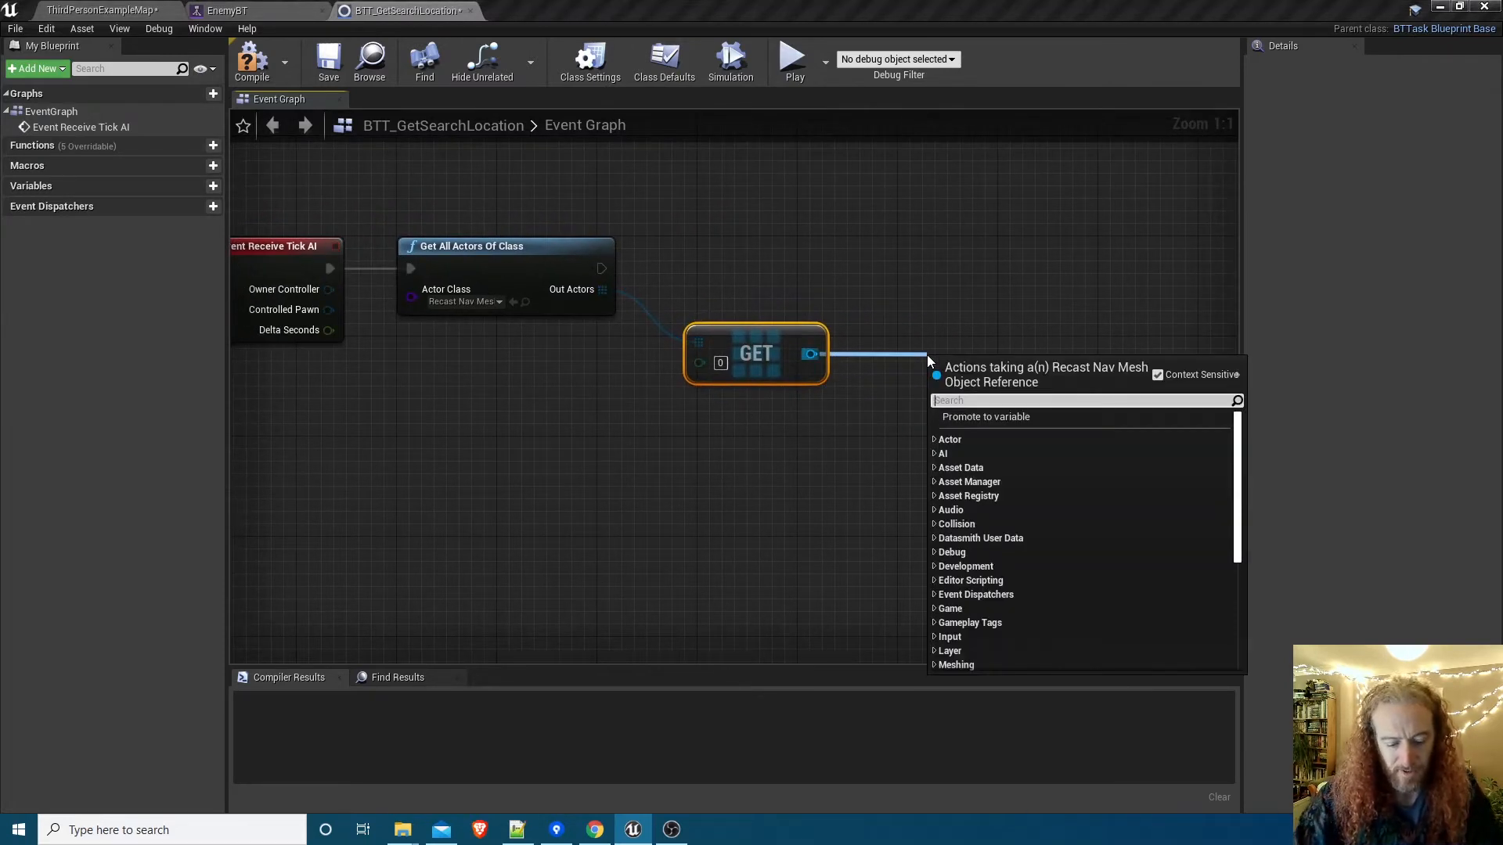
type("rand")
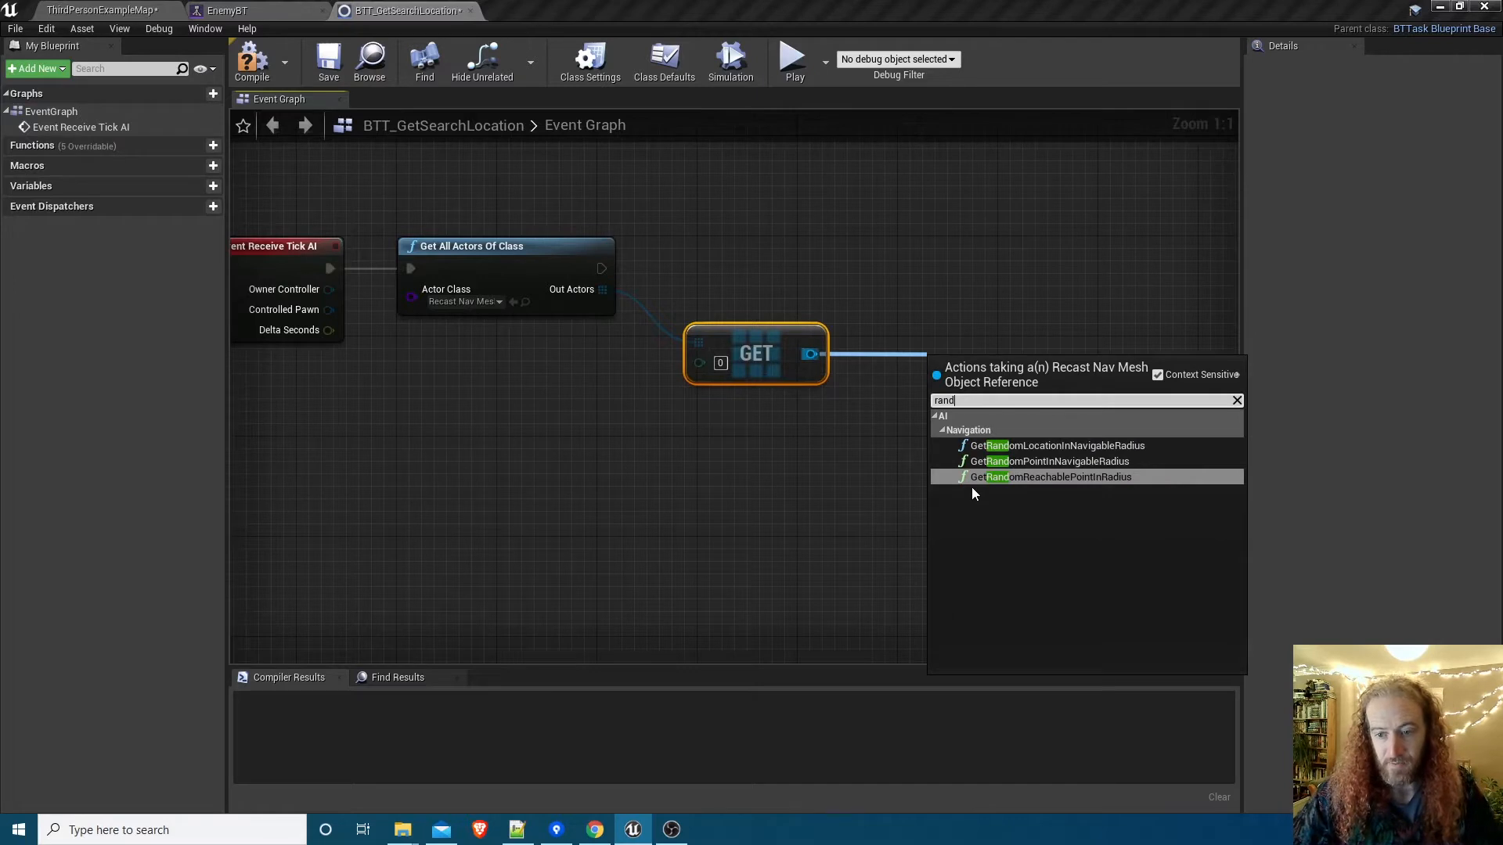
left_click(1054, 476)
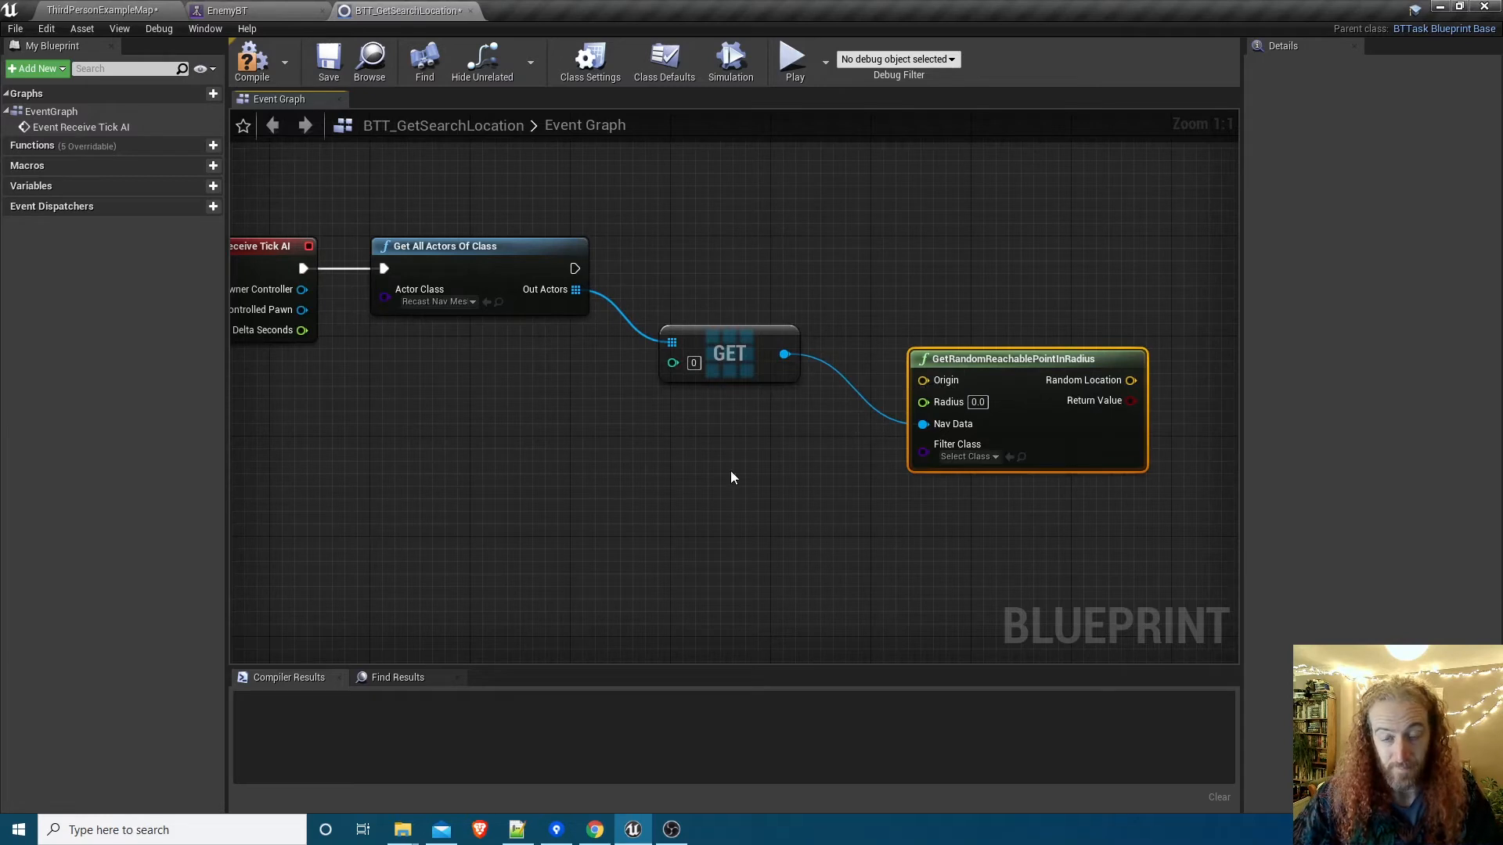
mouse_move(699, 486)
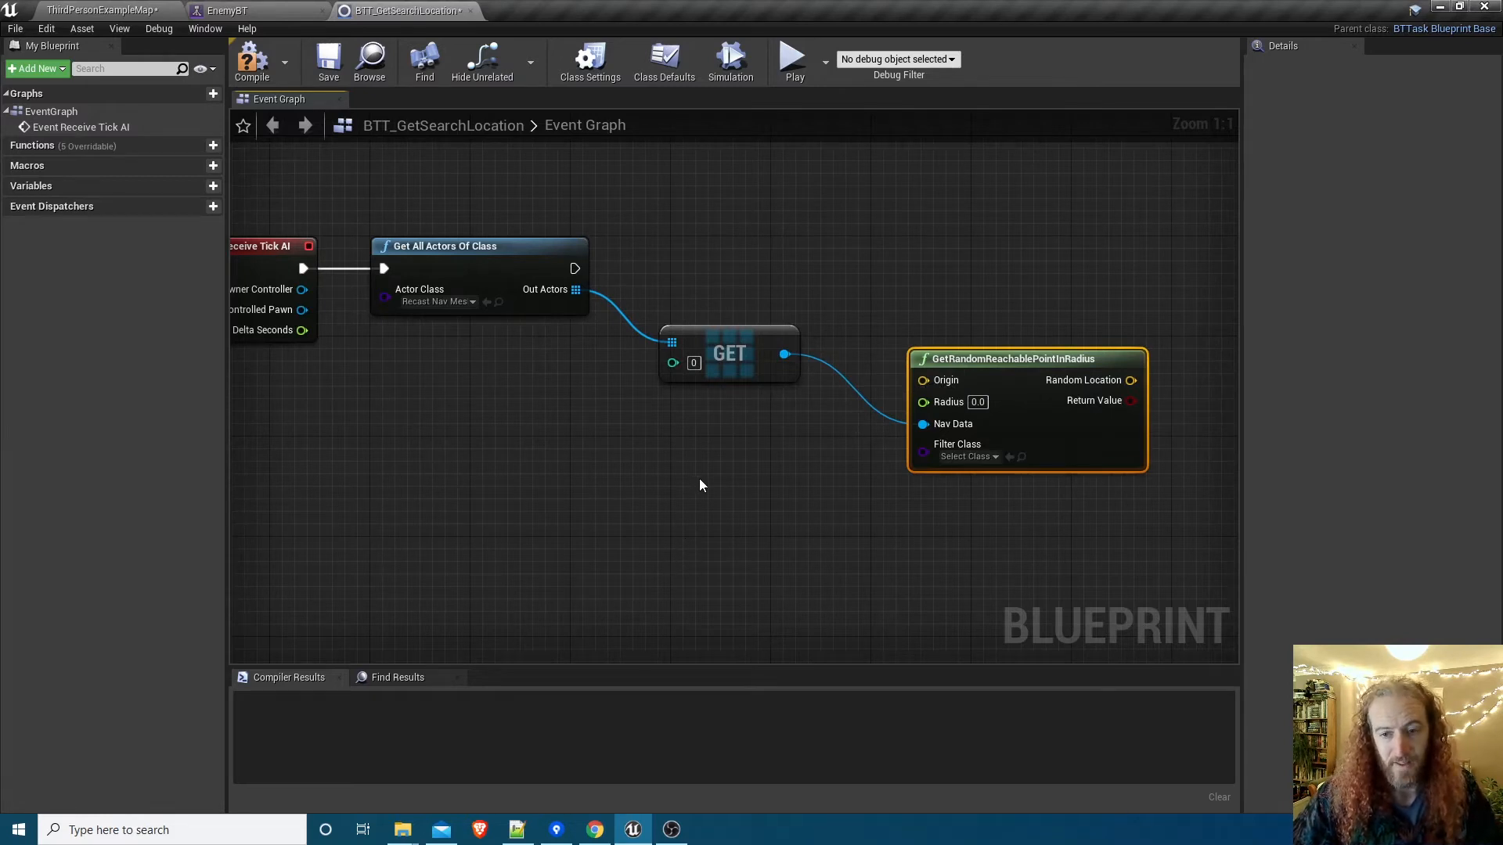
mouse_move(103, 354)
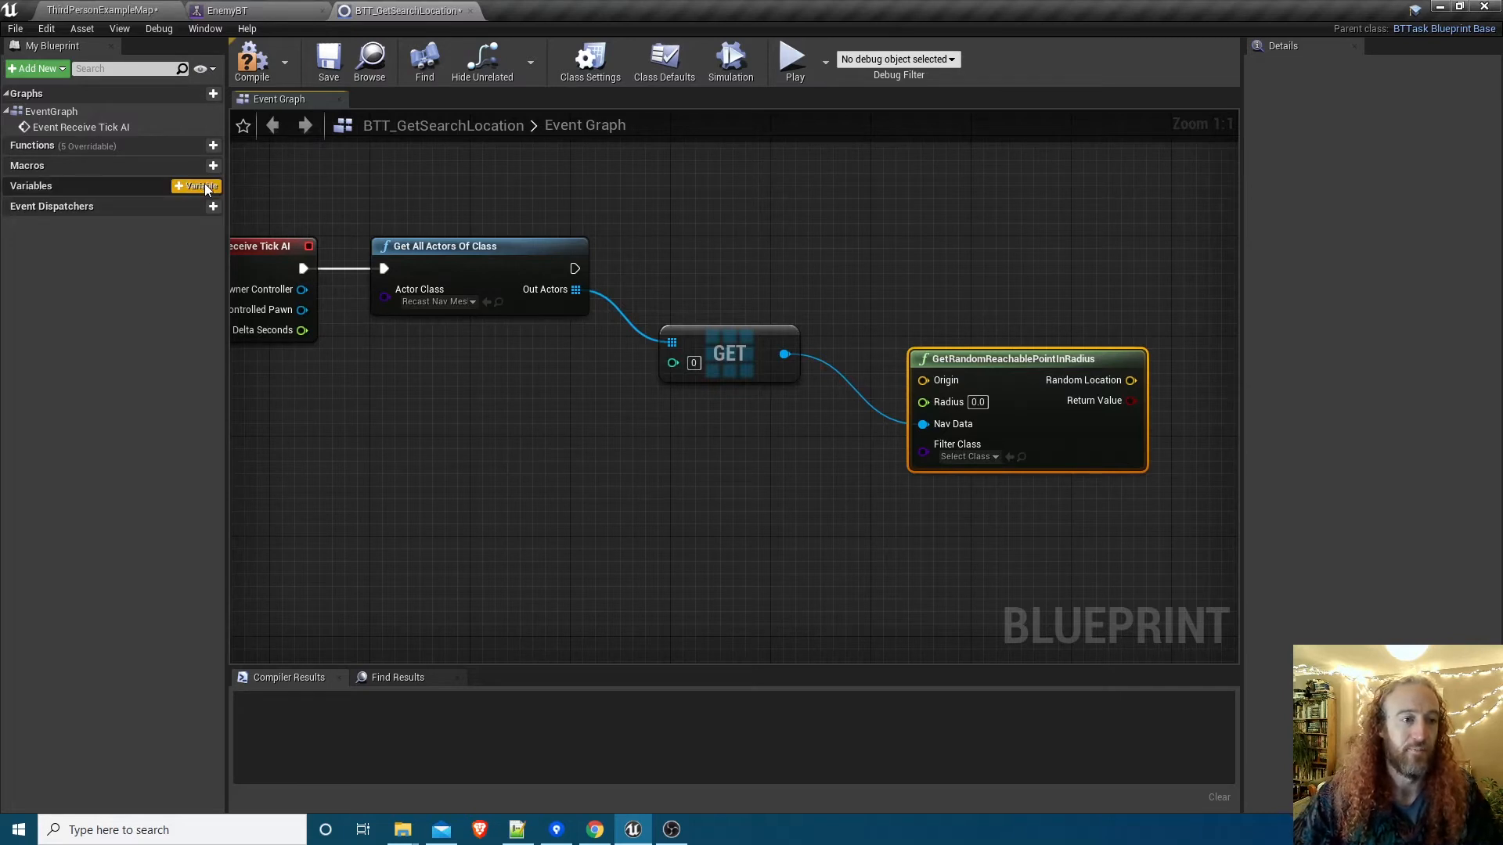
Add instance-editable Blackboard Key variable BBKey Player Last Known Pos and read its value as a vector for Origin.
left_click(213, 187)
type("BBKey P")
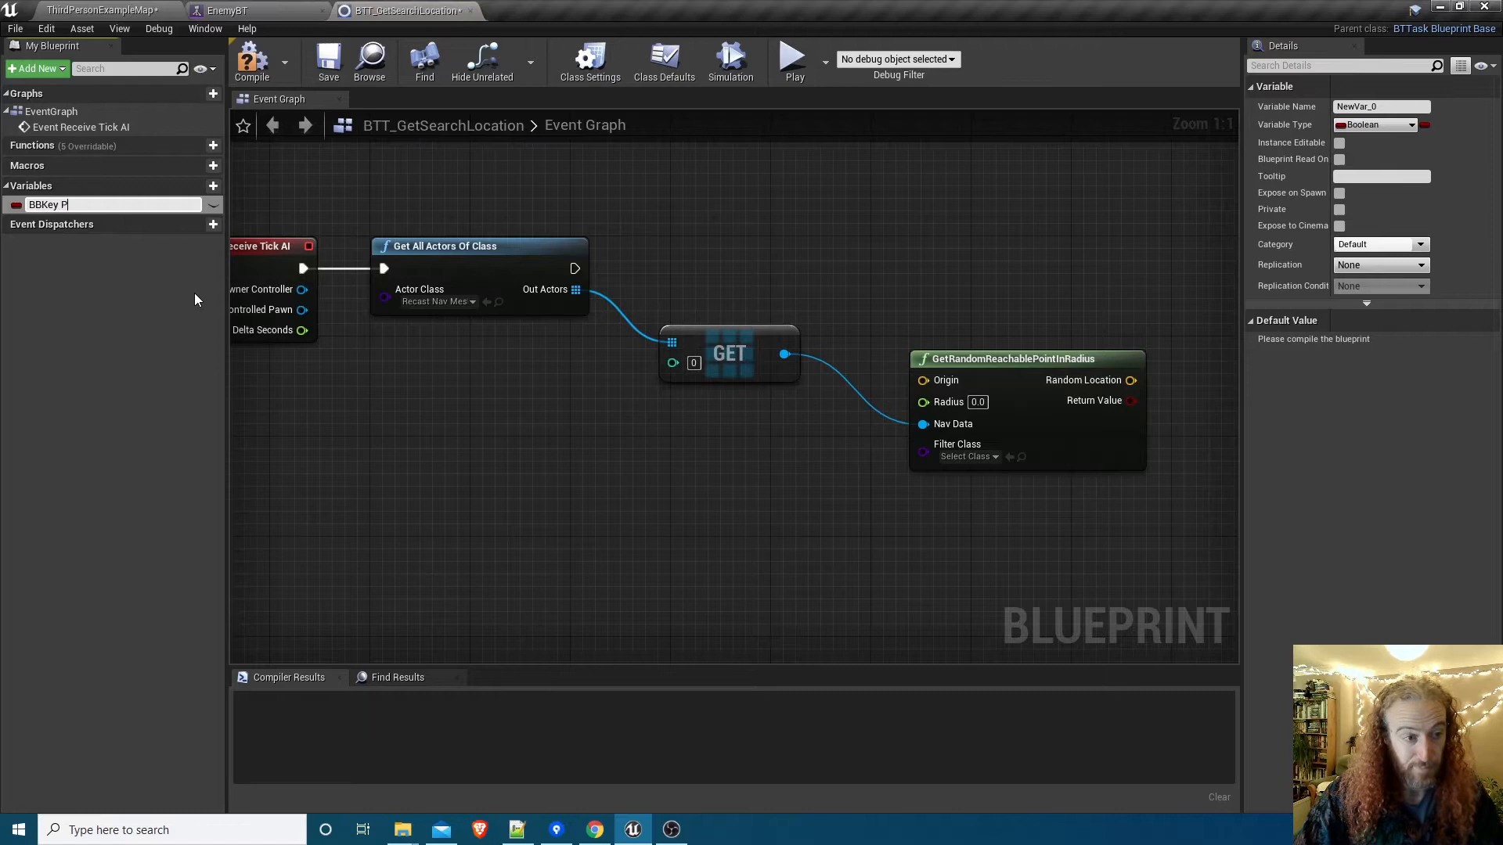
type("layer Last Known Pos")
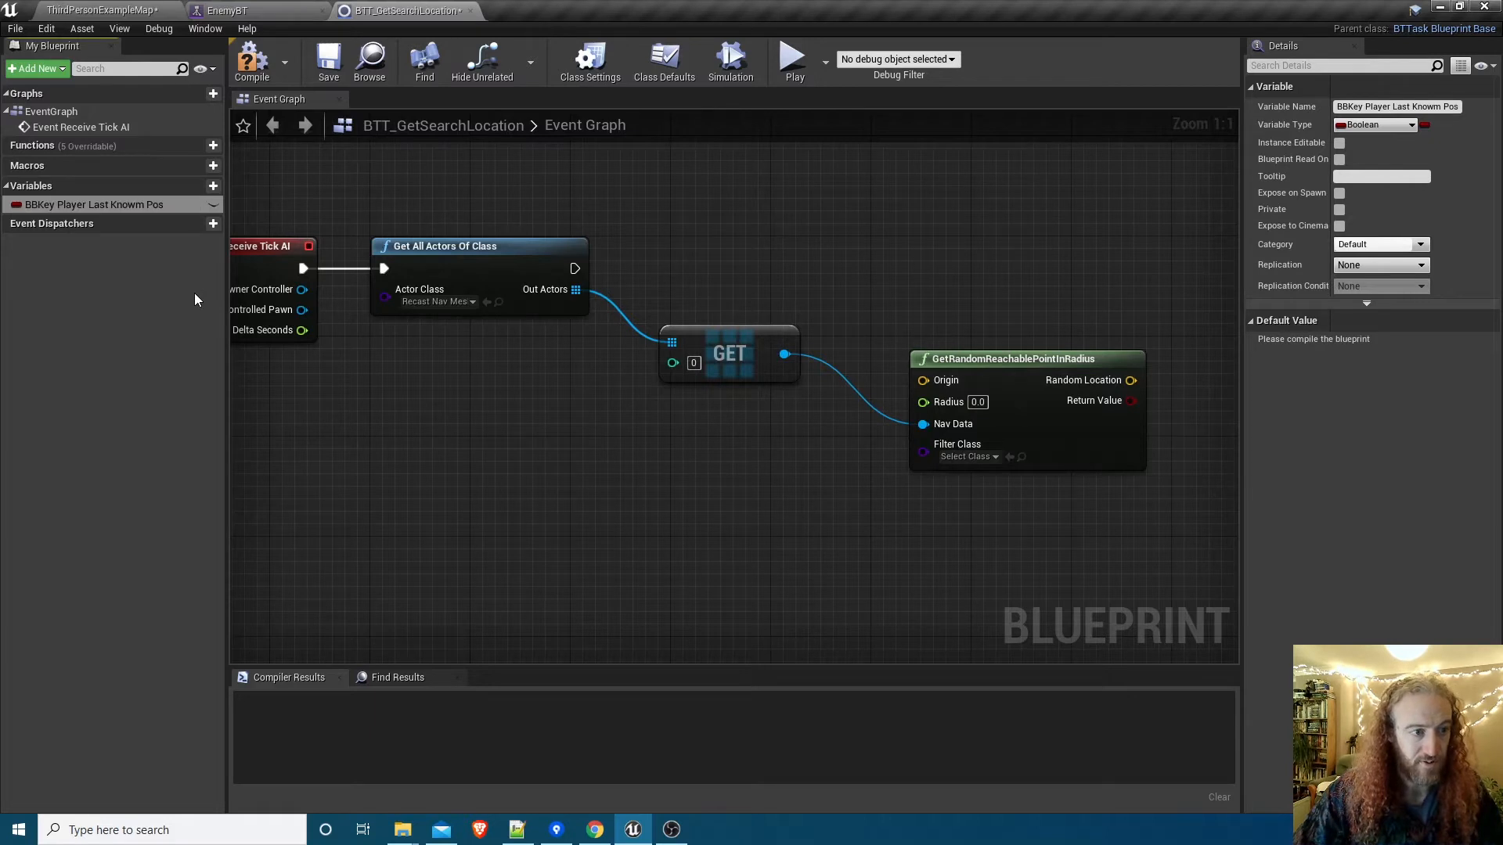
left_click(15, 204)
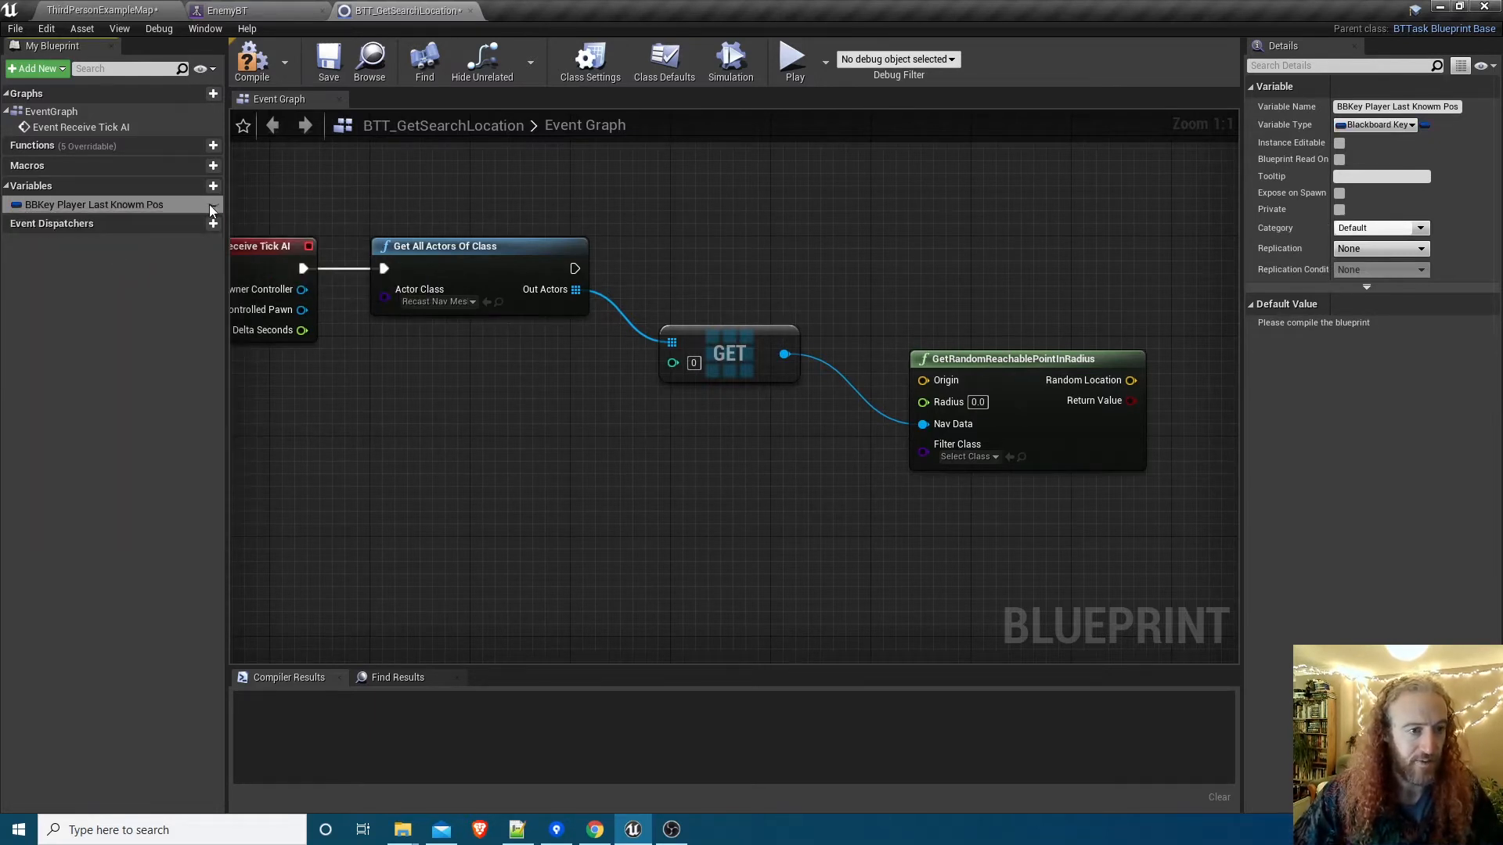
left_click(1338, 142)
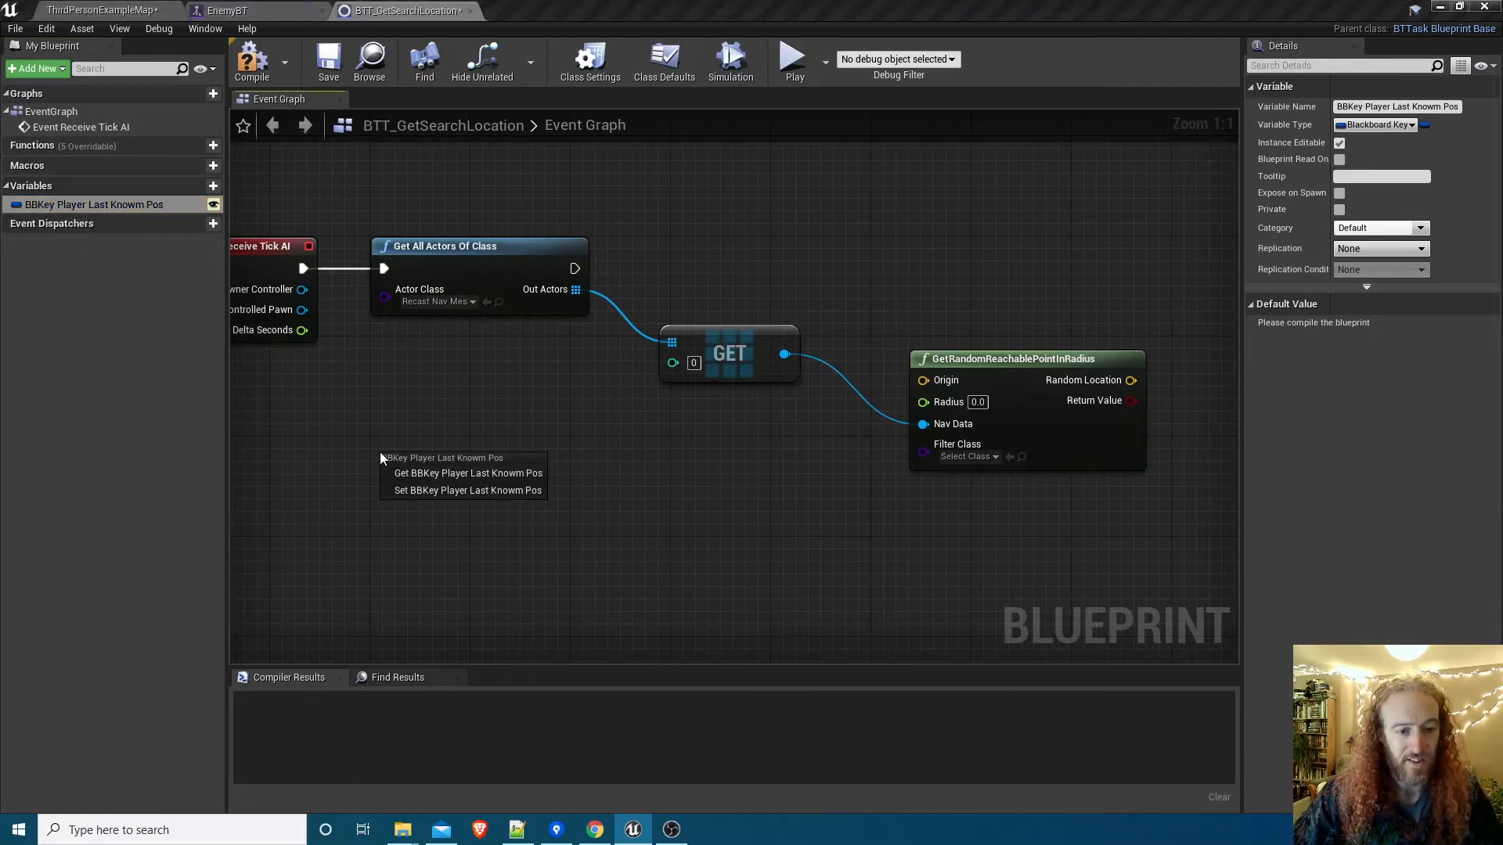
left_click(468, 473)
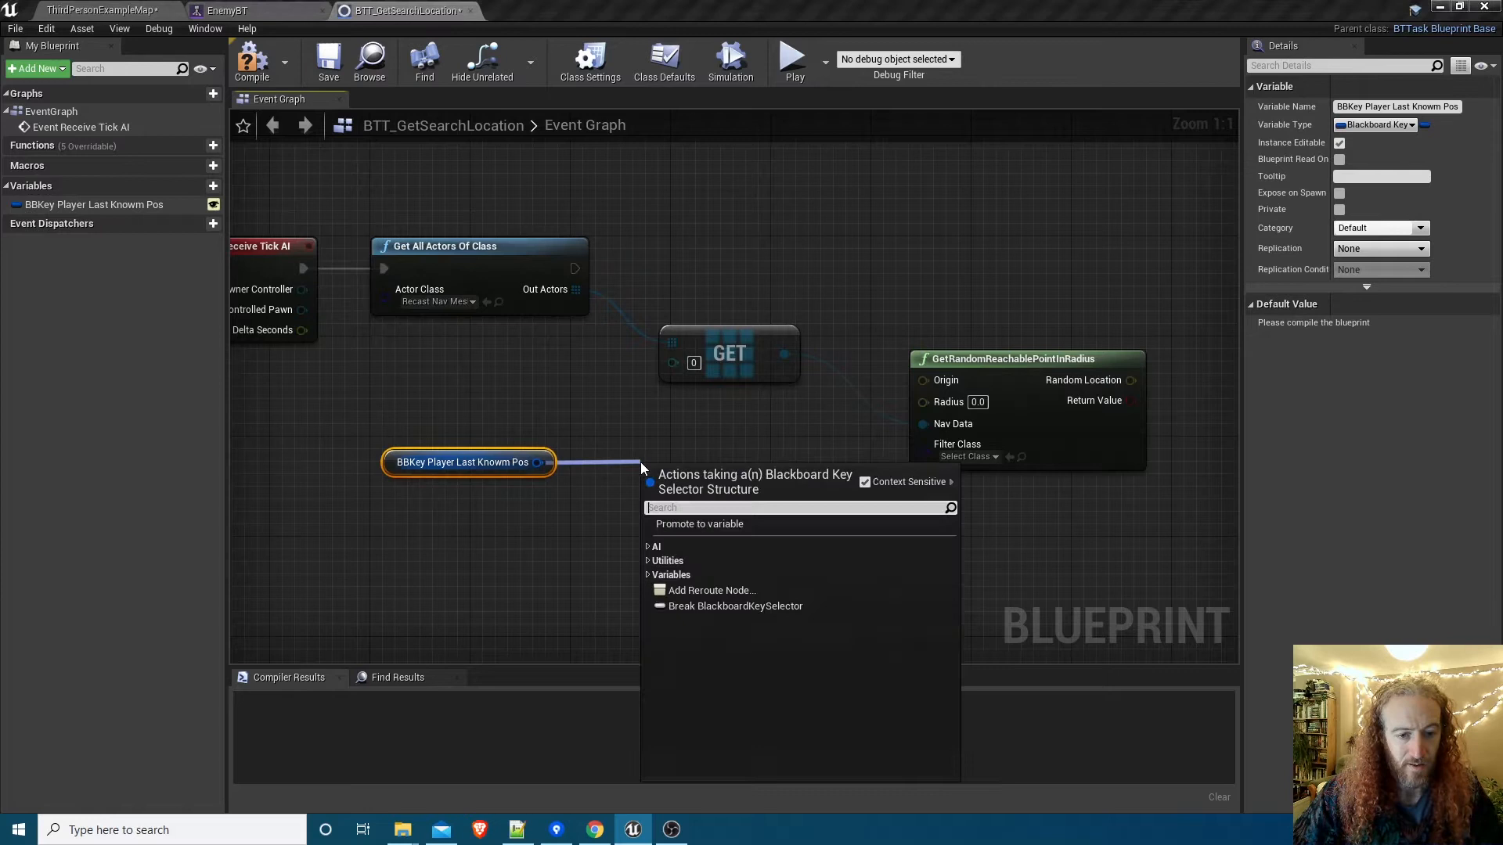
type("get")
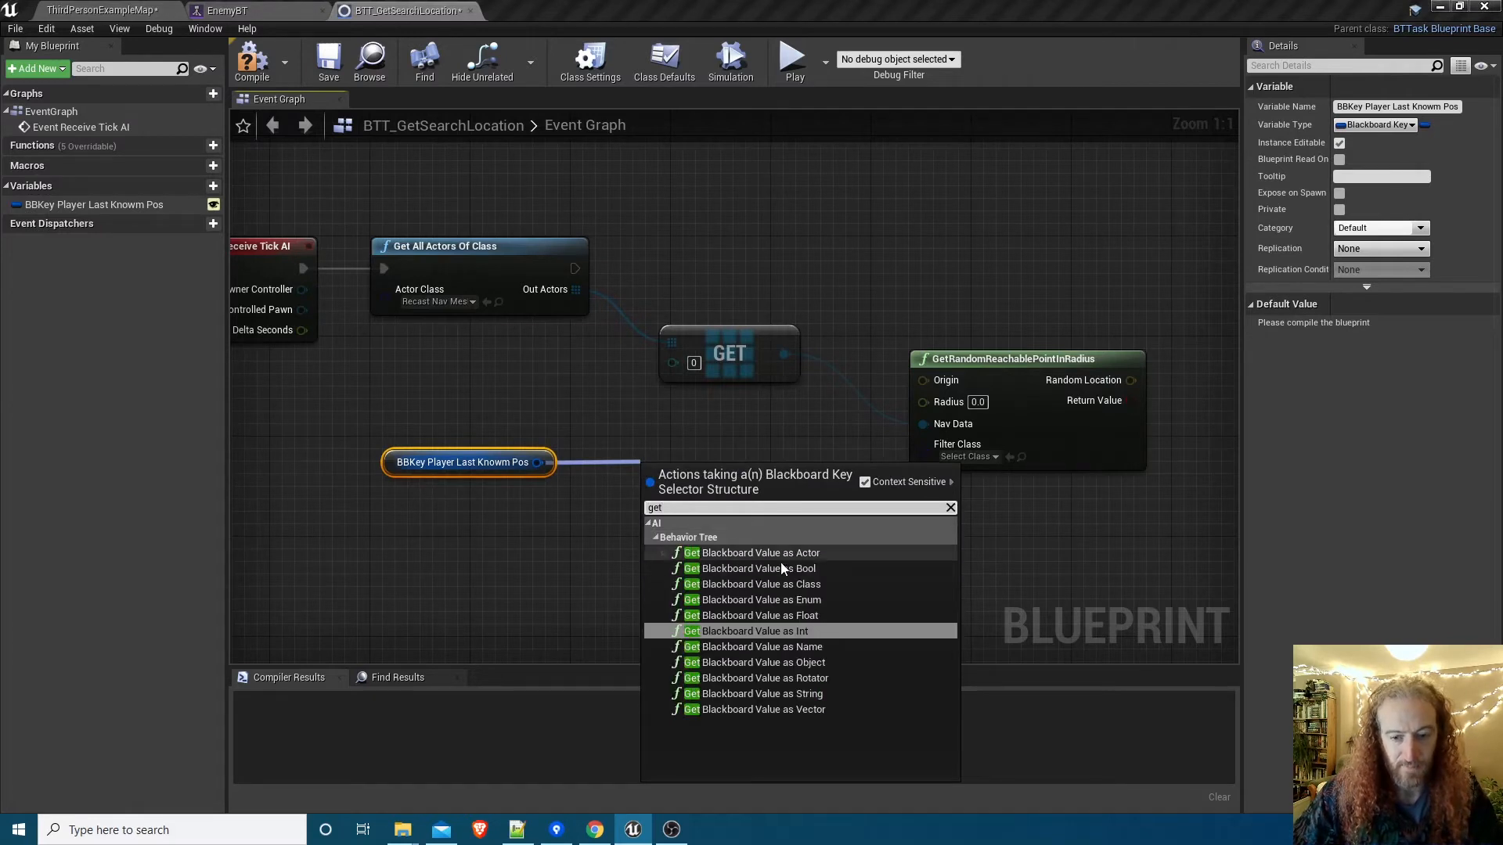
mouse_move(782, 708)
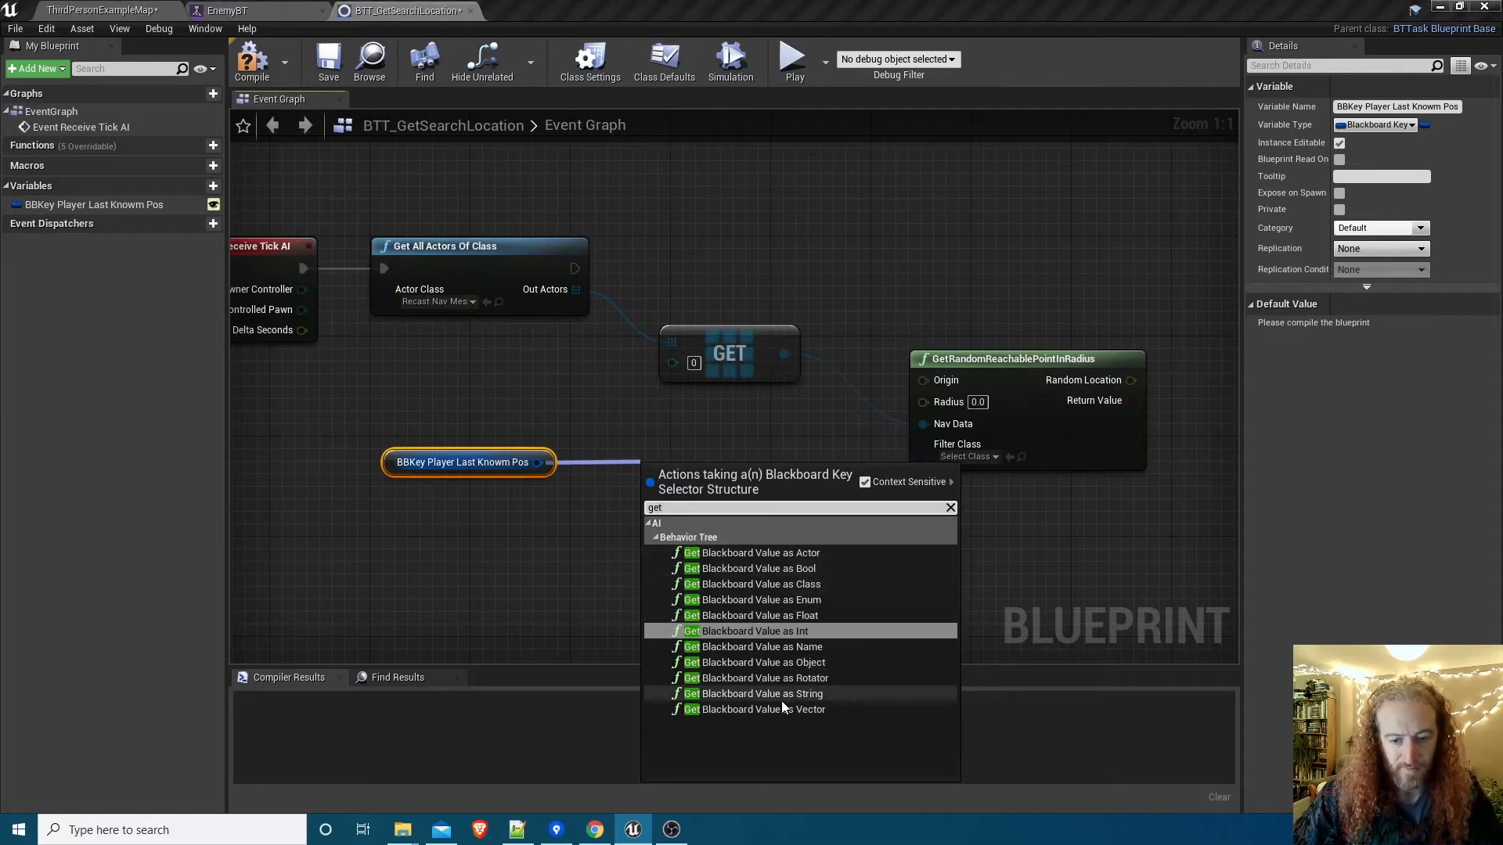
left_click(756, 709)
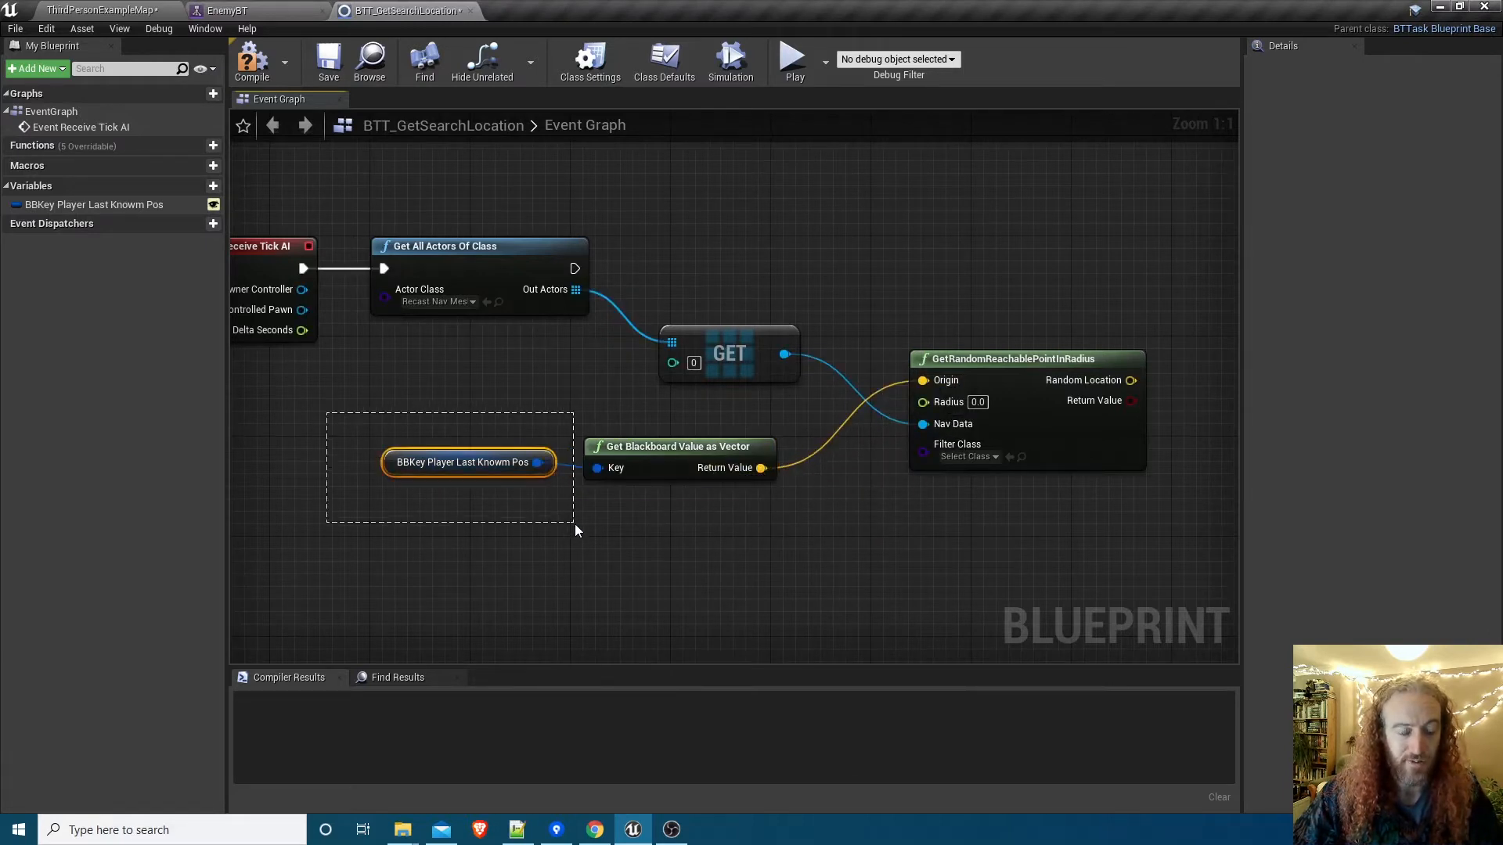
Promote Radius to an instance-editable Search Radius variable (default 500), wire Origin and Nav Data, and compile.
left_click(467, 462)
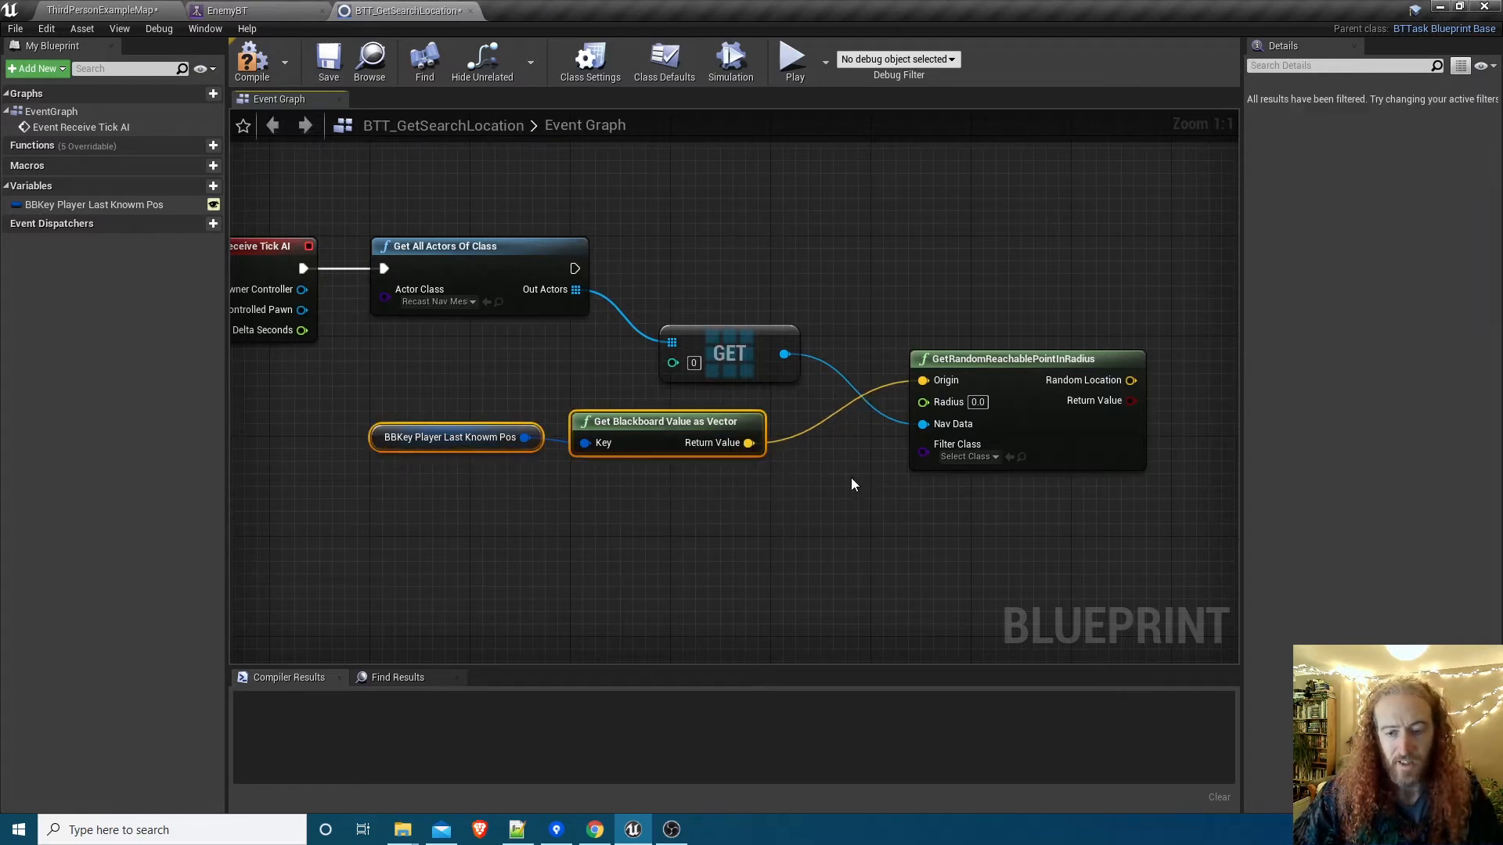
left_click(977, 402)
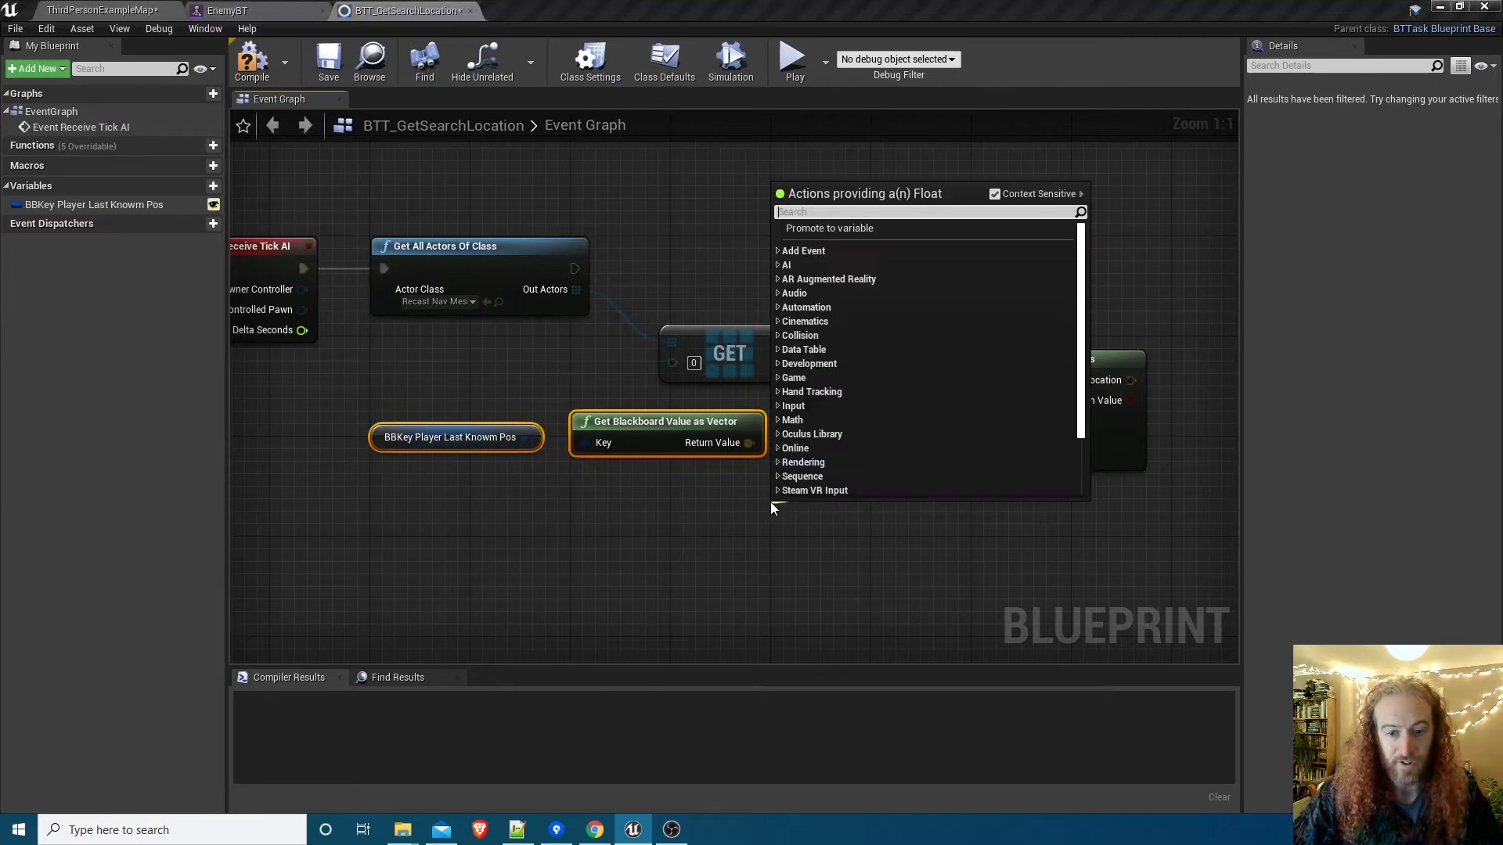
left_click(828, 228)
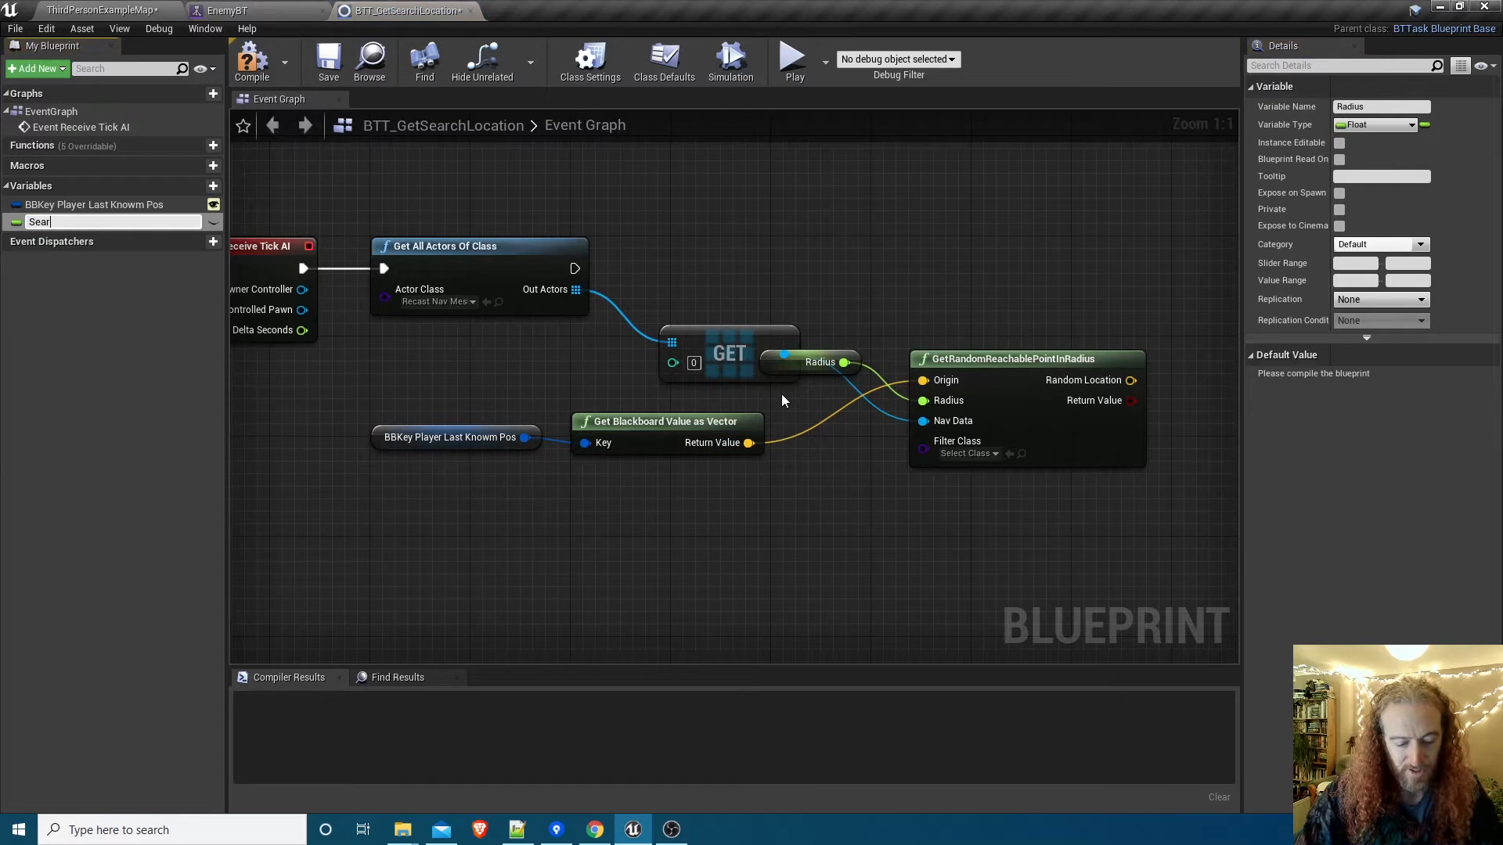
type("Search Radius")
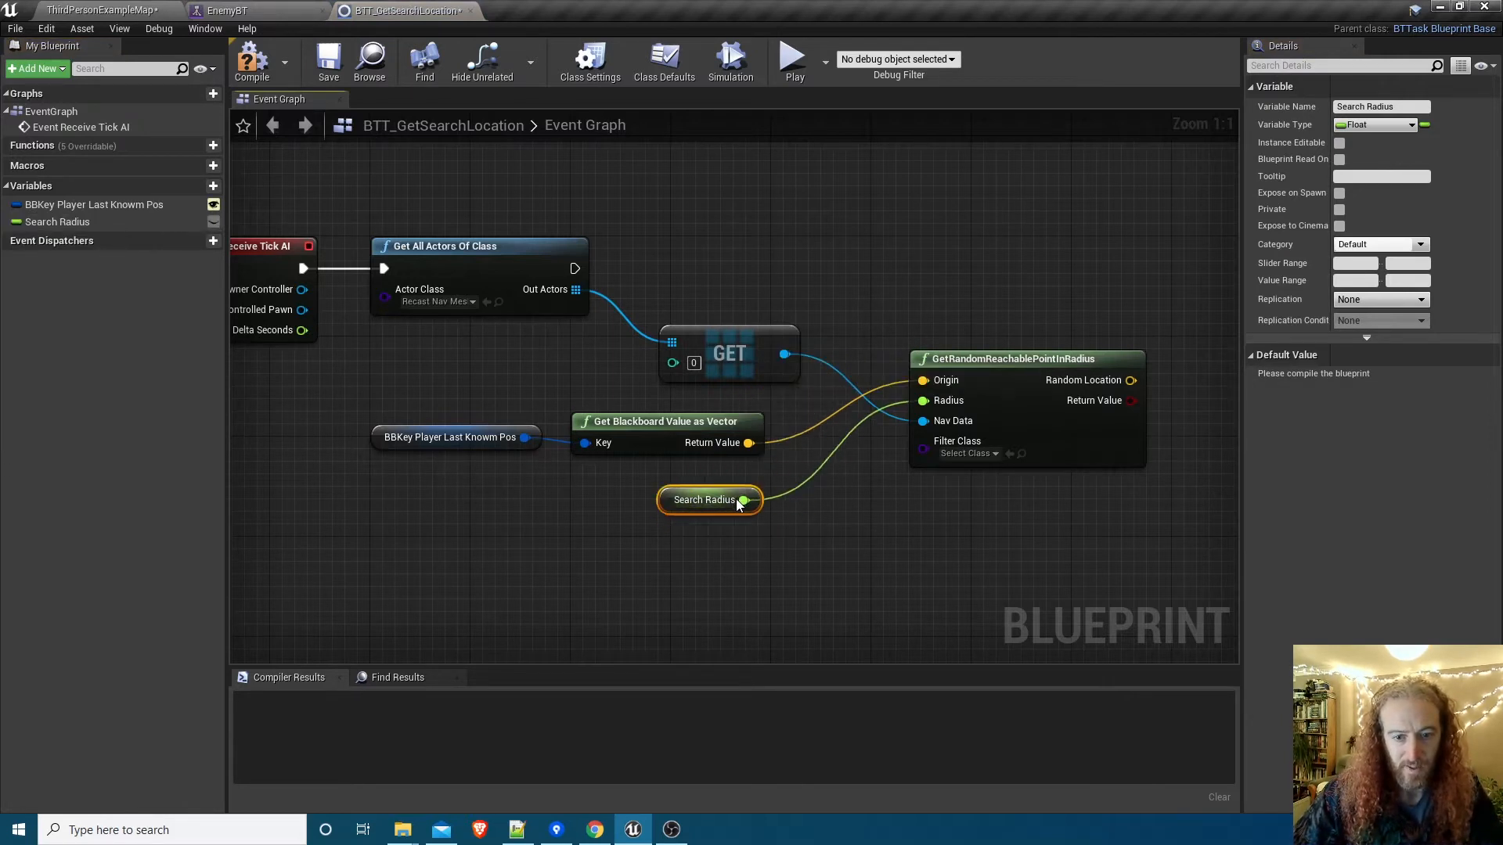
left_click(1340, 143)
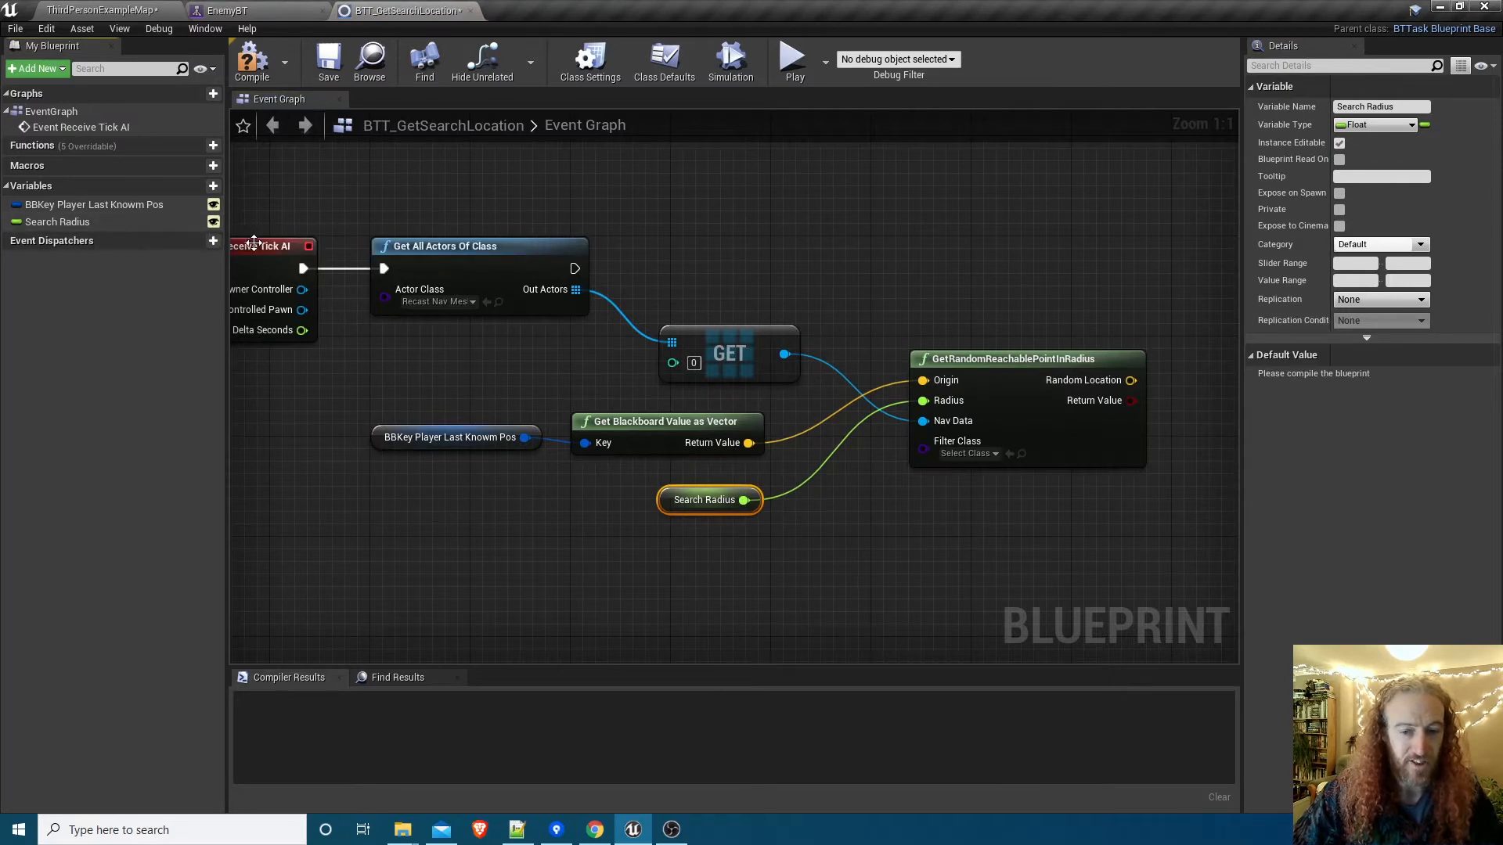
mouse_move(252, 61)
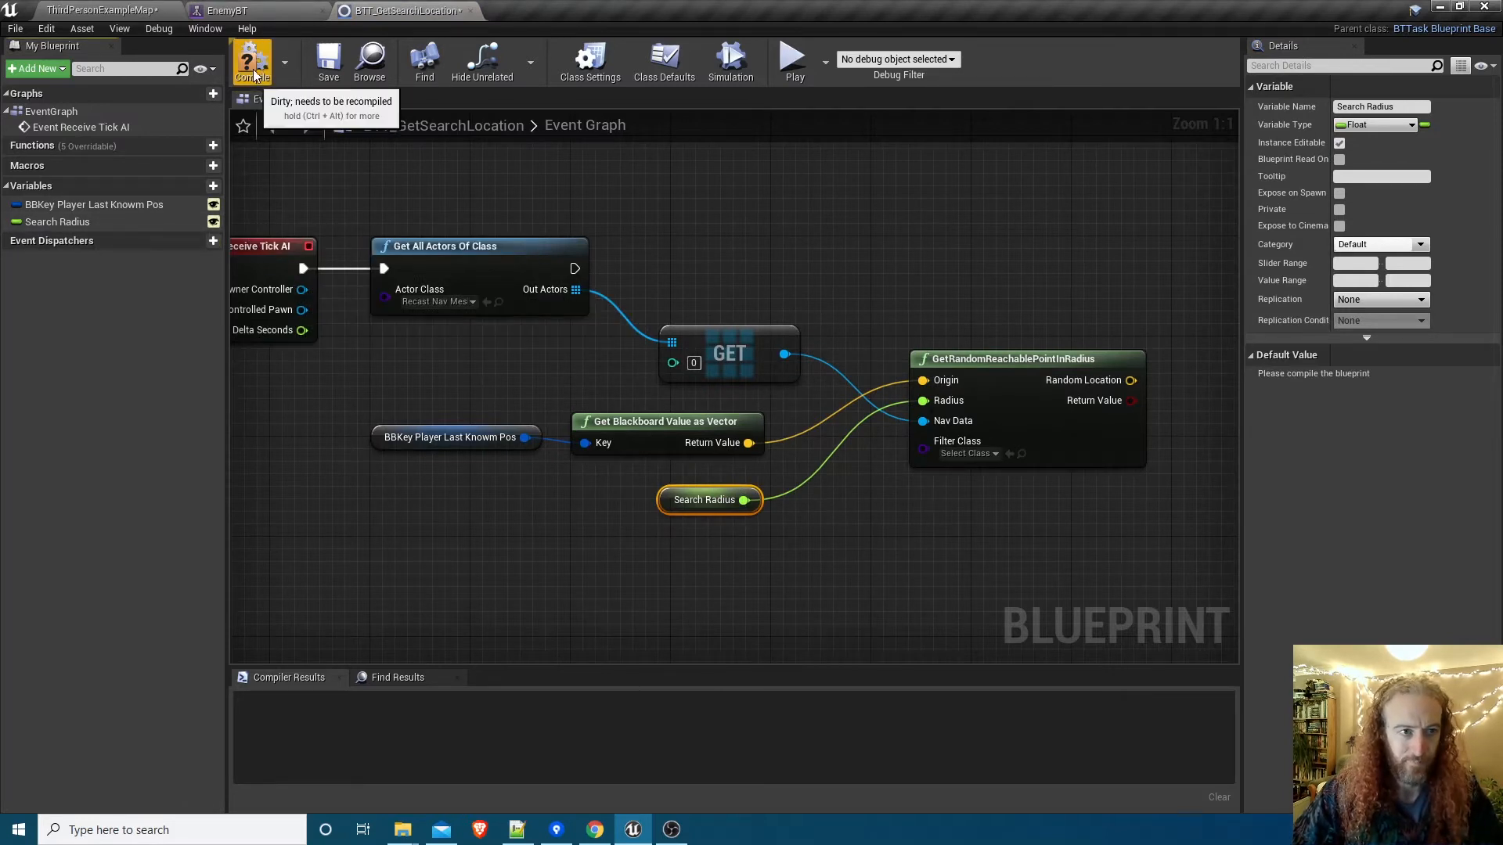
left_click(252, 61)
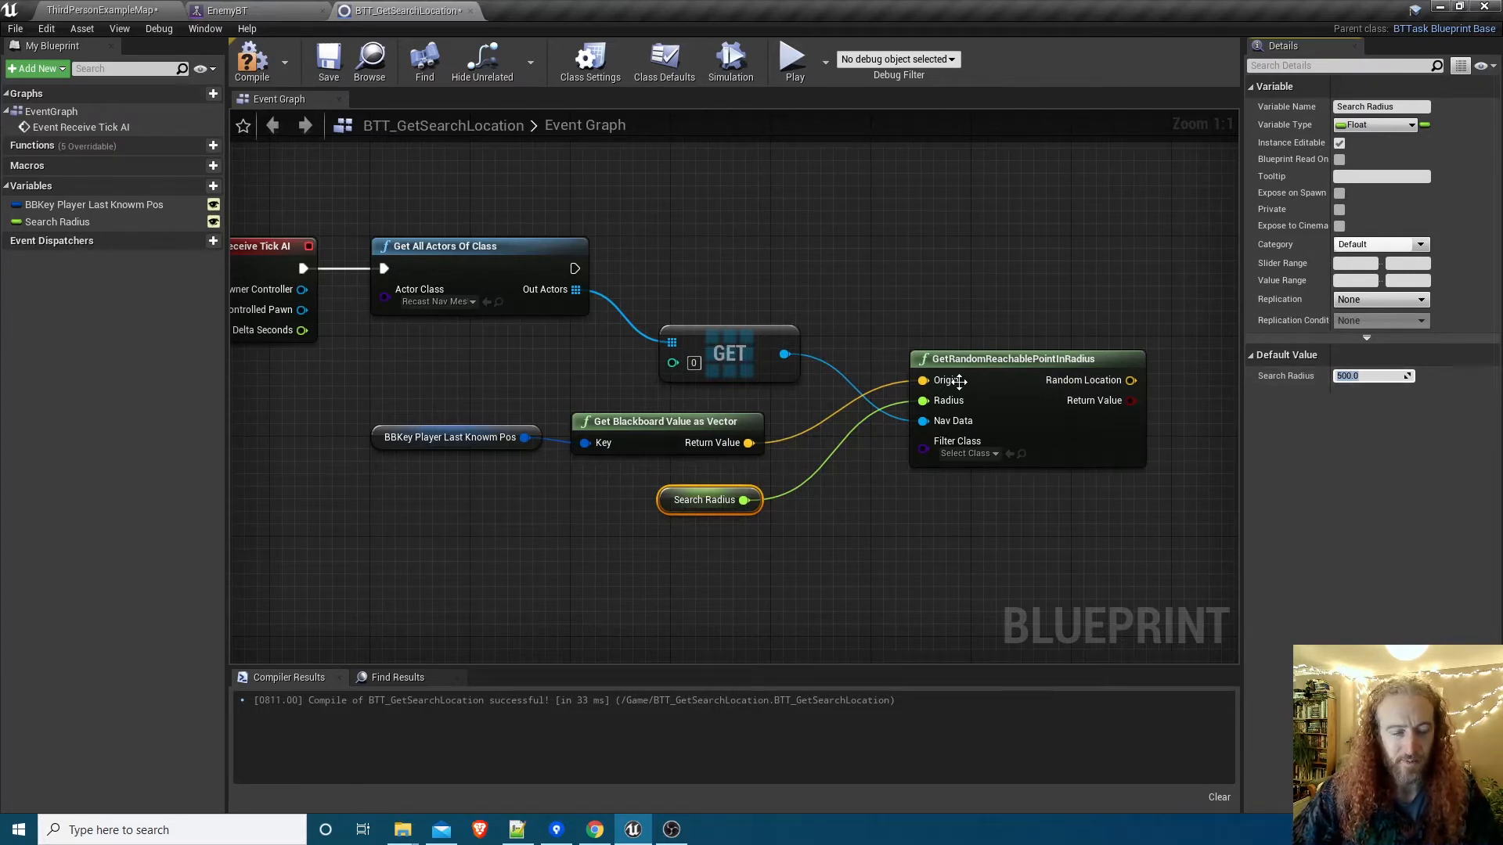
mouse_move(963, 393)
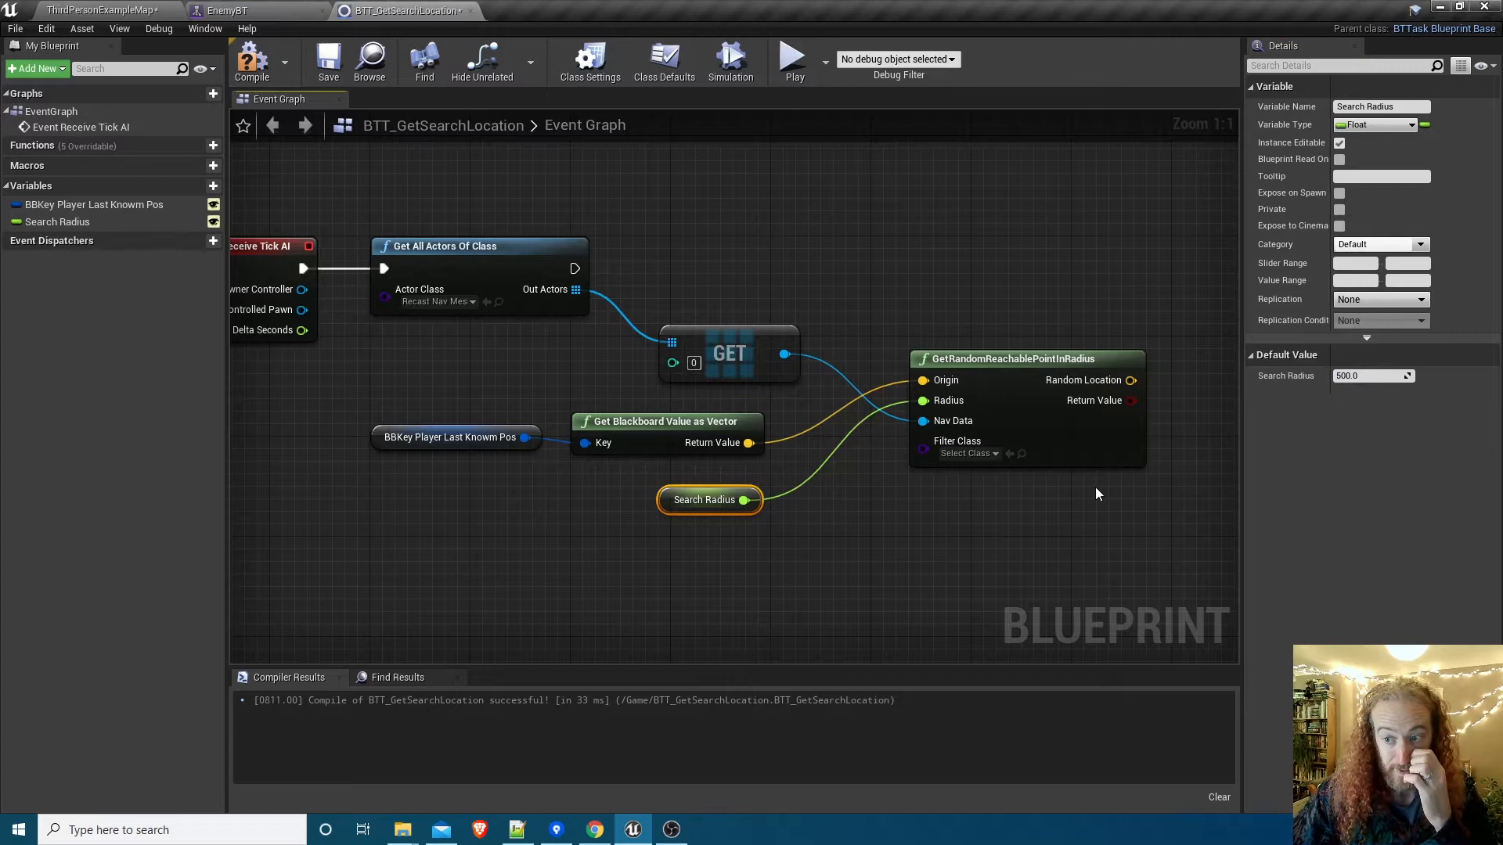
mouse_move(1049, 541)
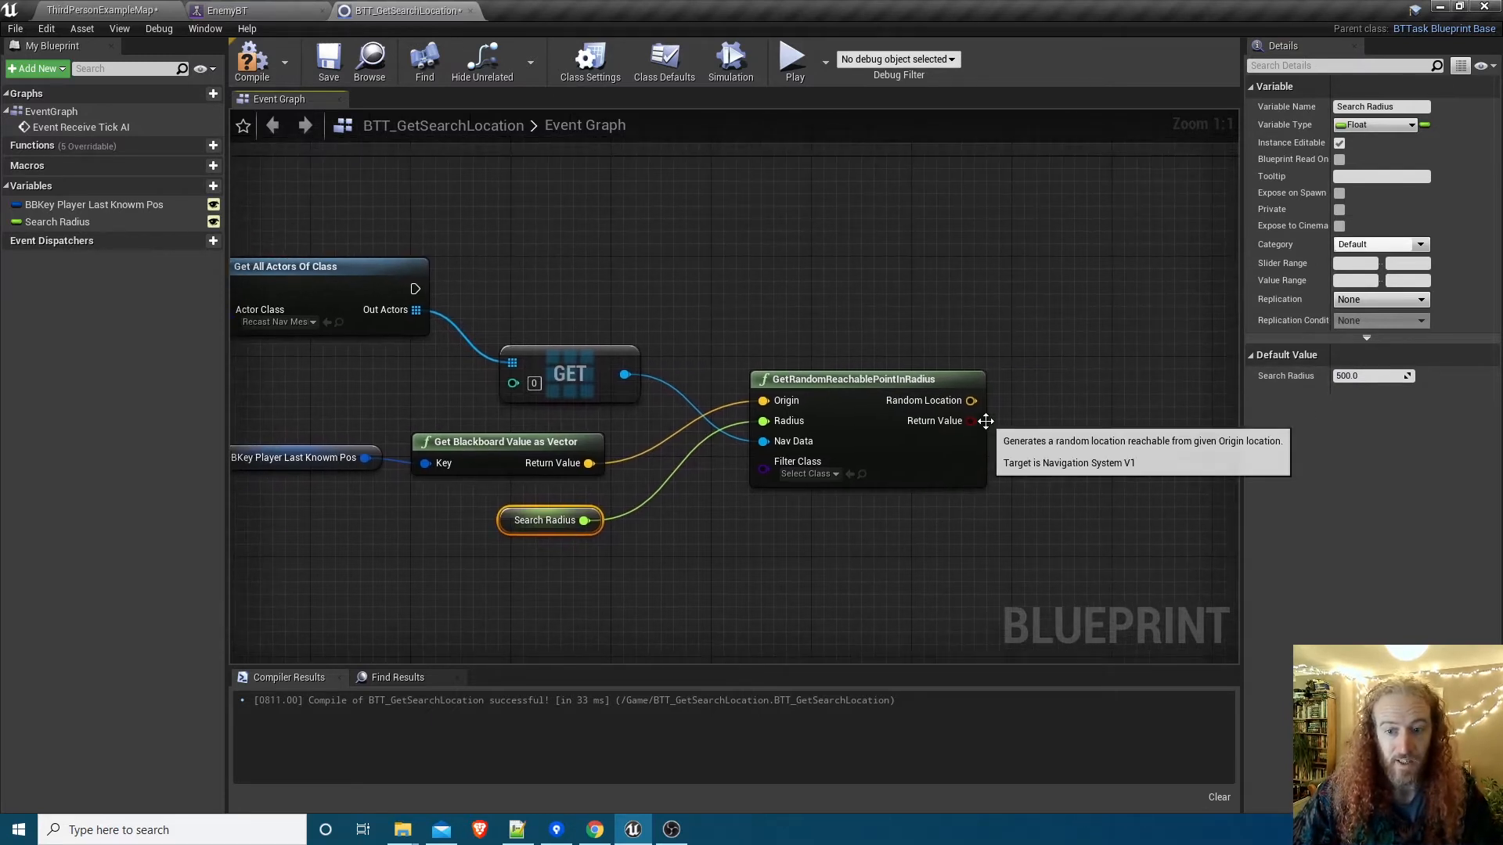
mouse_move(1047, 425)
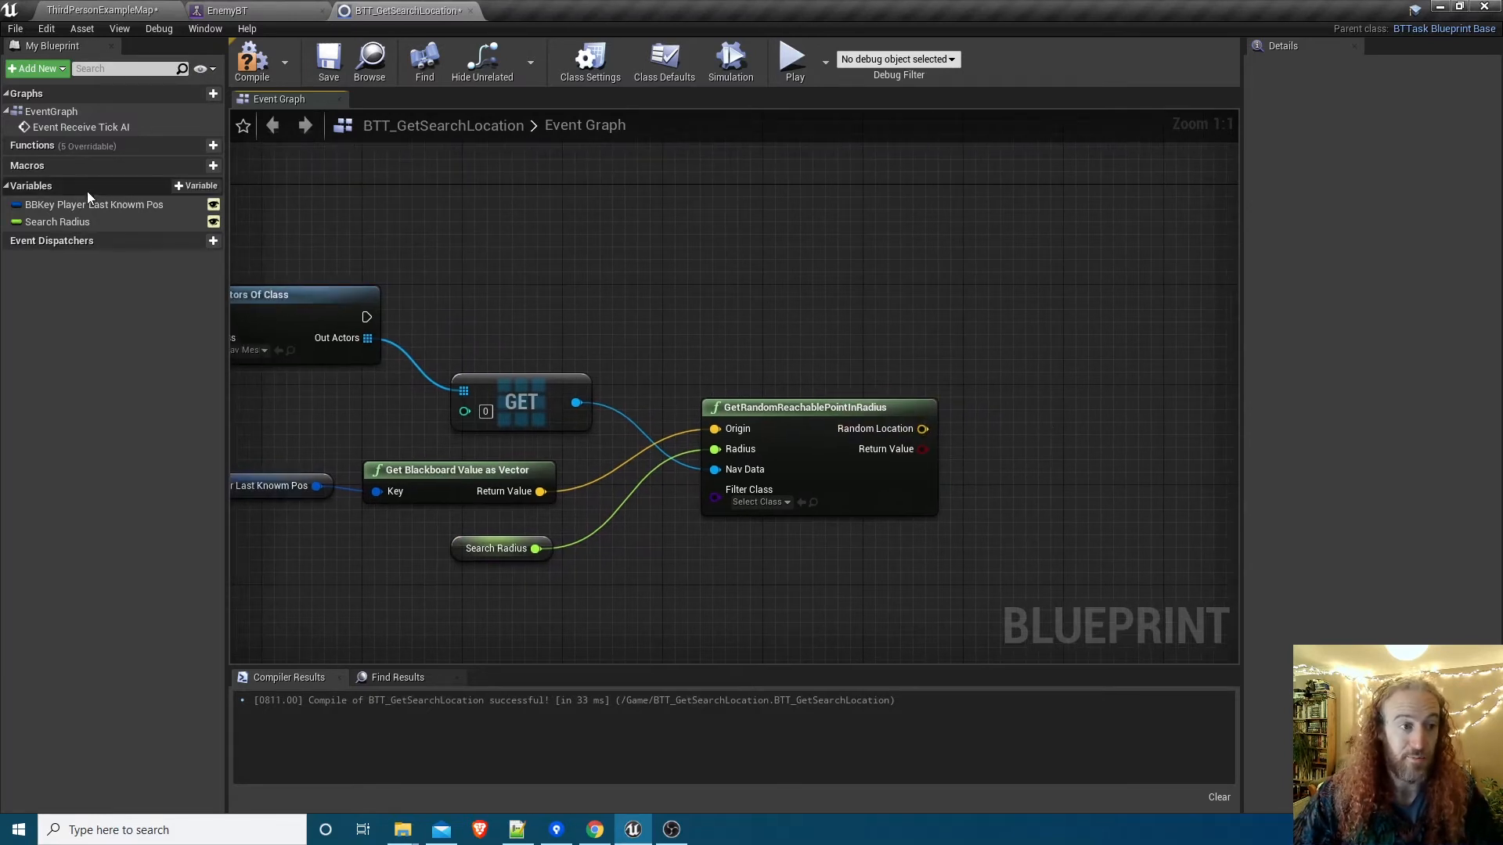
Add BBKey Search Location, set its vector value to Random Location, then Finish Execute with Success.
left_click(195, 186)
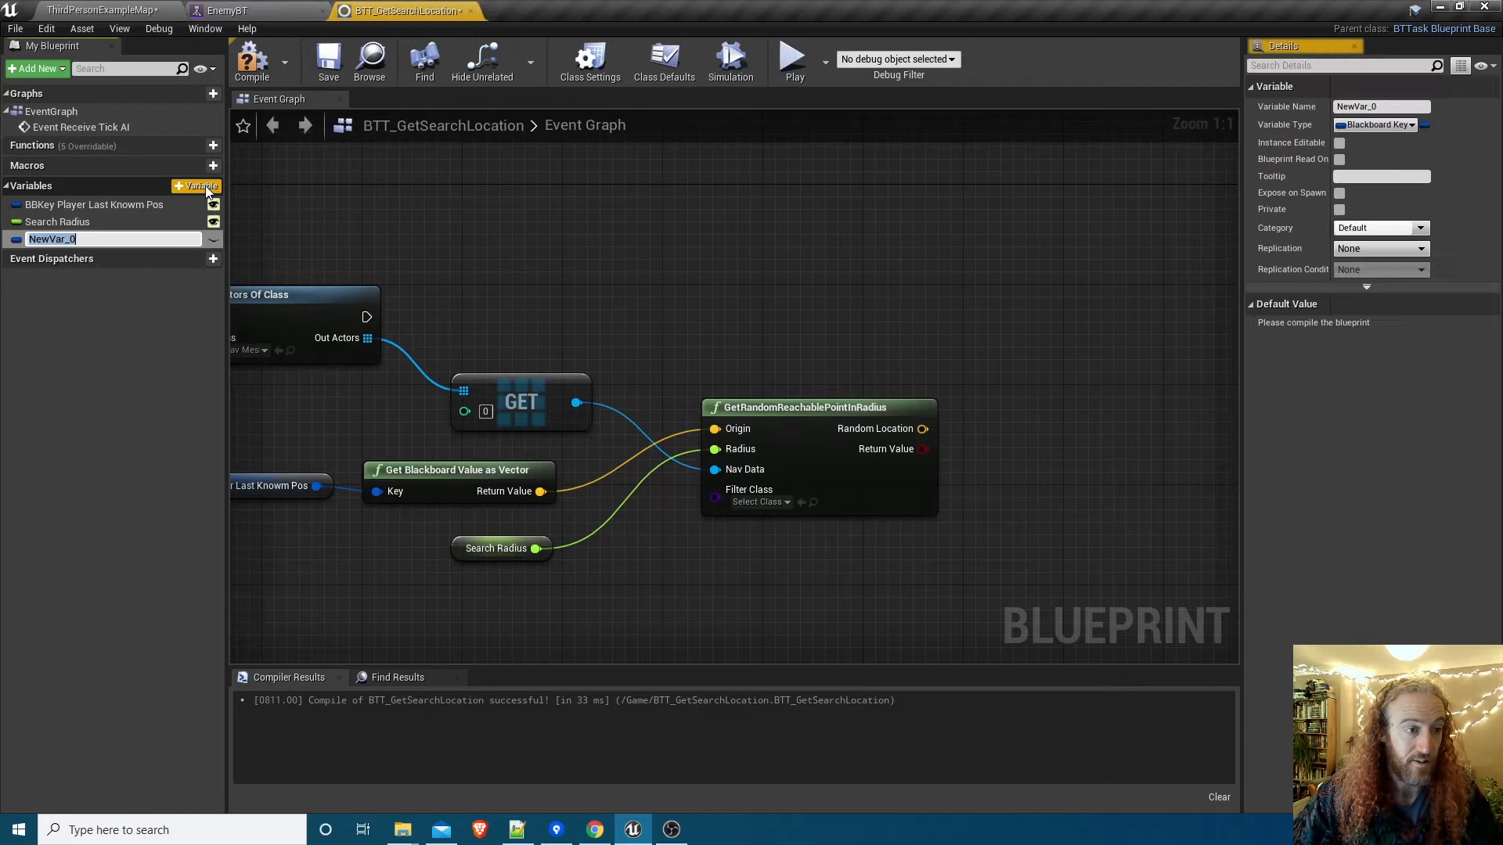
type("BBKey")
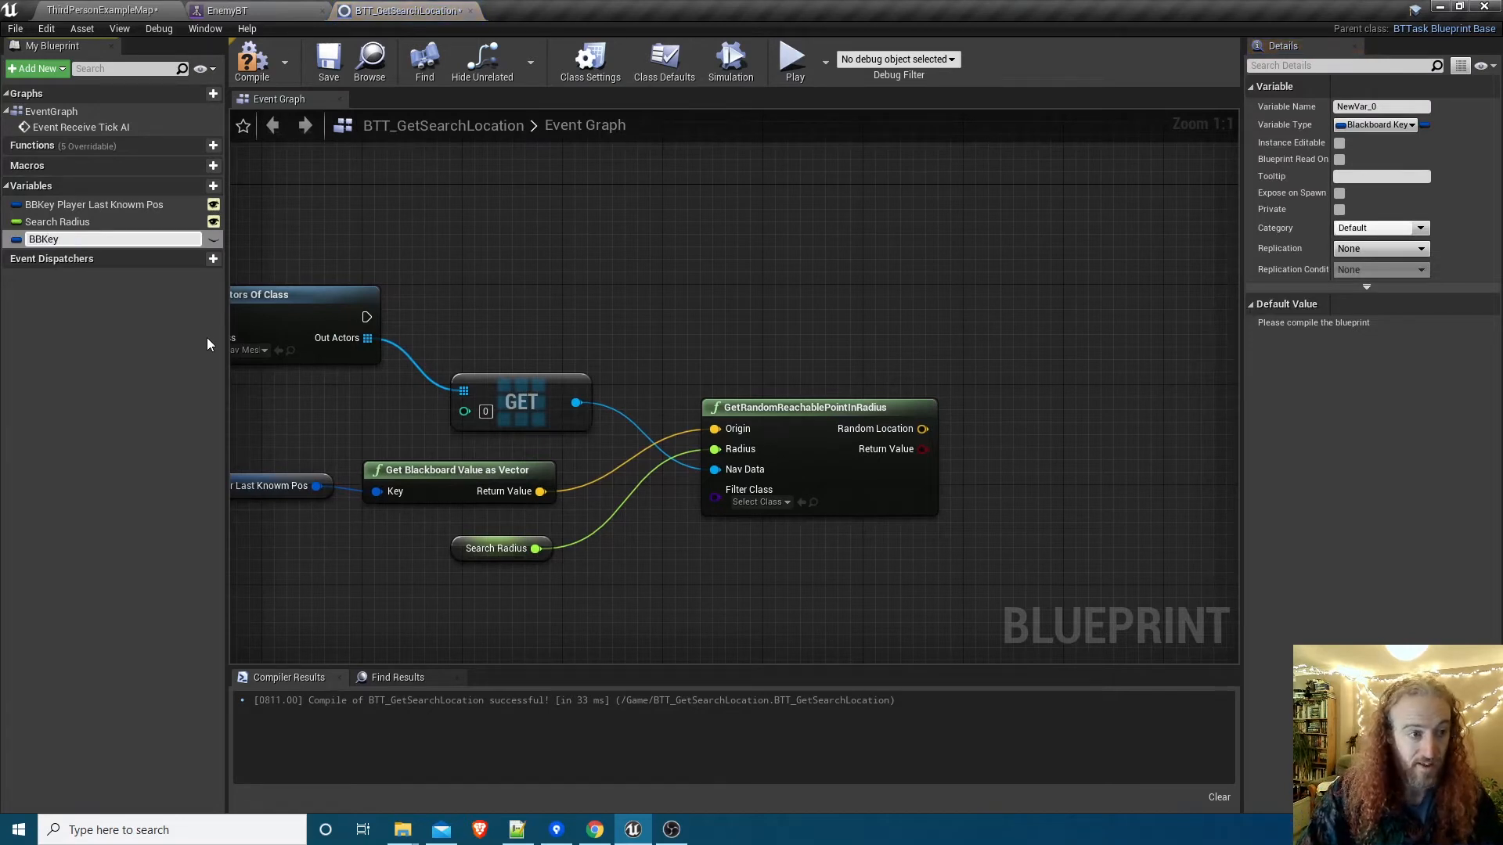
type("Search")
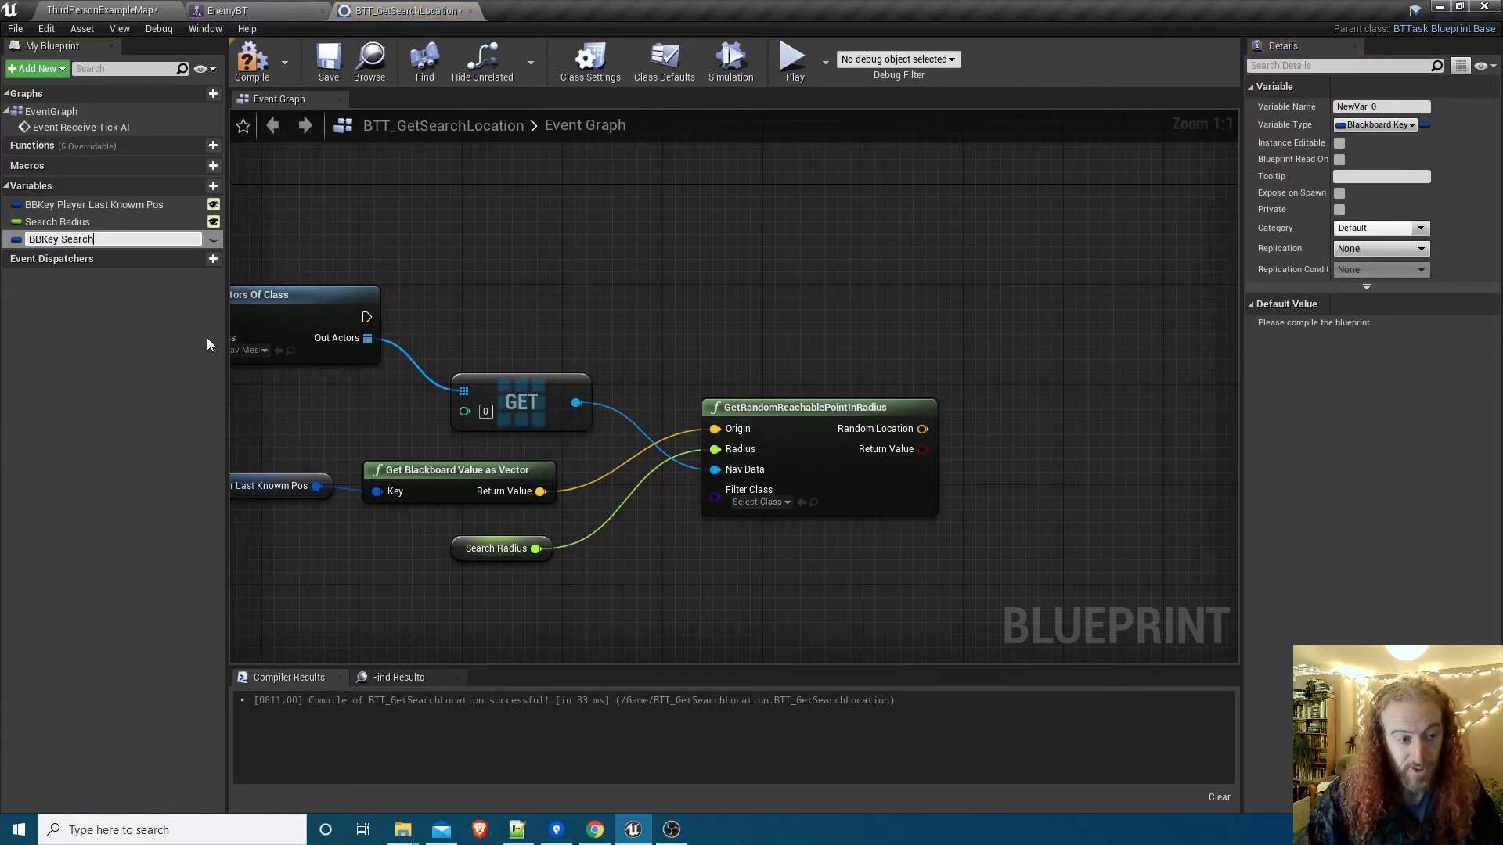
type("Location")
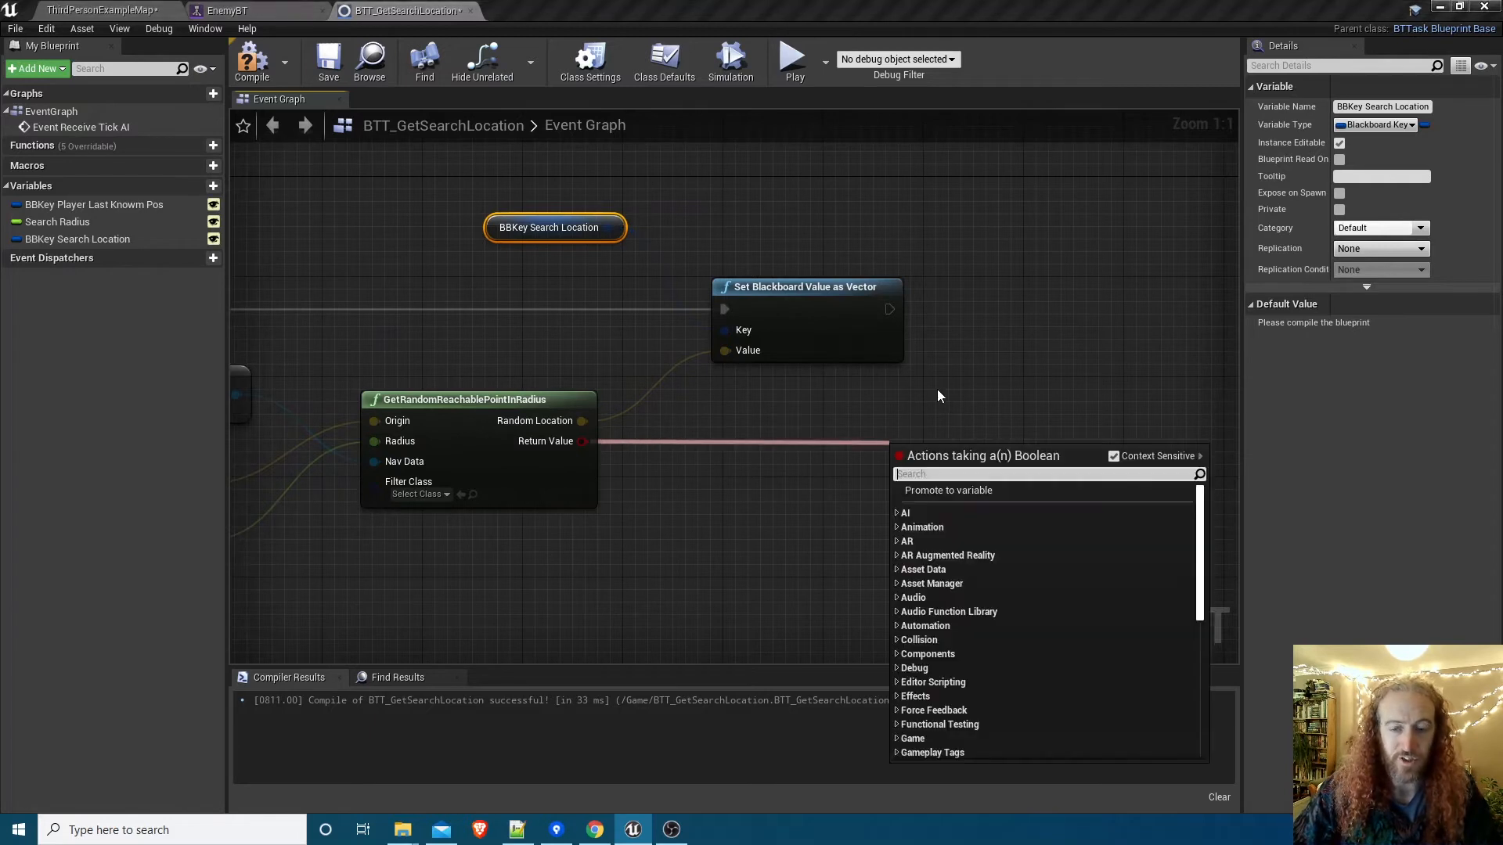
type("fin")
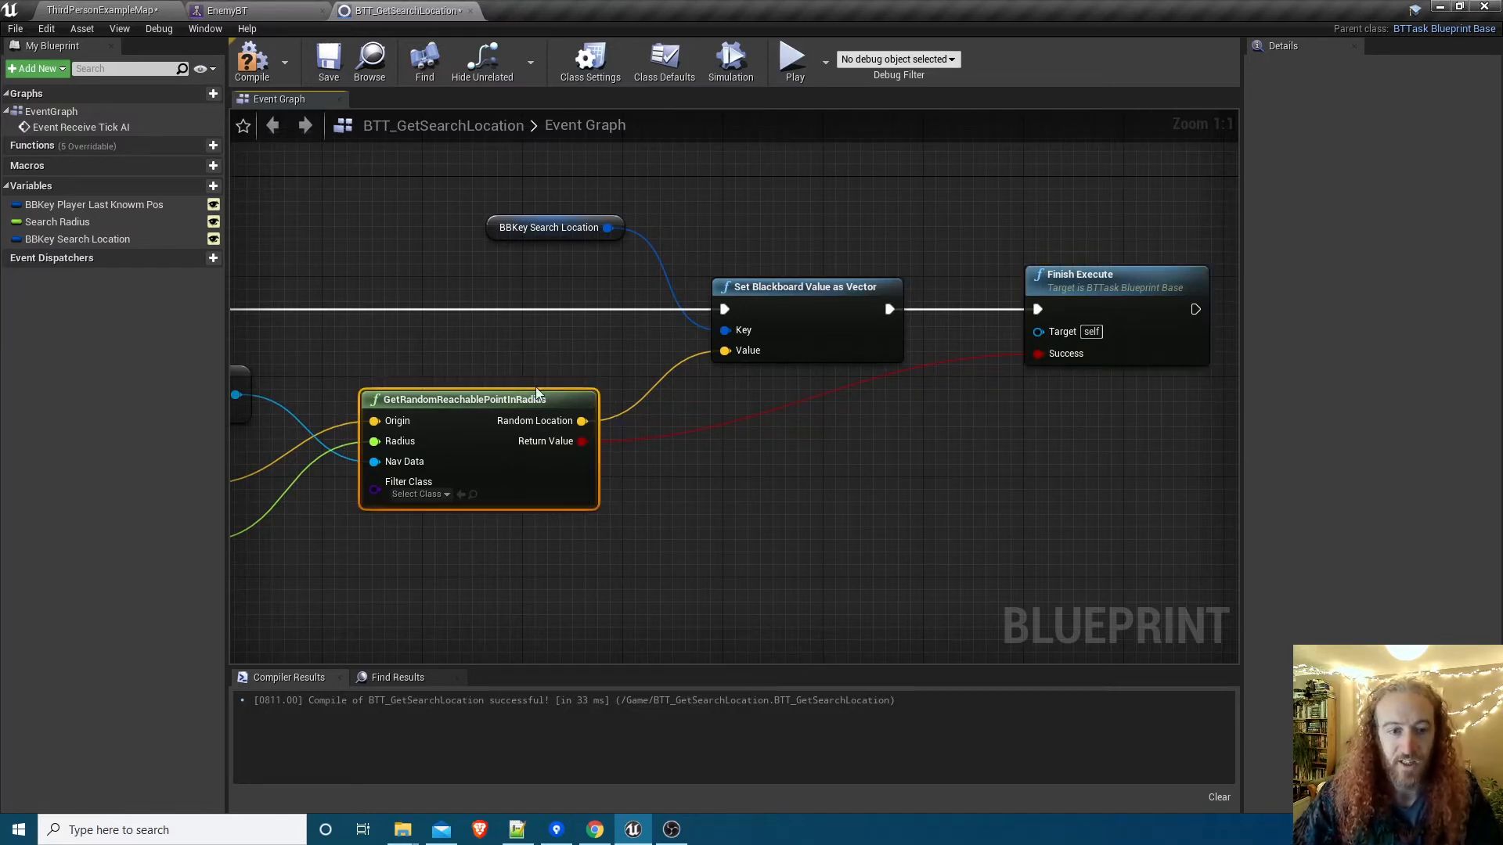
mouse_move(710, 510)
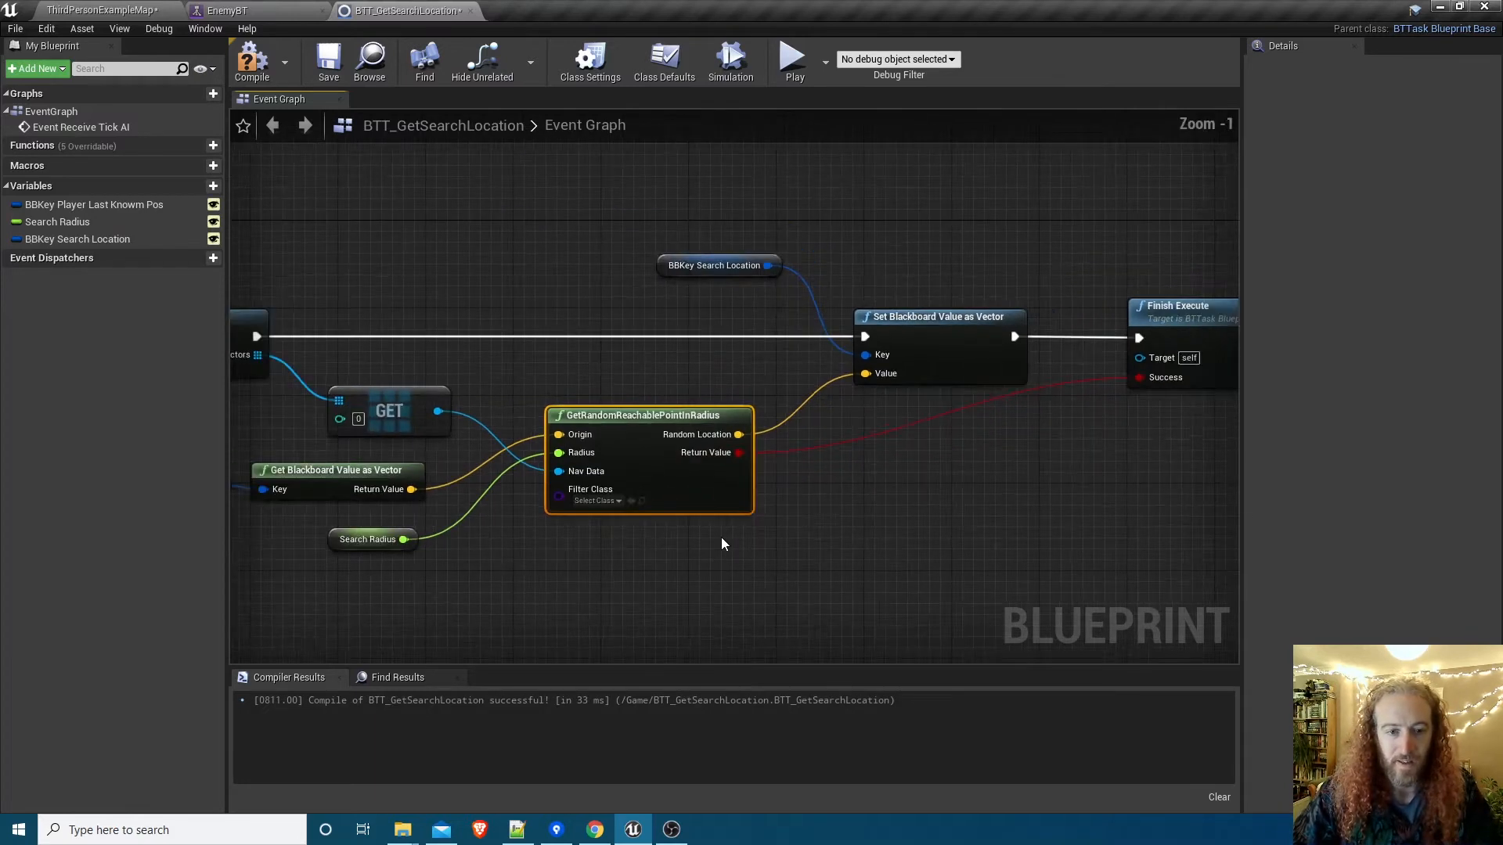
scroll("down", 3)
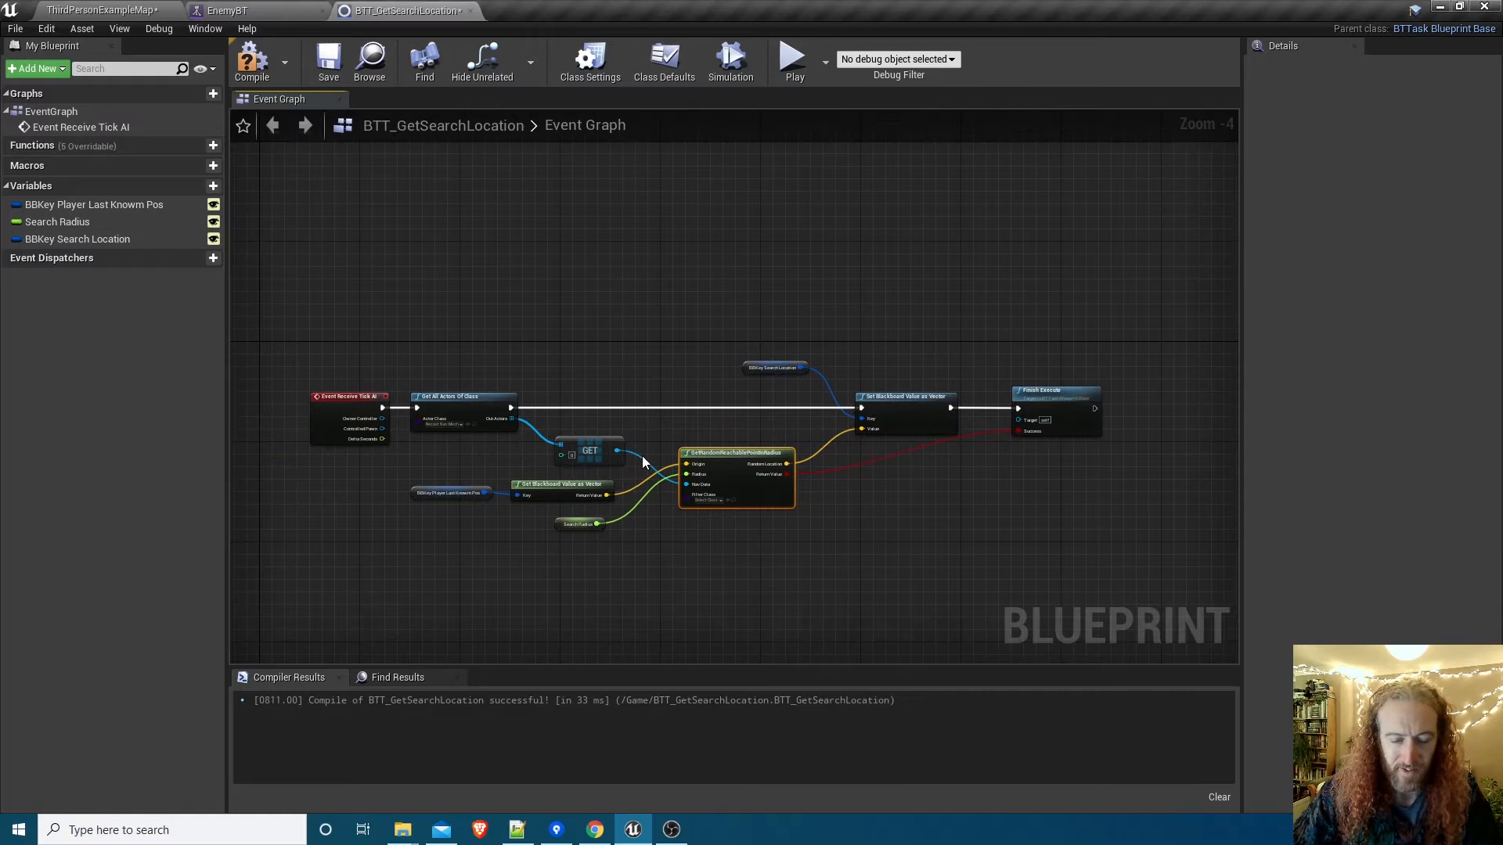
scroll("up", 3)
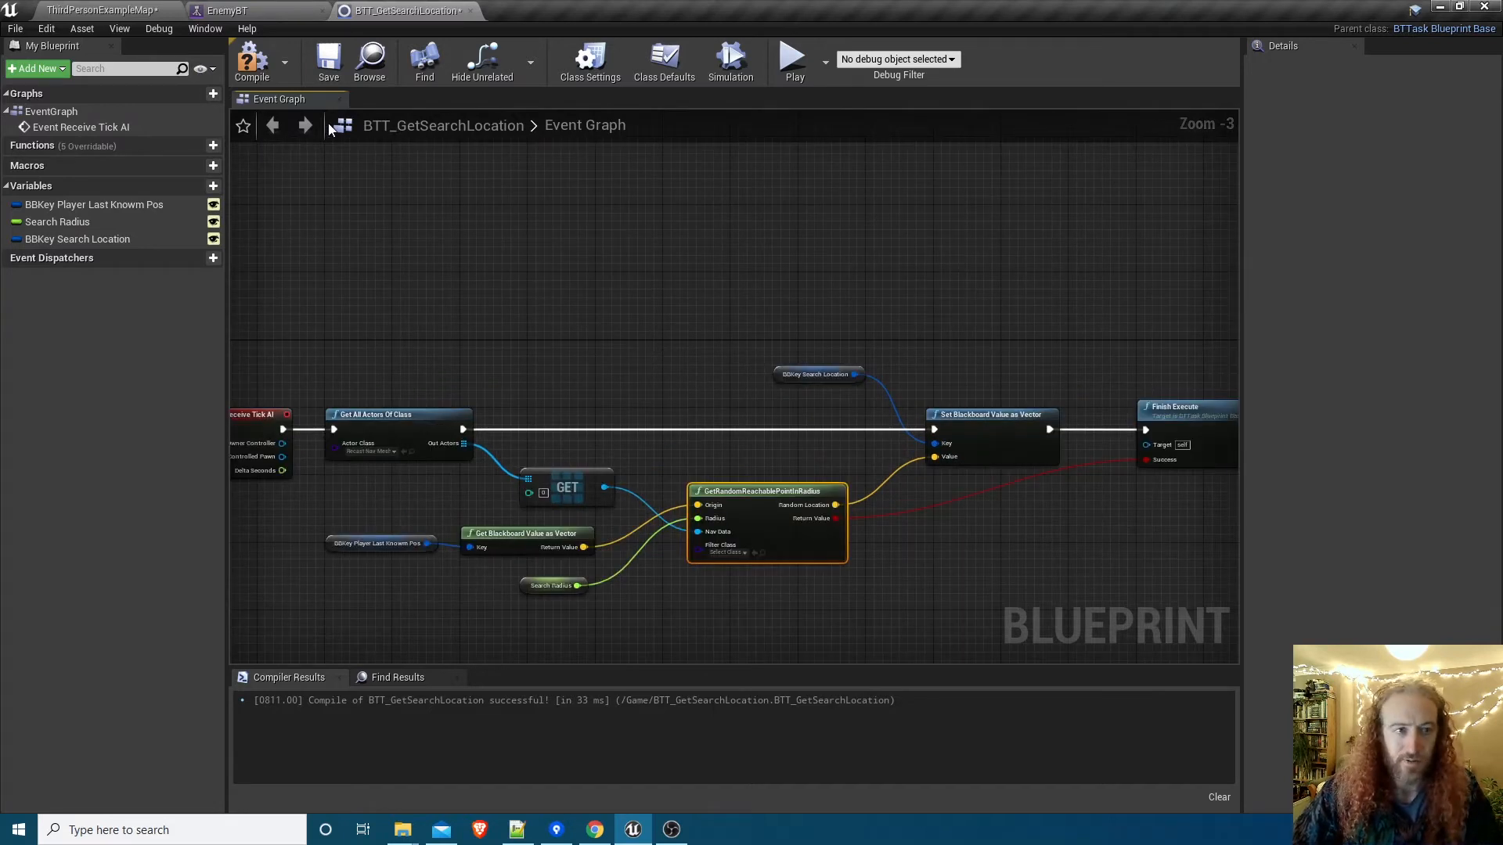
mouse_move(227, 11)
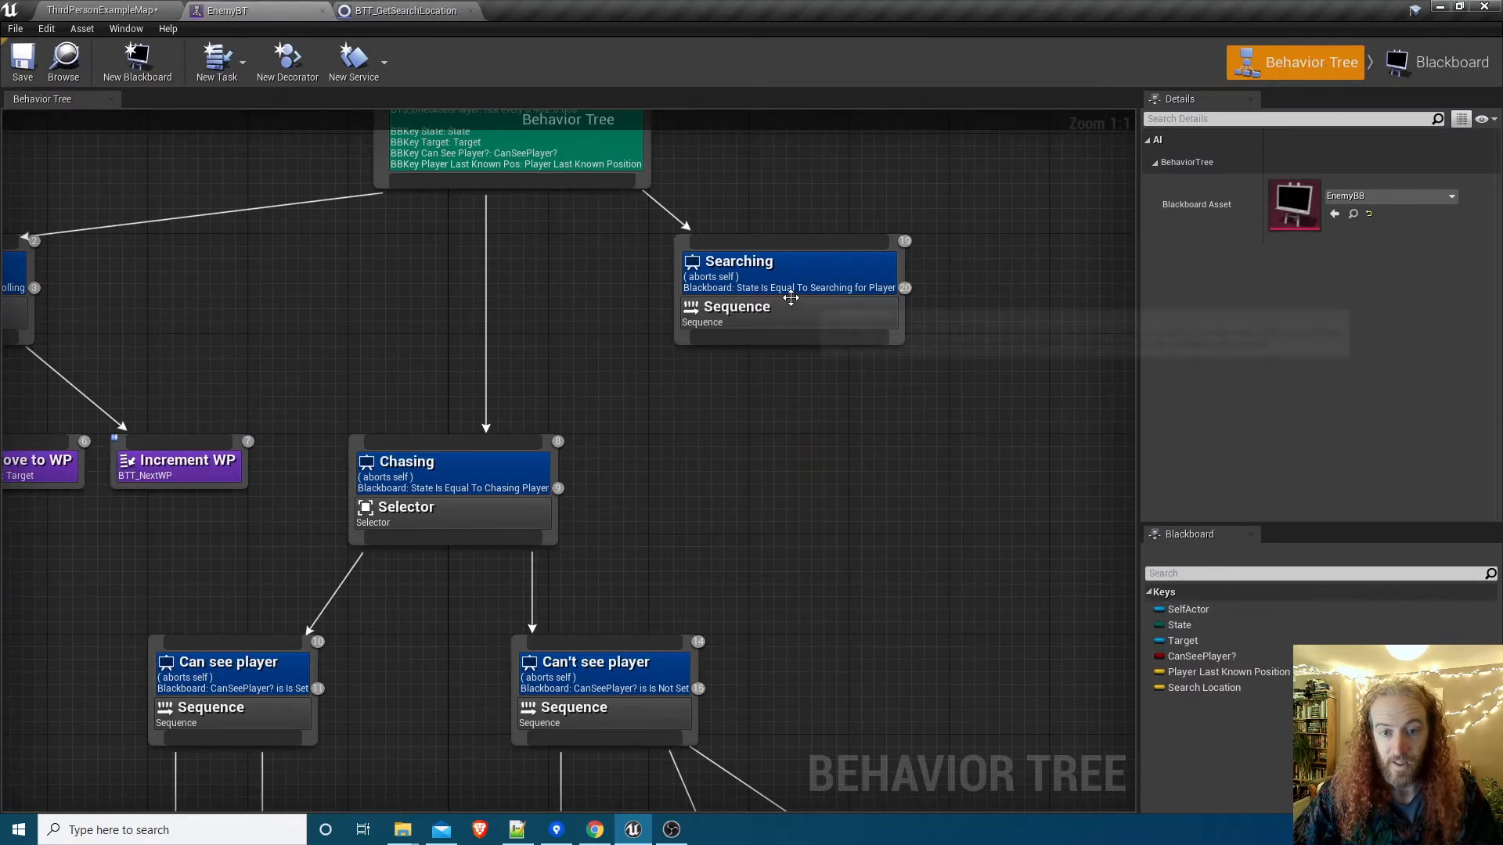
mouse_move(714, 357)
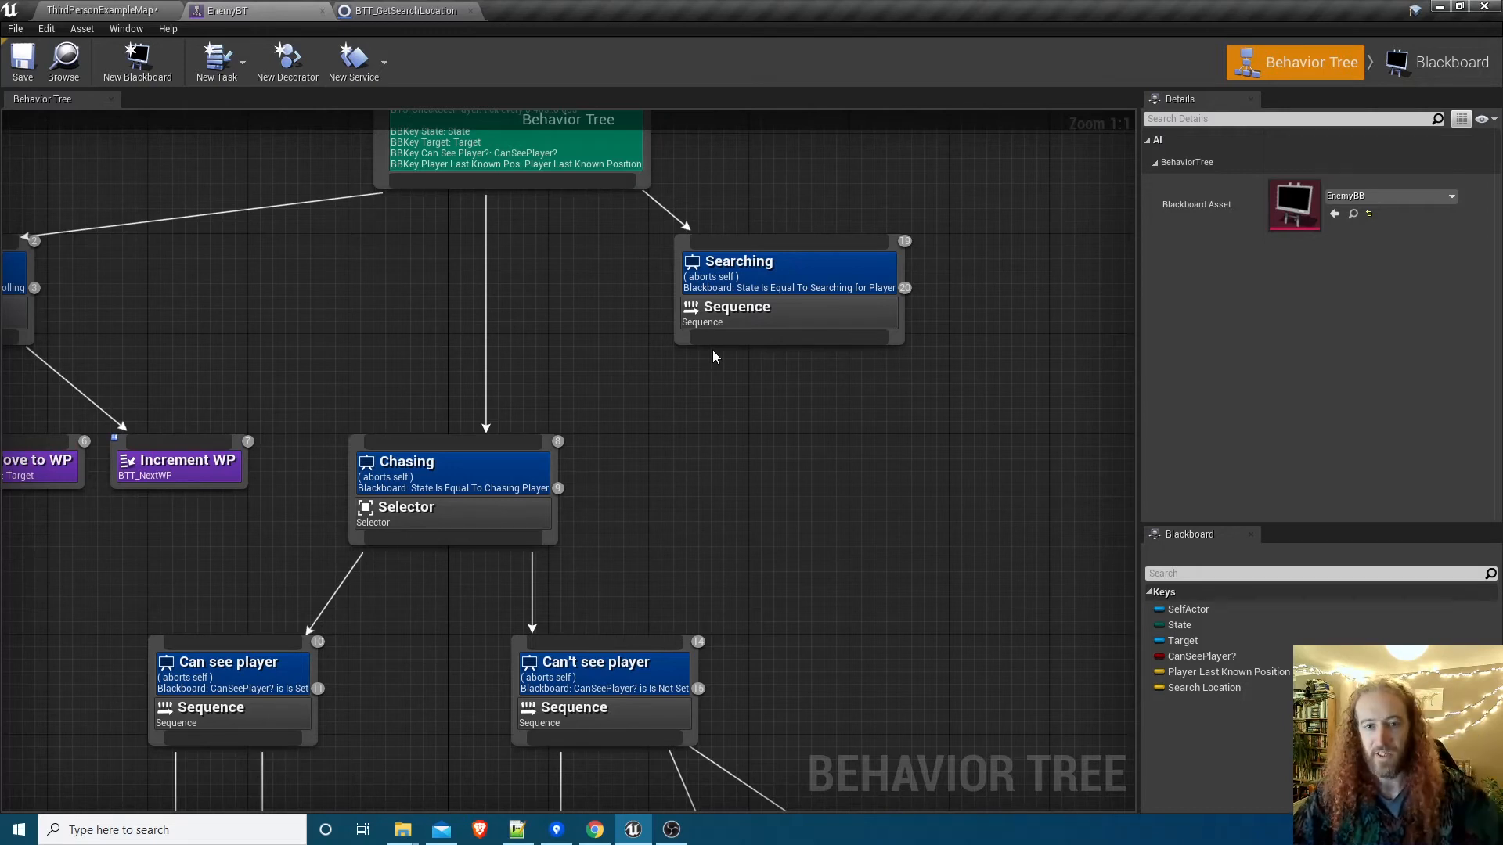
mouse_move(724, 348)
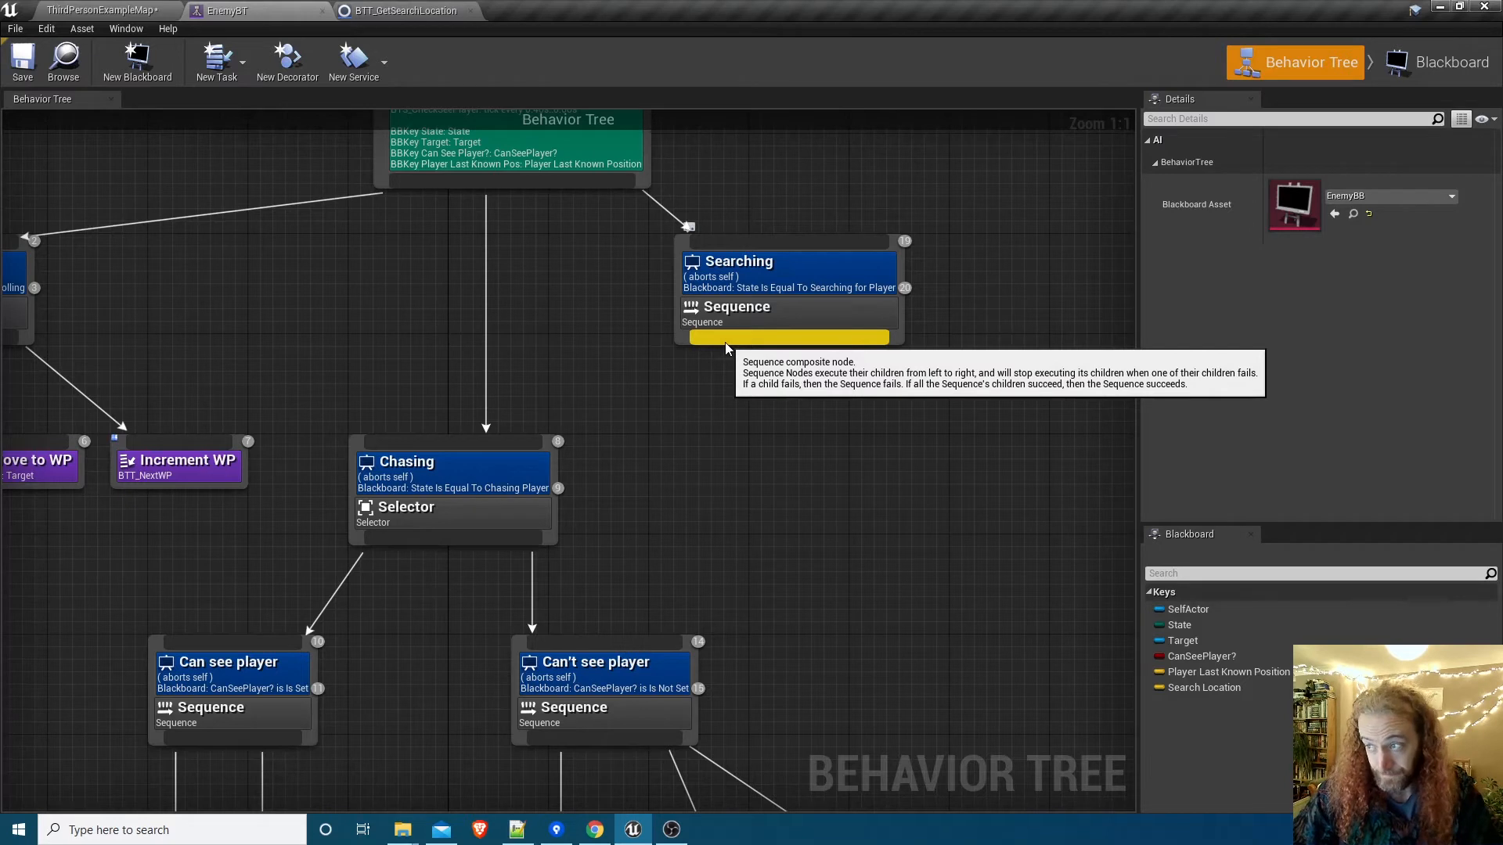
mouse_move(729, 360)
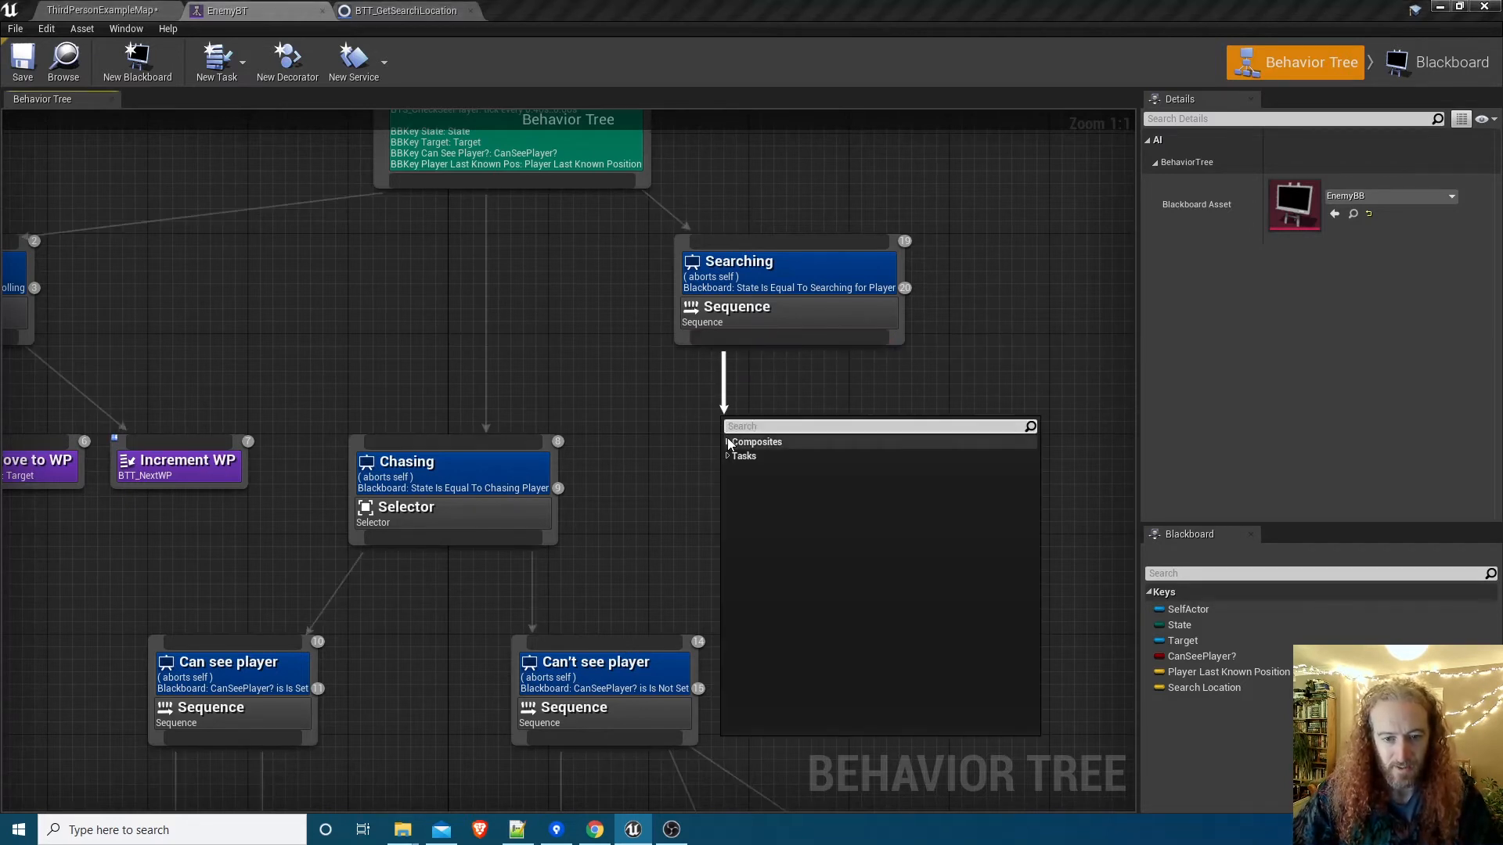
Add a Sequence under Searching with a Loop decorator set to 3 loops.
left_click(755, 448)
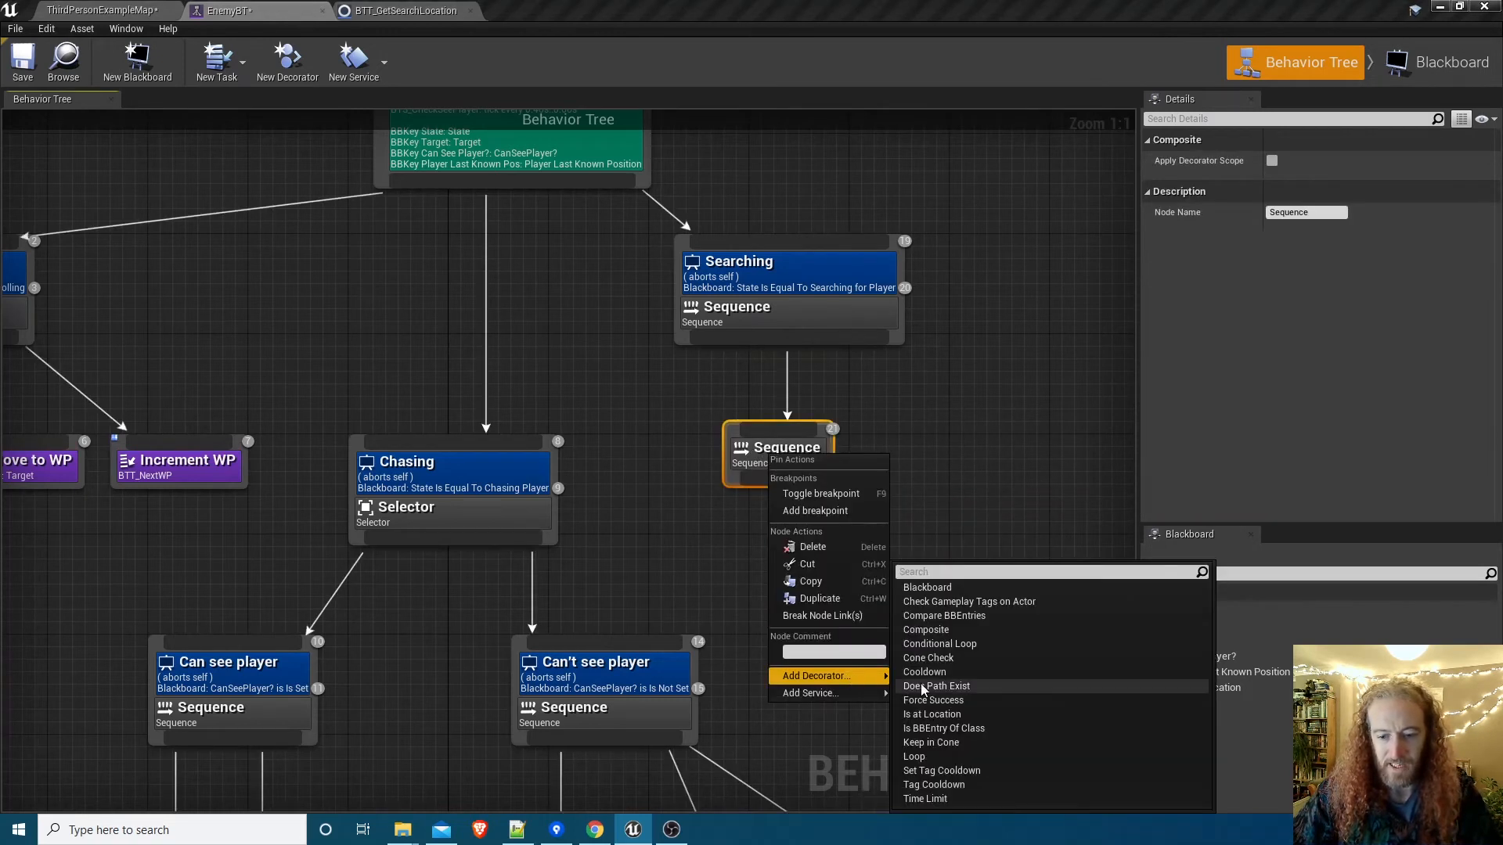
left_click(913, 756)
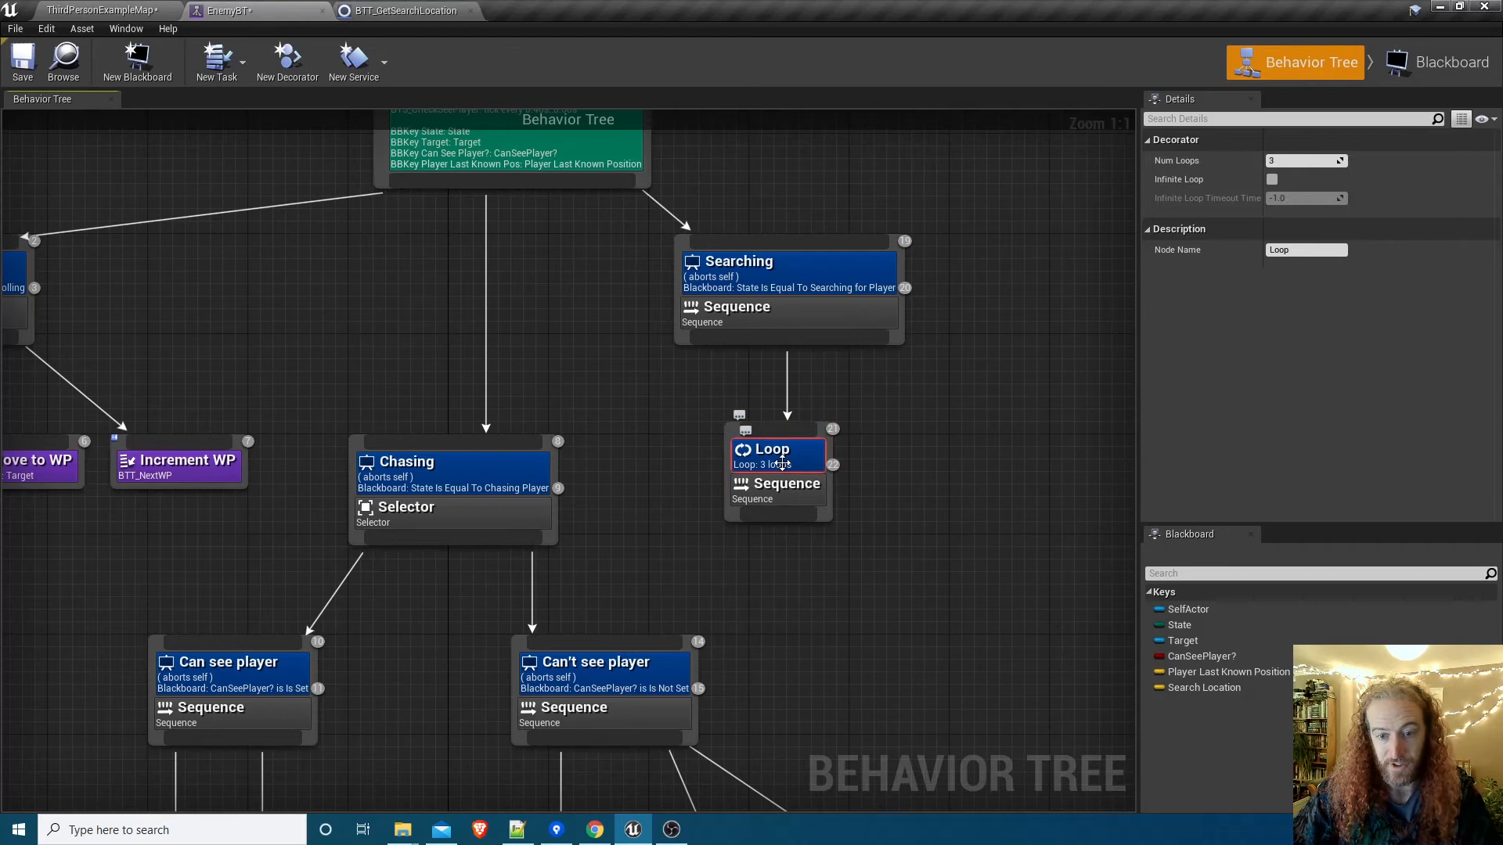
mouse_move(1306, 251)
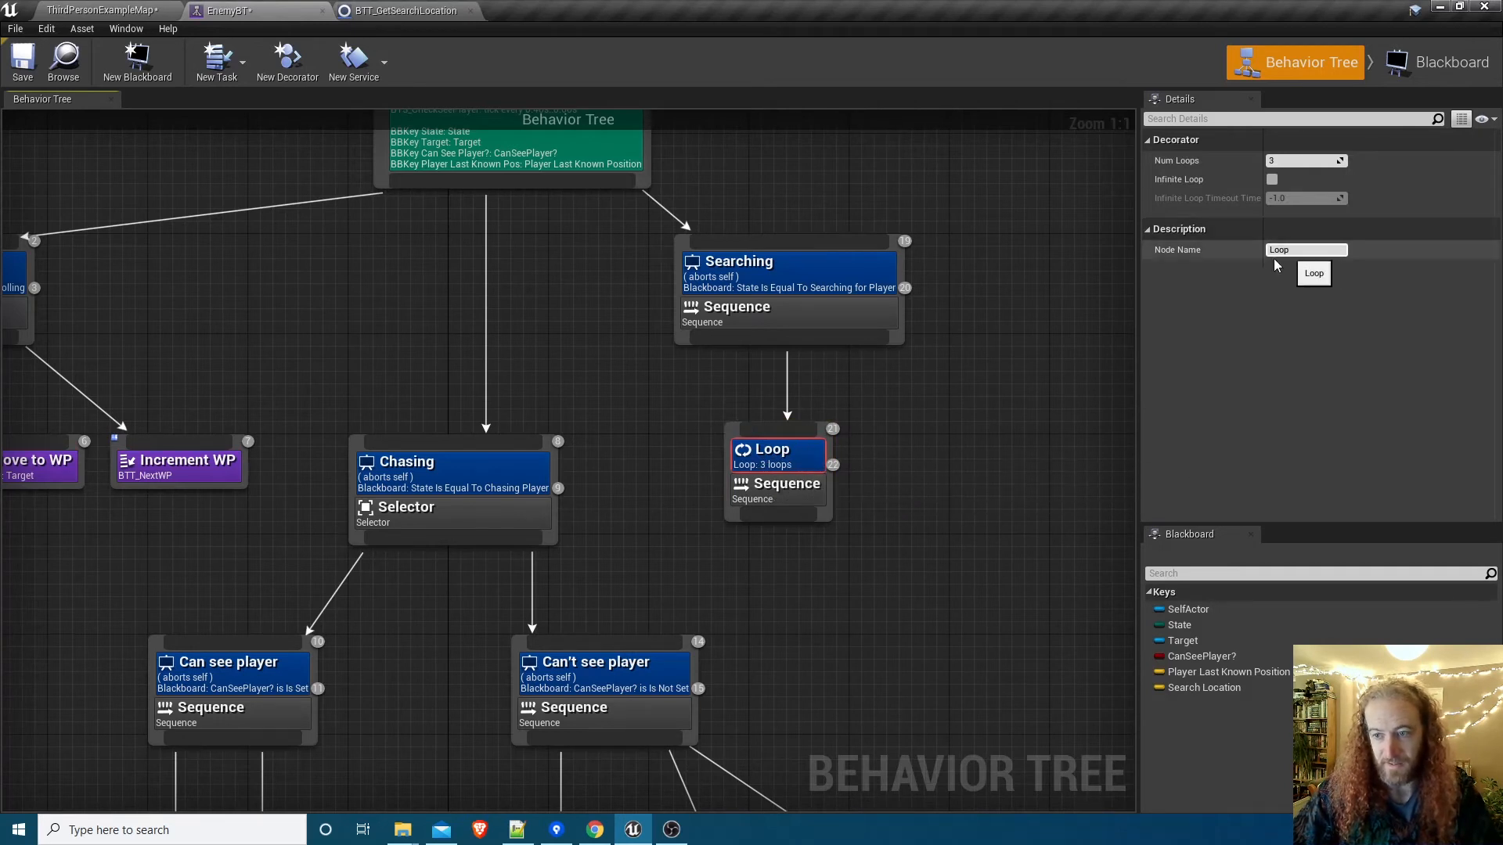
left_click(726, 447)
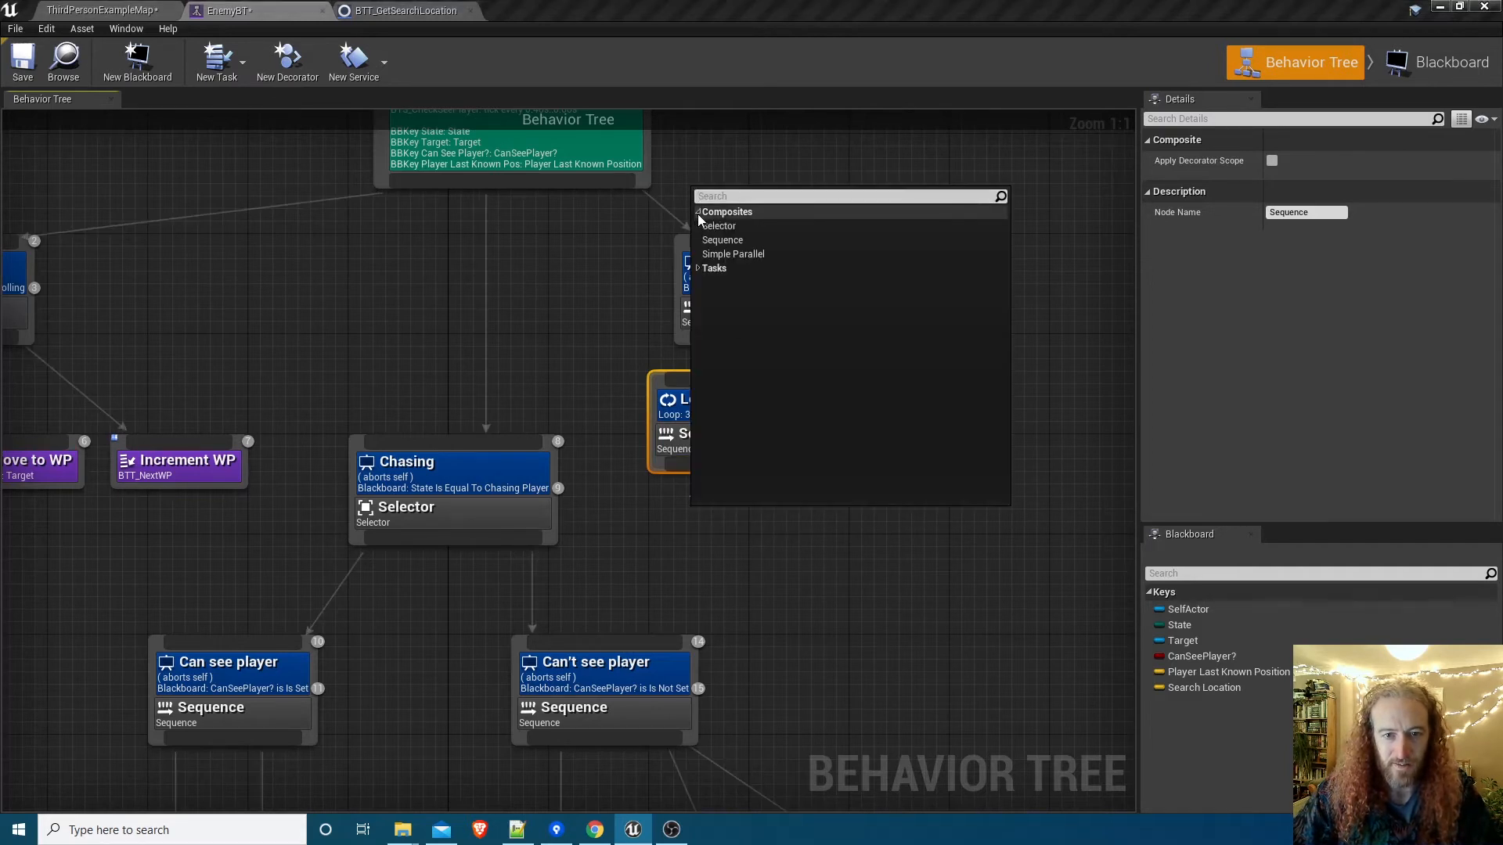
Add BTT_GetSearchLocation under the loop with keys Player Last Known Position and Search Location.
left_click(714, 267)
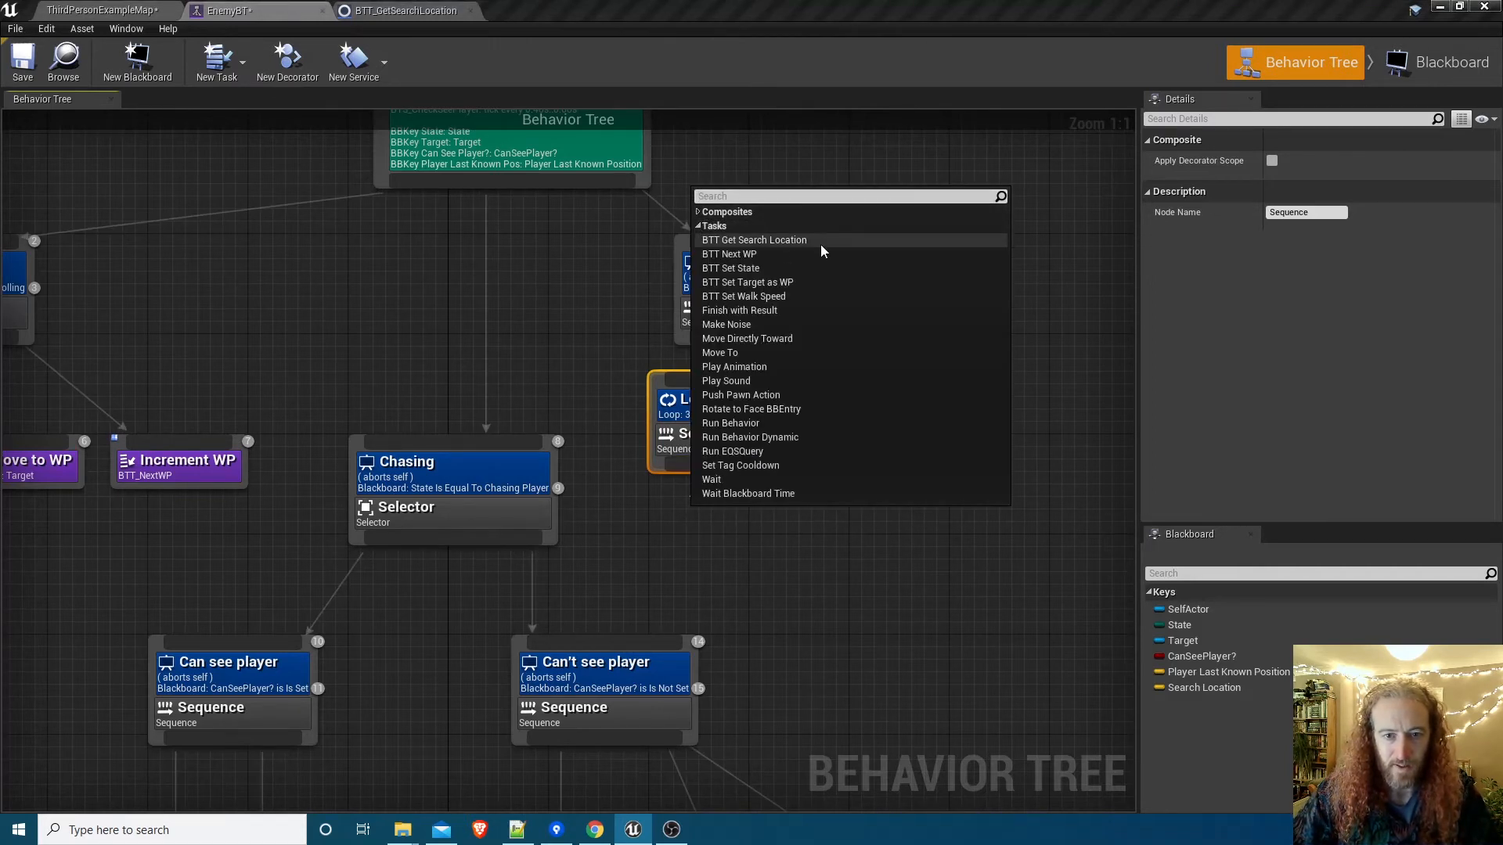
left_click(753, 239)
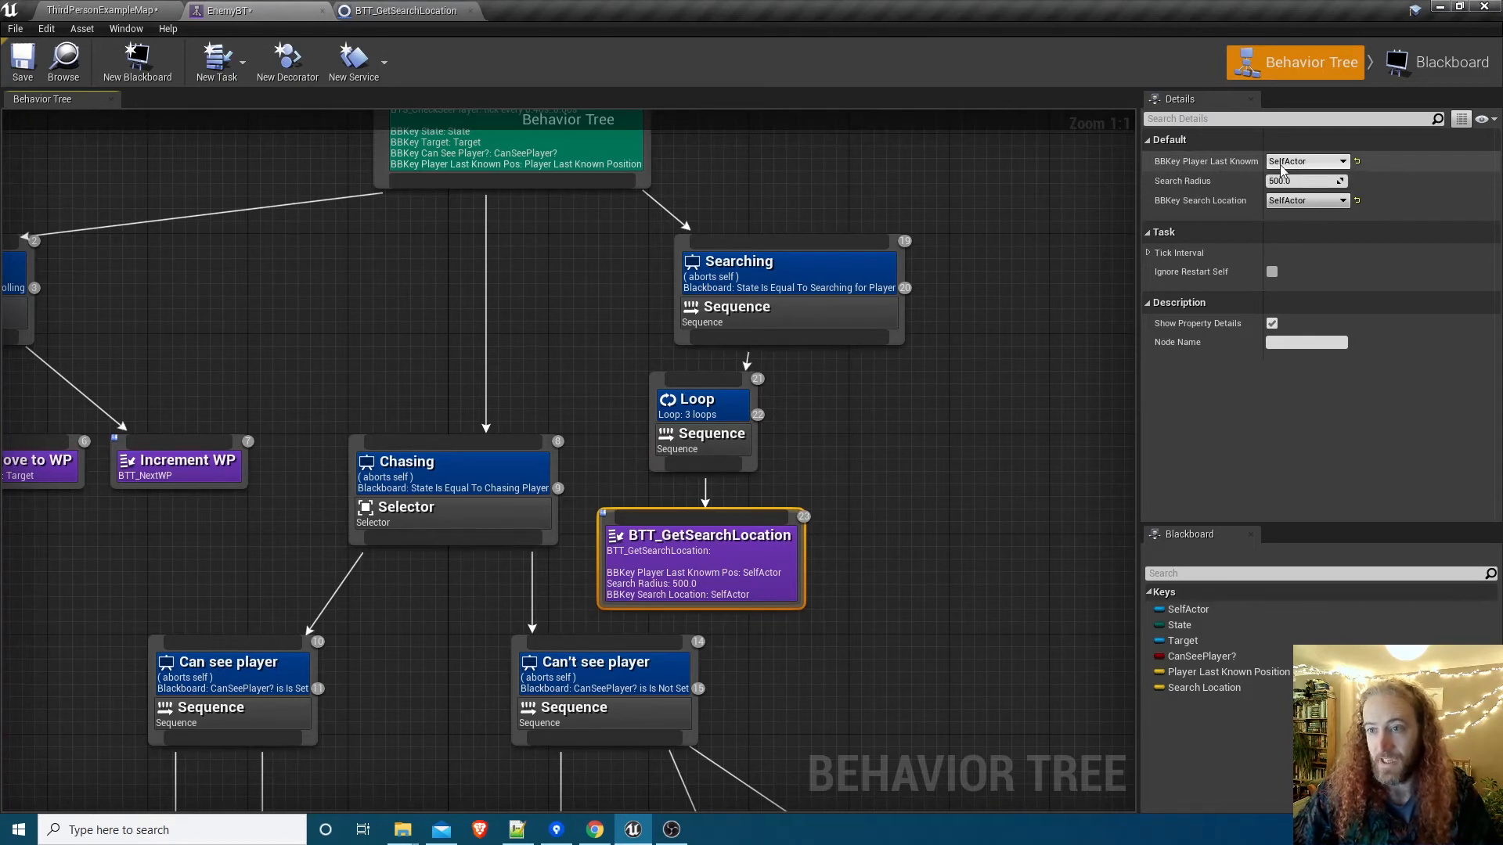
left_click(1305, 162)
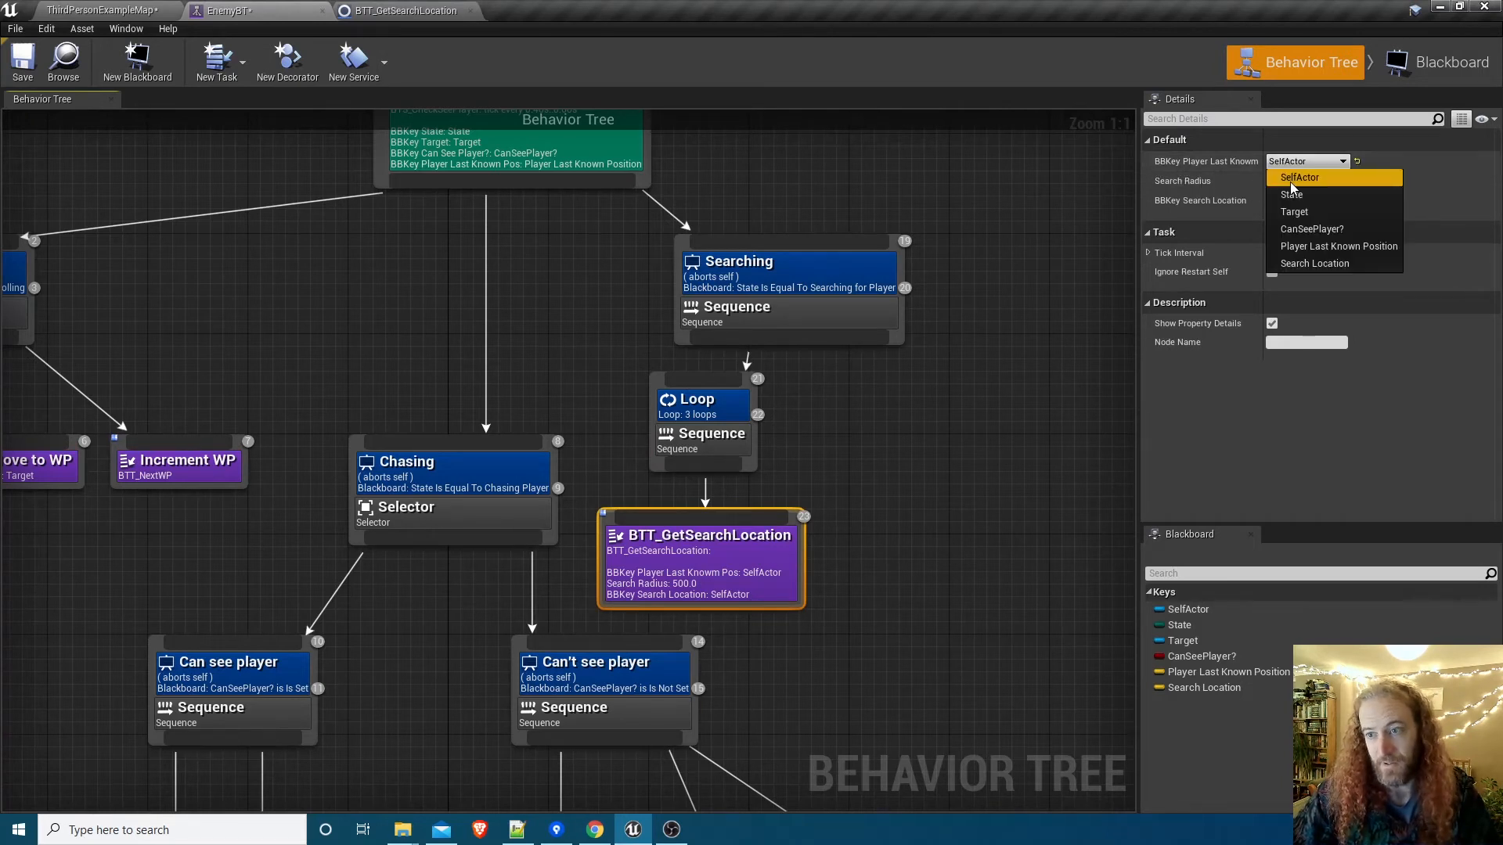
left_click(1339, 246)
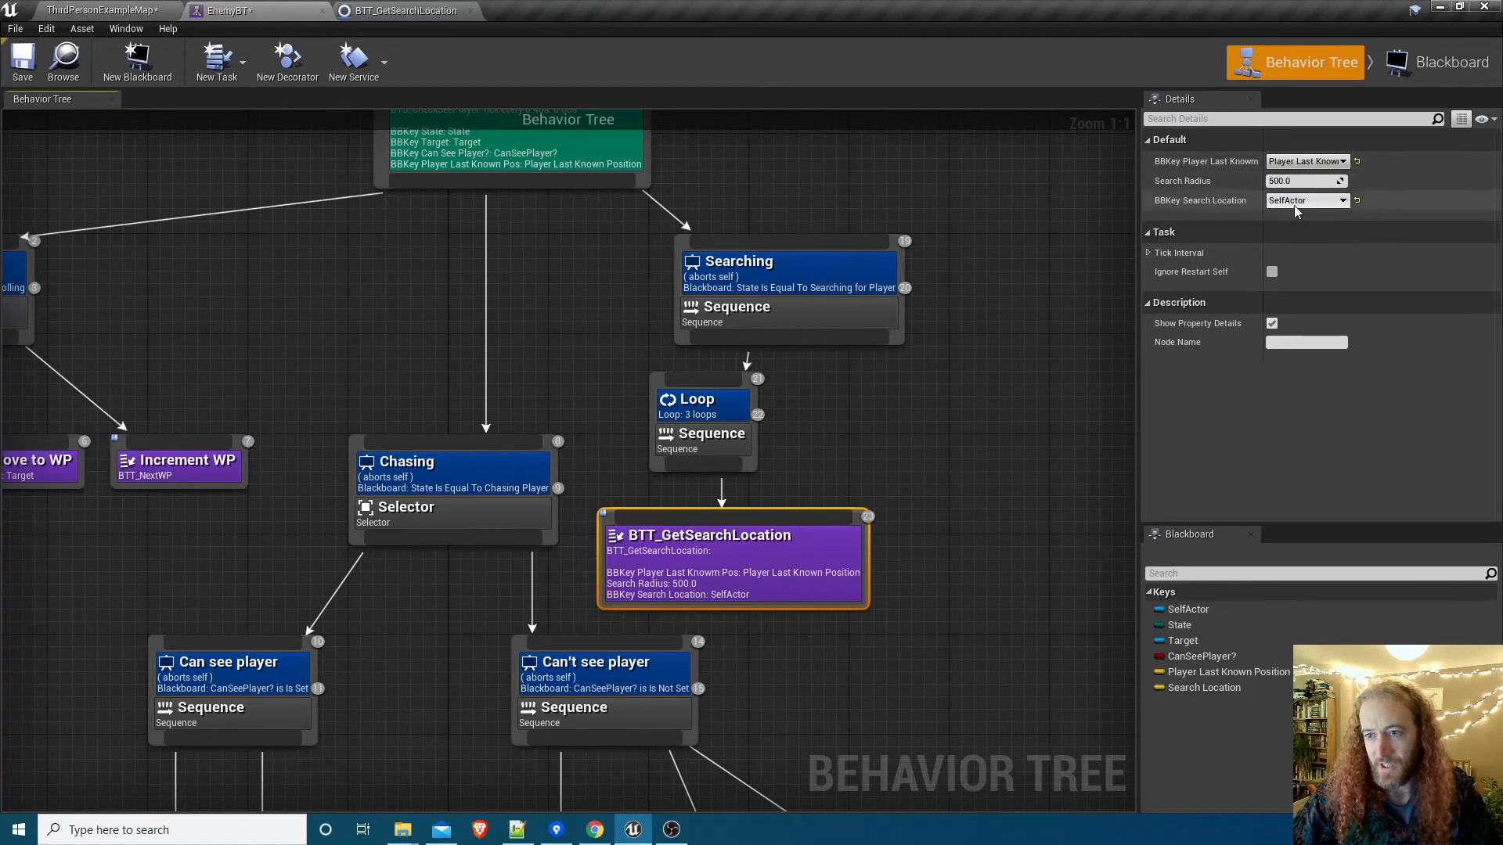
left_click(1305, 201)
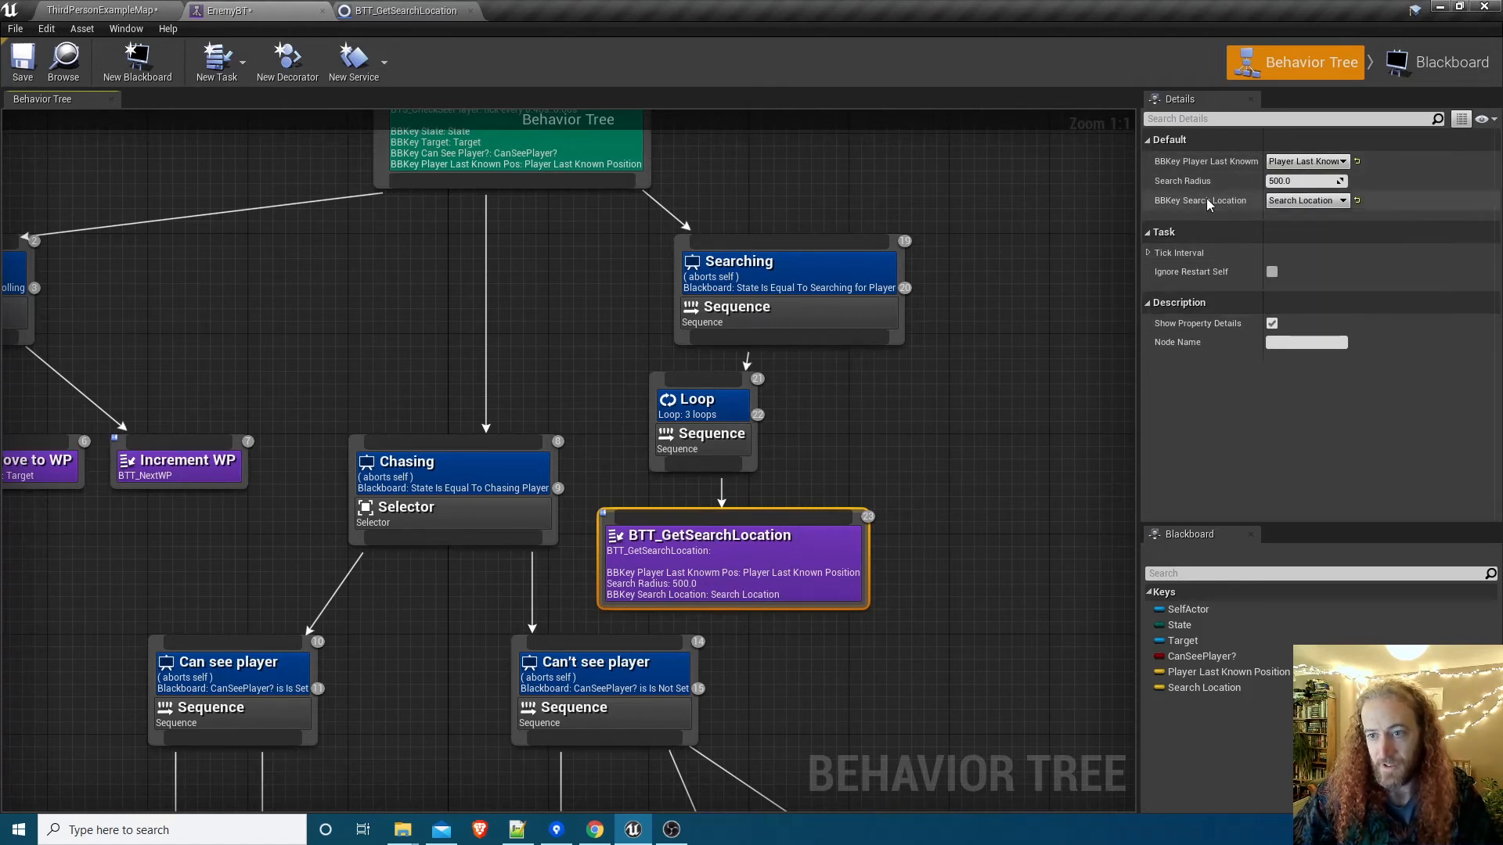
mouse_move(1047, 311)
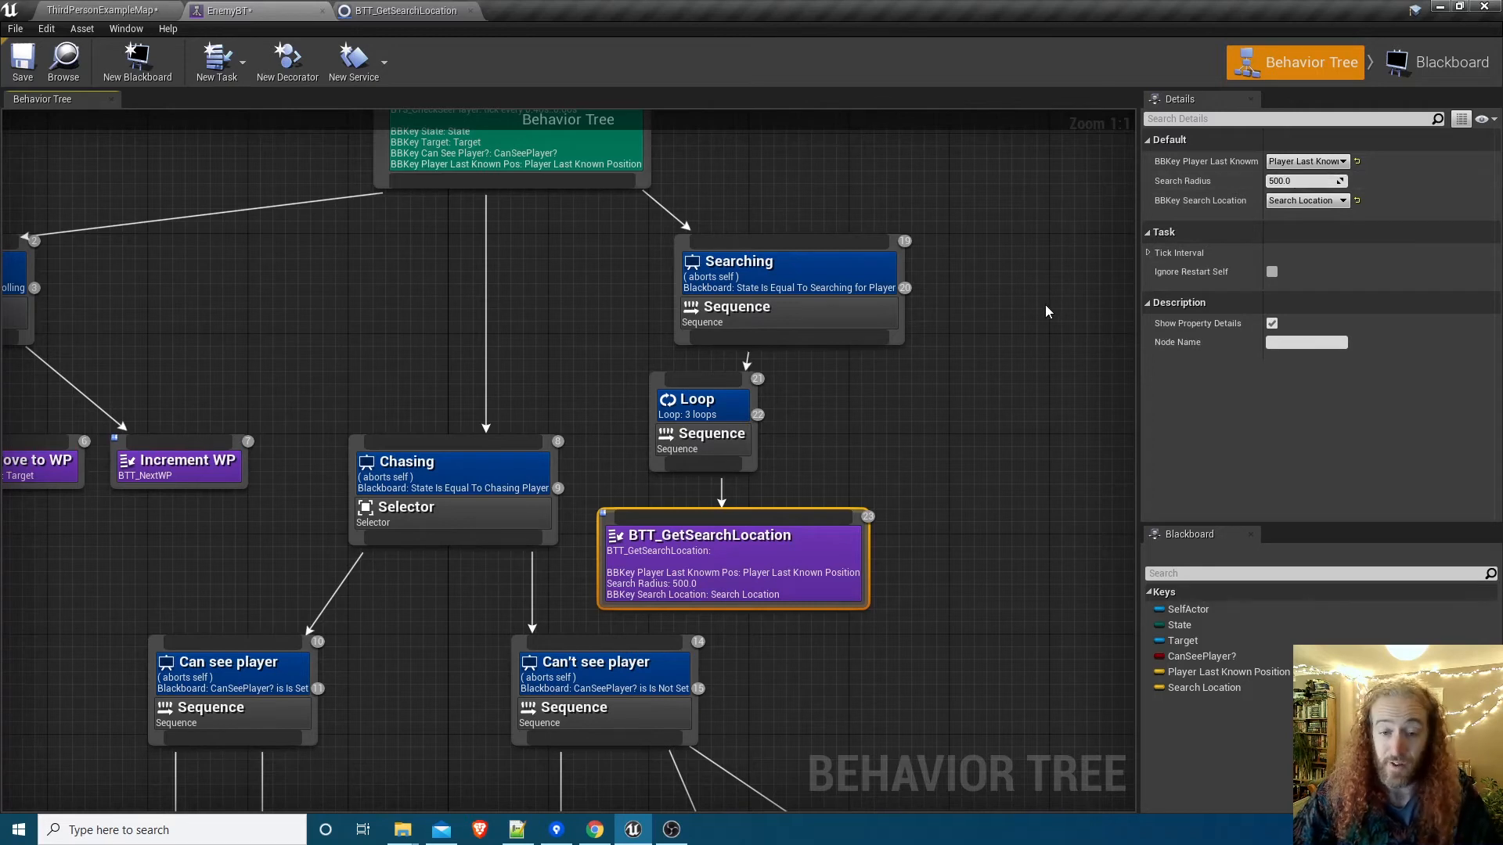
mouse_move(926, 411)
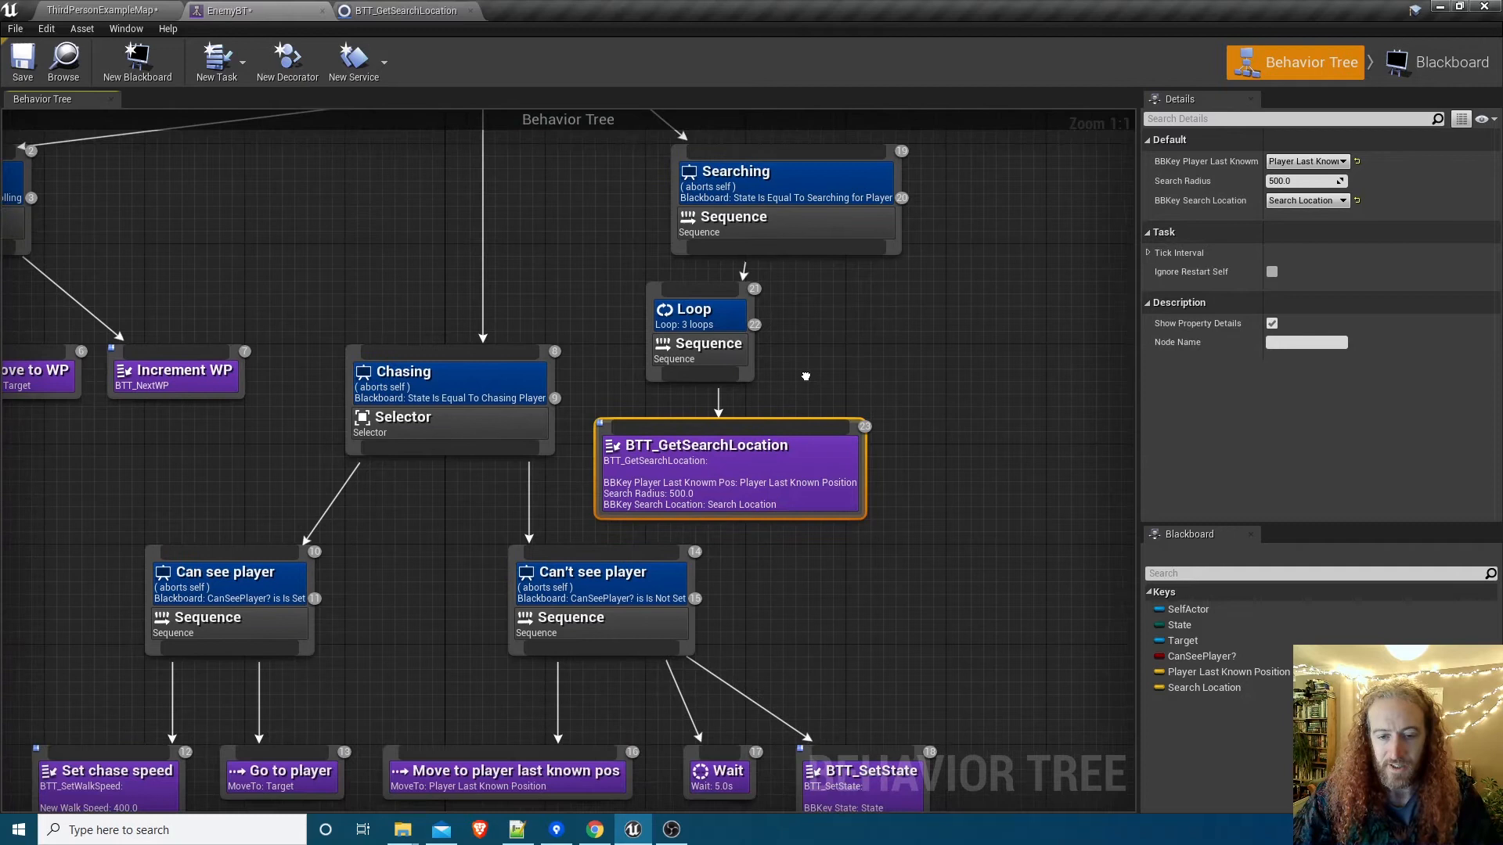
mouse_move(714, 370)
type("mo")
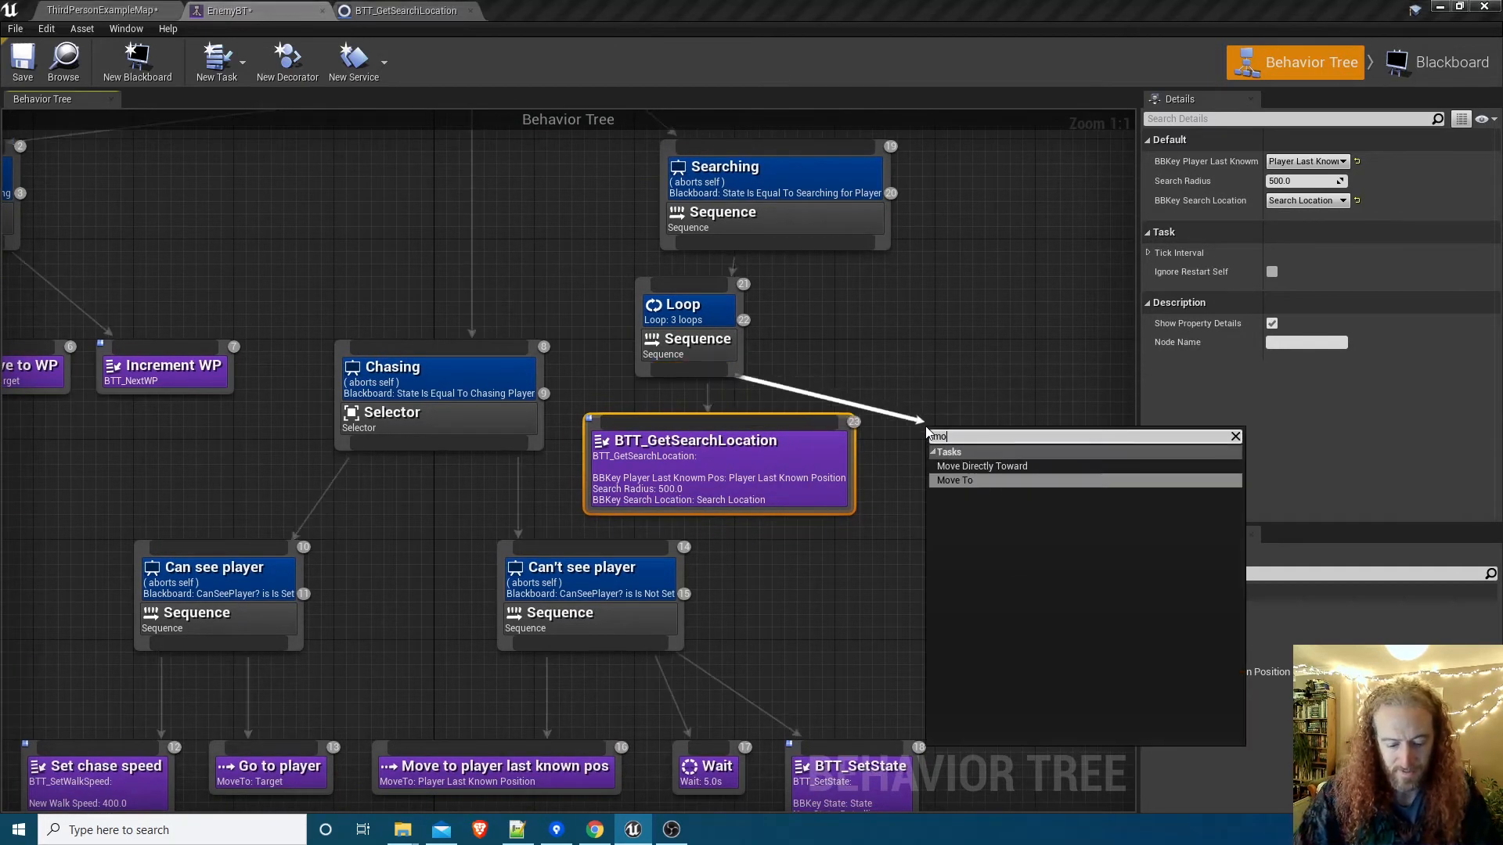
Add a Move To task targeting Search Location and a Wait task after it in the loop.
left_click(955, 481)
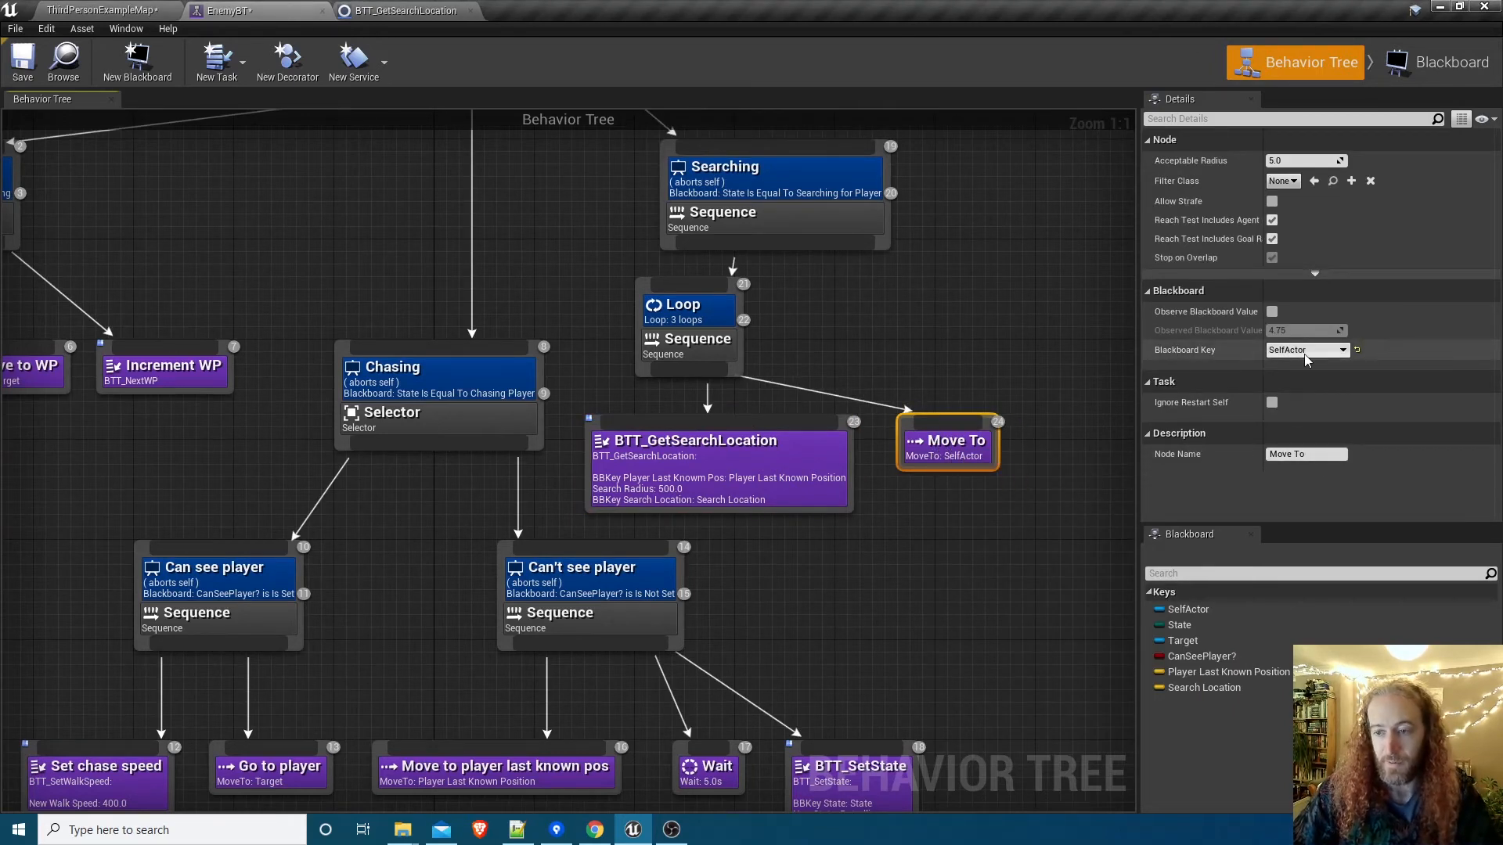
left_click(1346, 349)
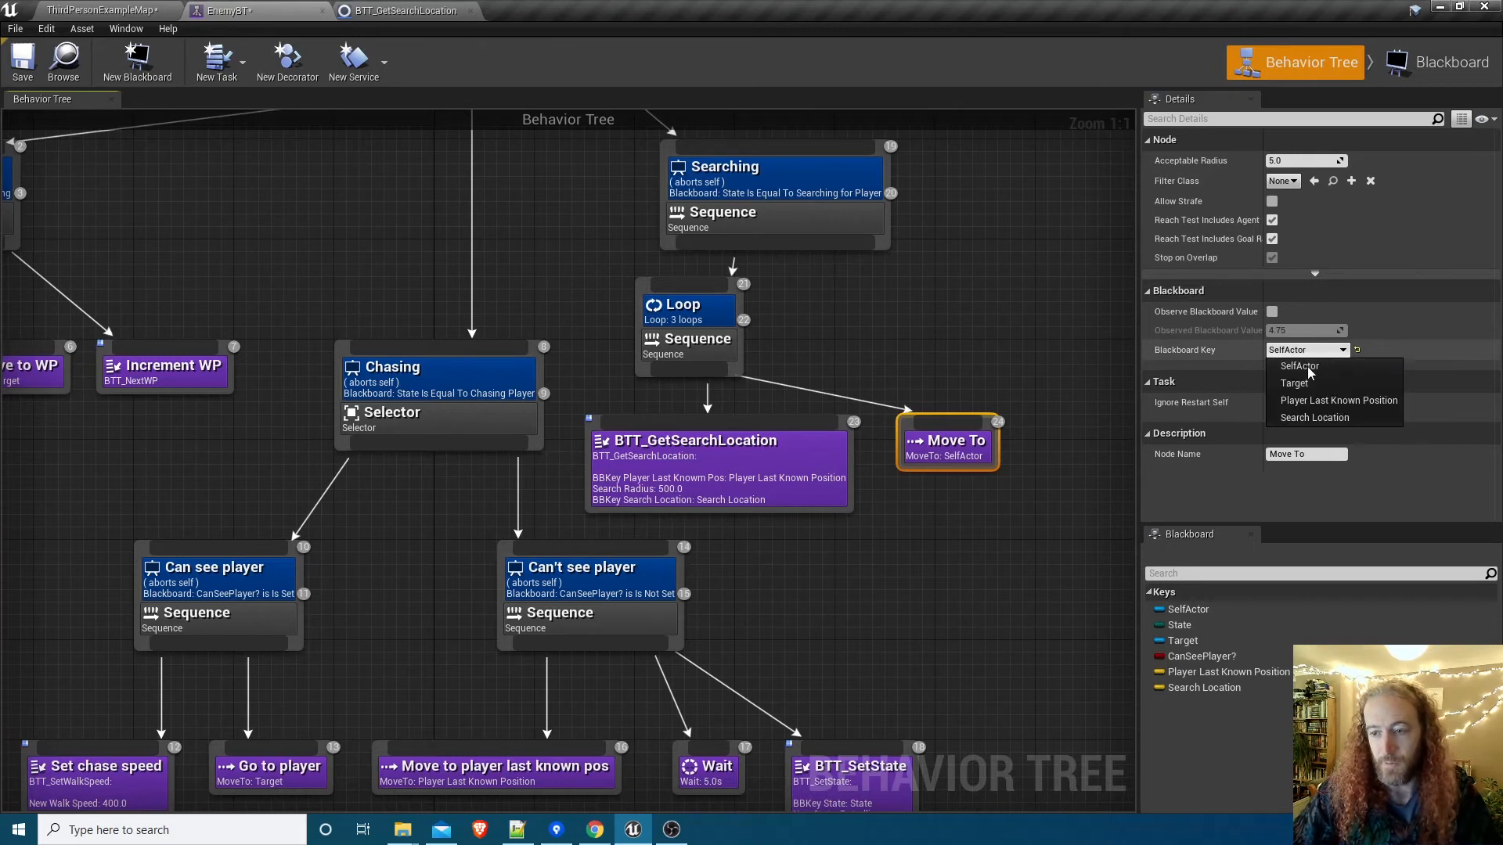
left_click(1314, 418)
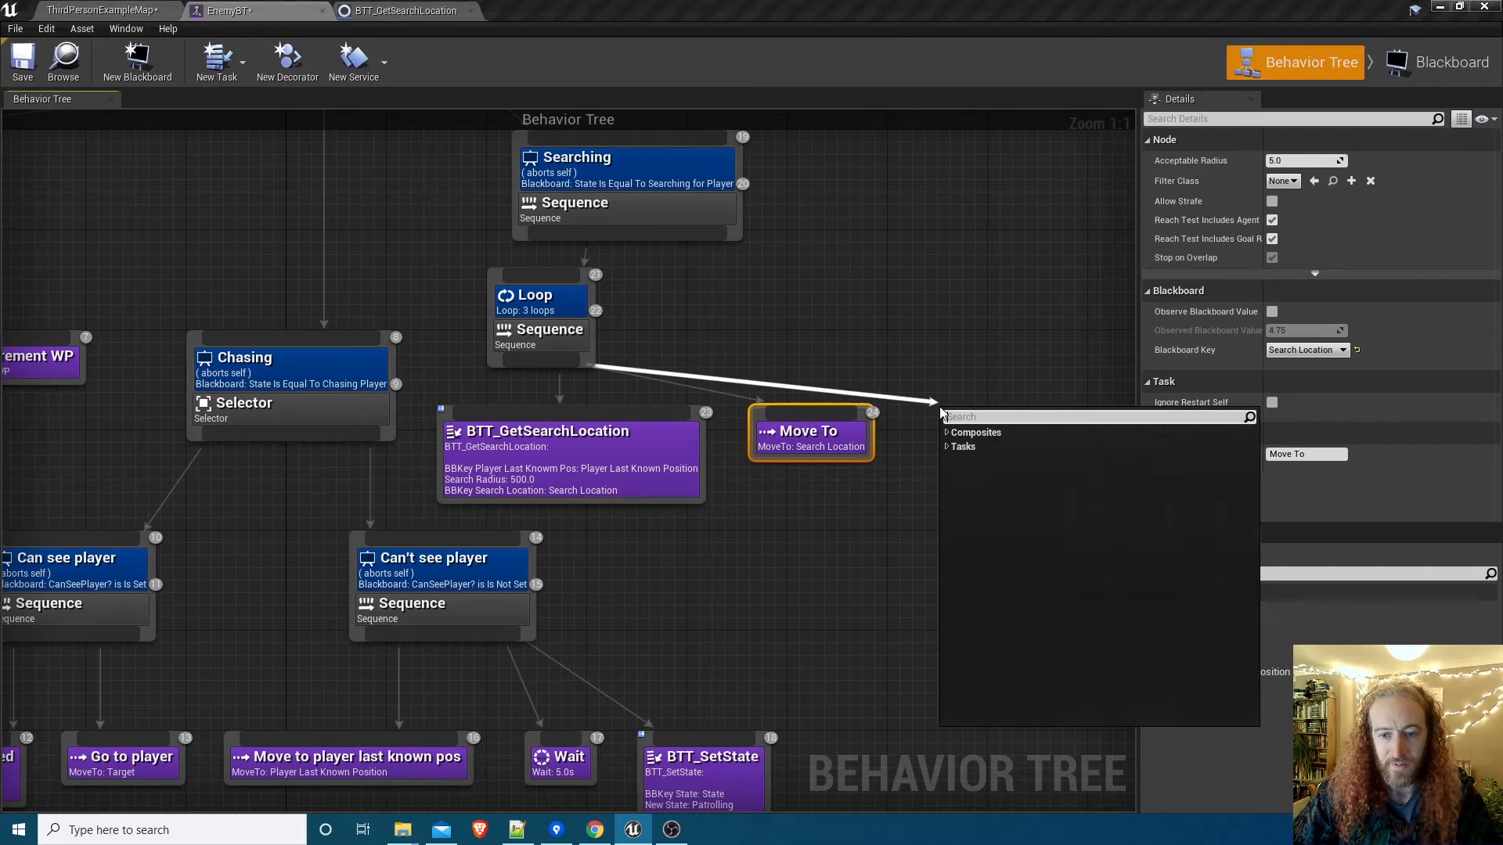
type("wait")
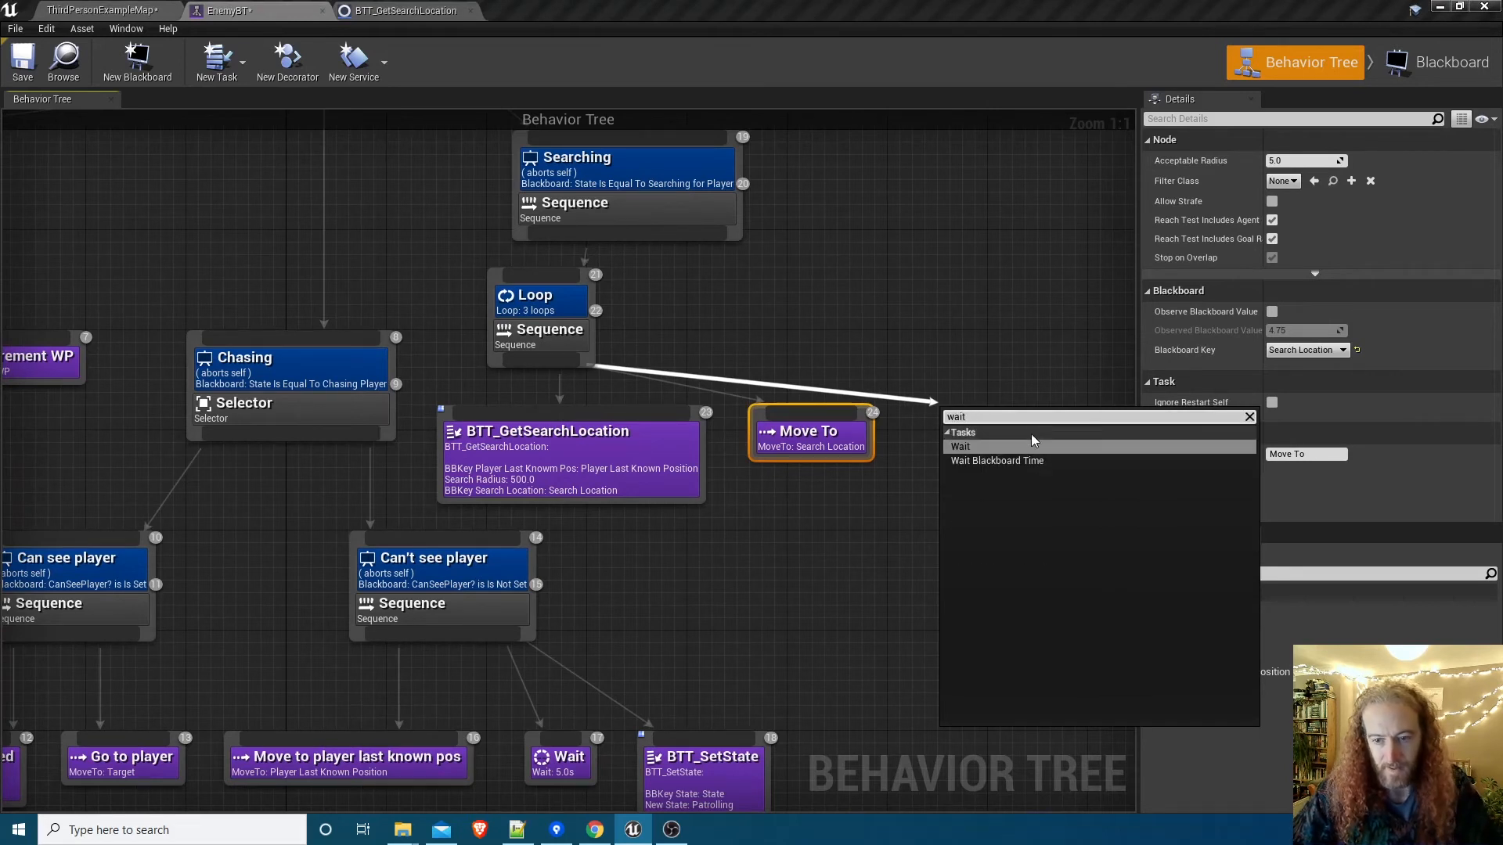
left_click(959, 446)
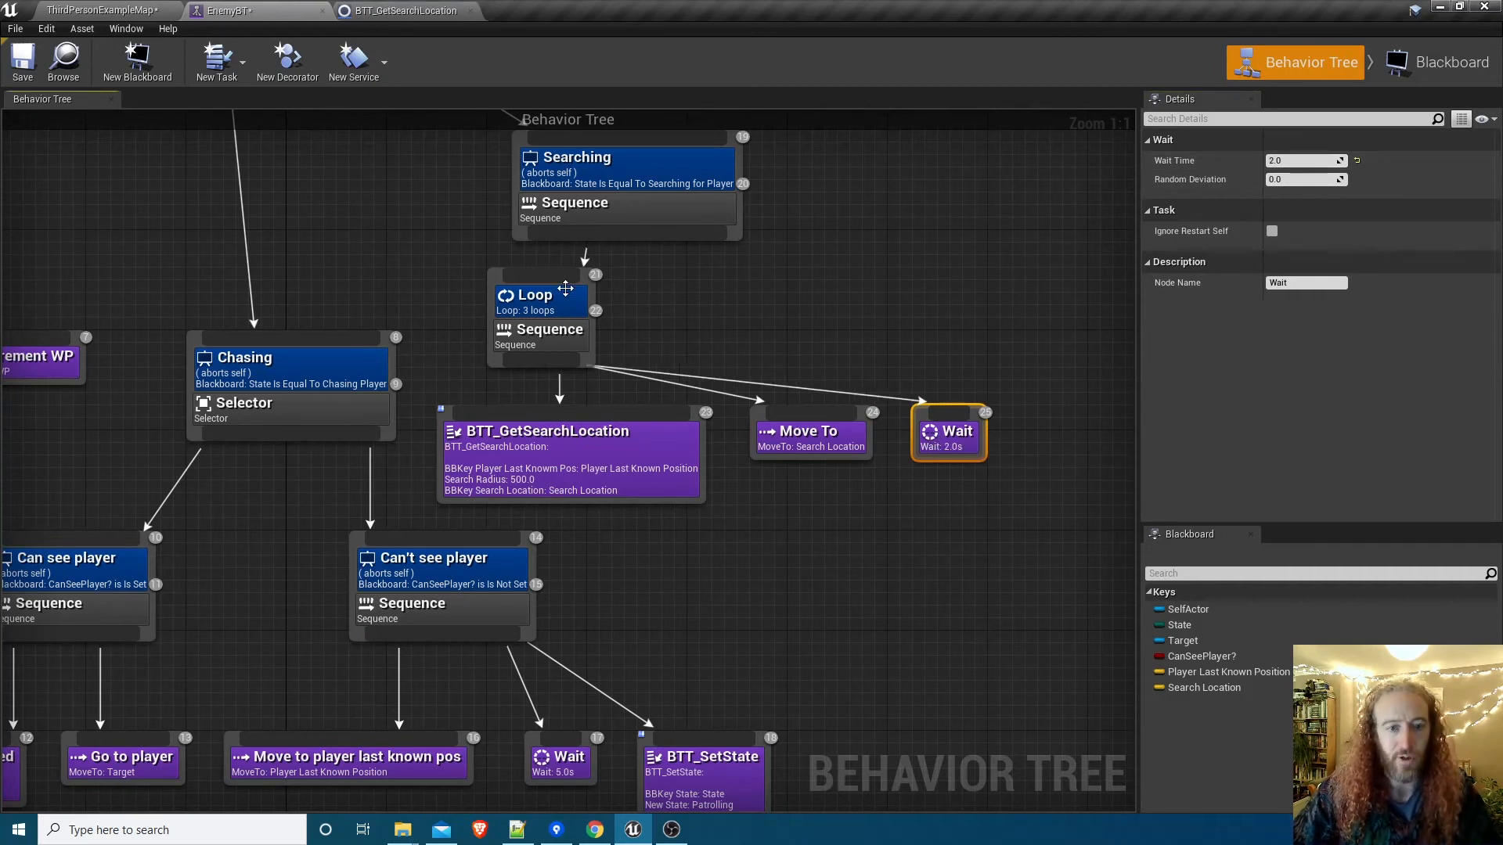
left_click(565, 431)
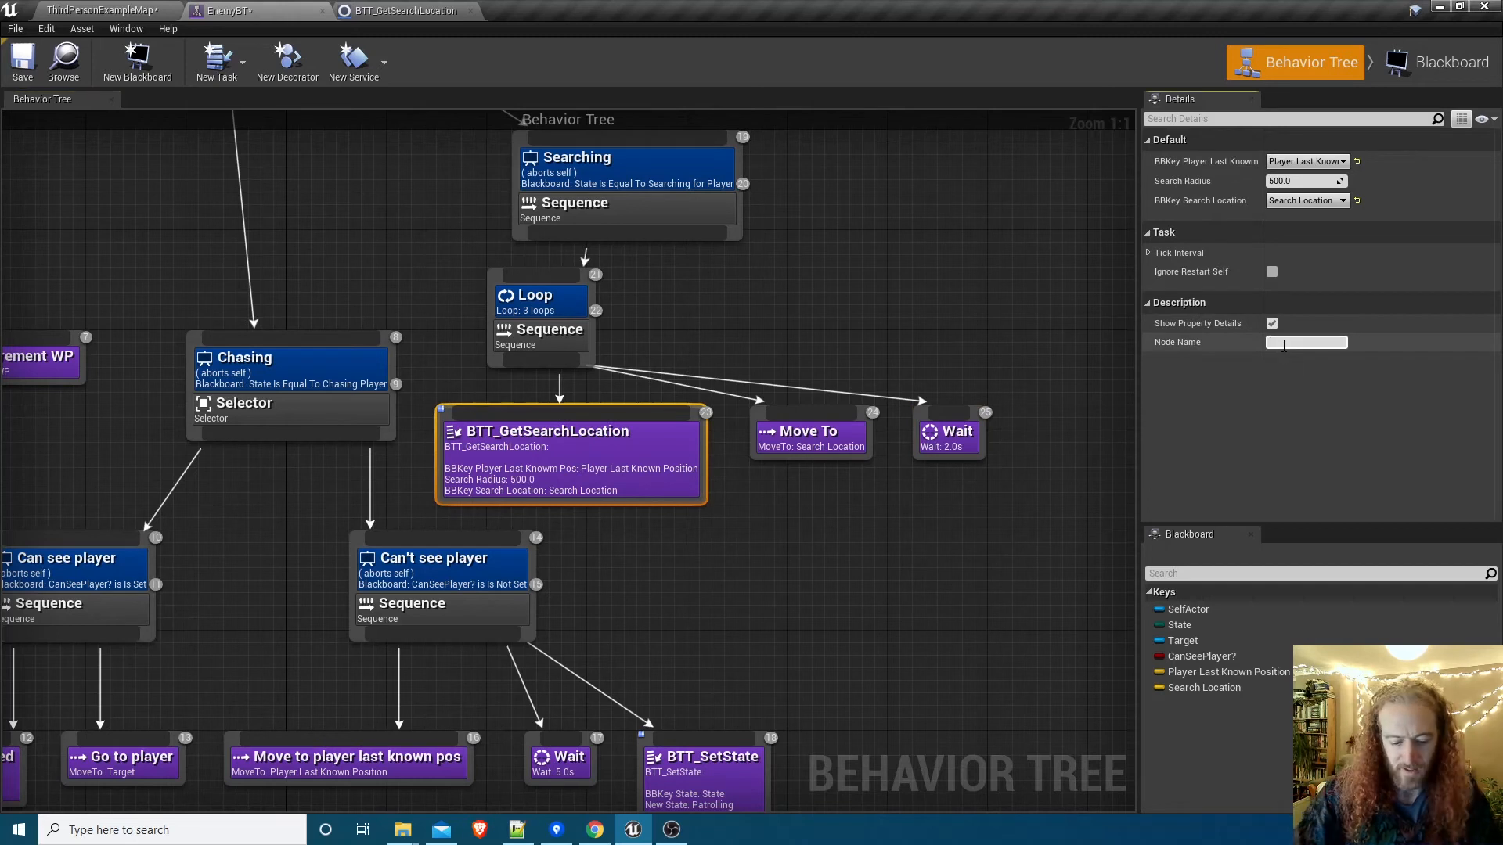
Rename the loop tasks to Get Search Location and Move to search location, leaving Wait as is.
type("GetSearch Location")
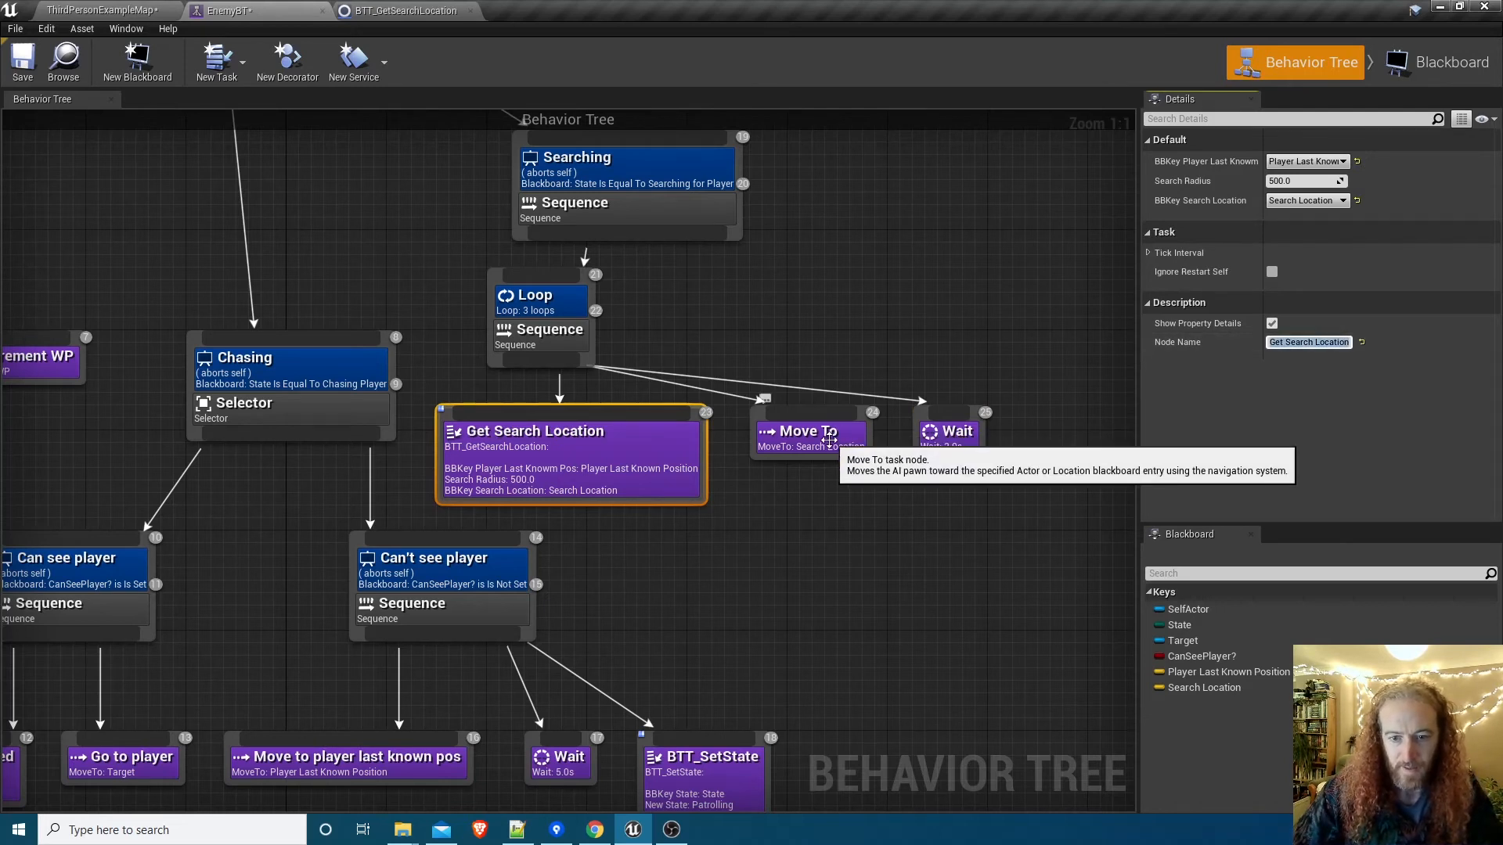
left_click(808, 431)
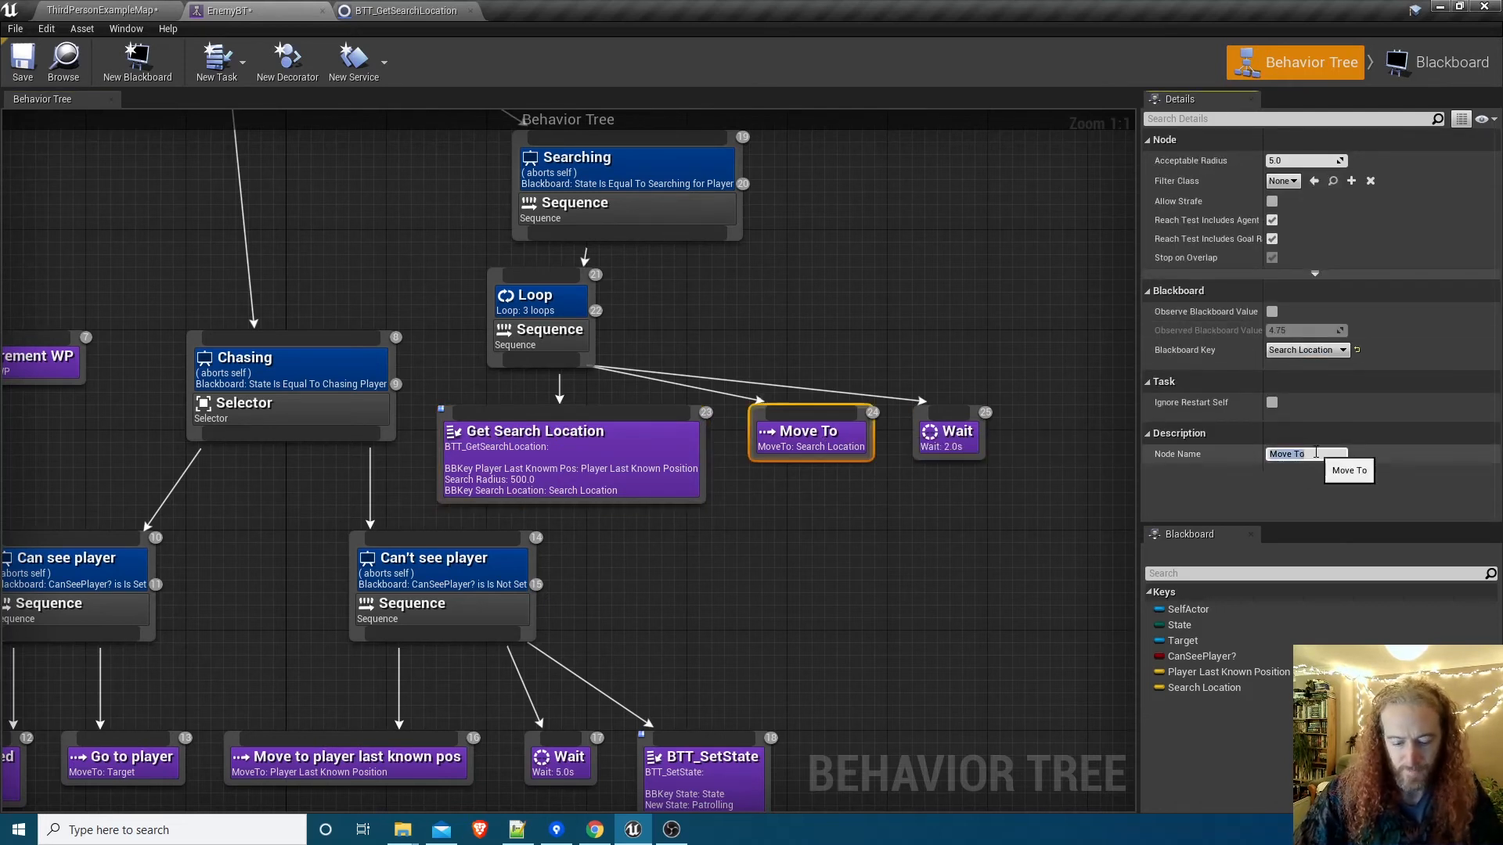
type("search location")
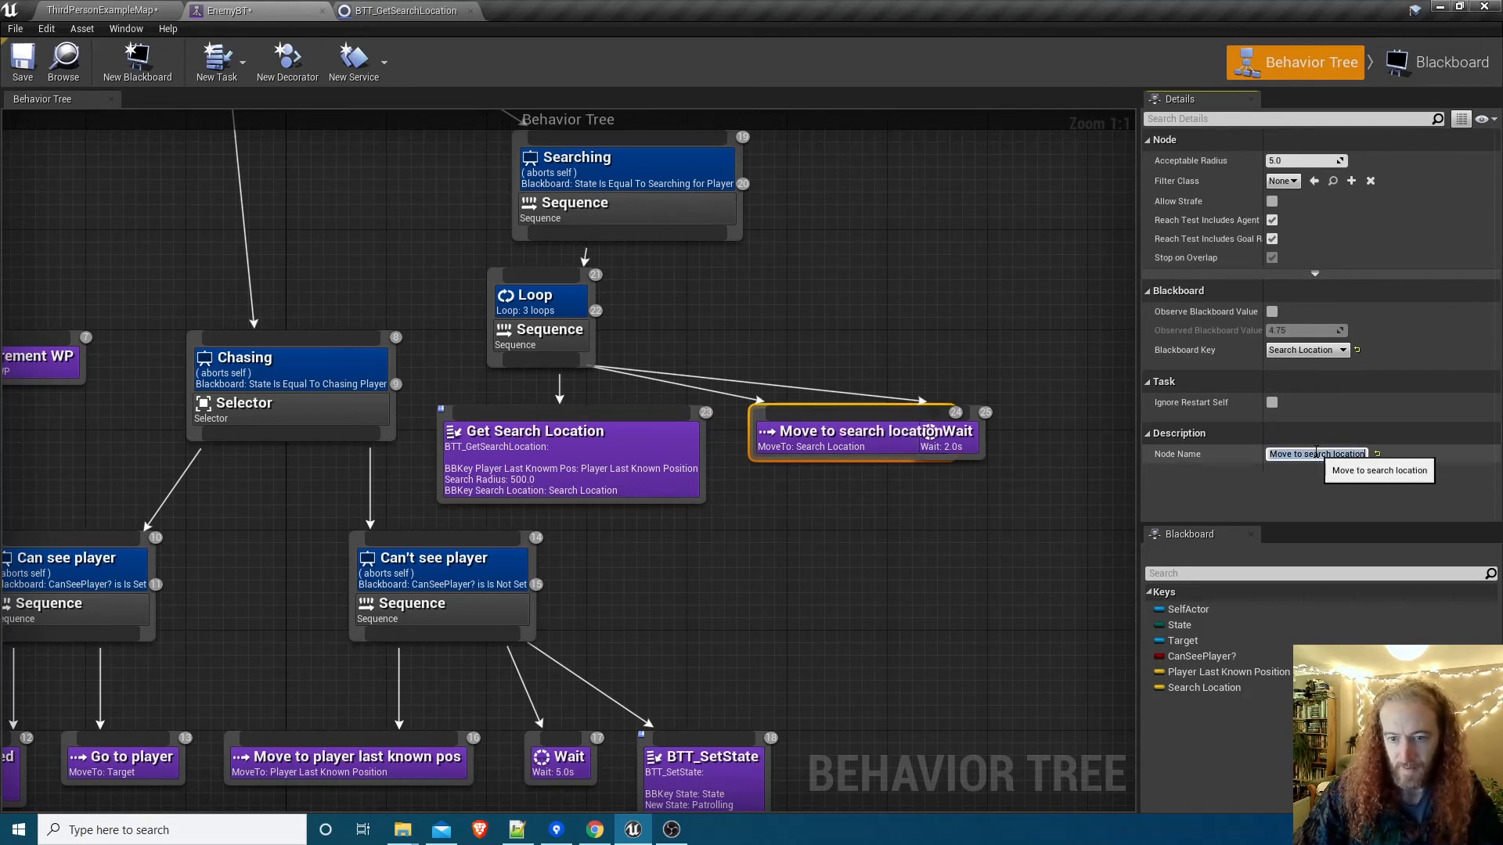
left_click(1031, 431)
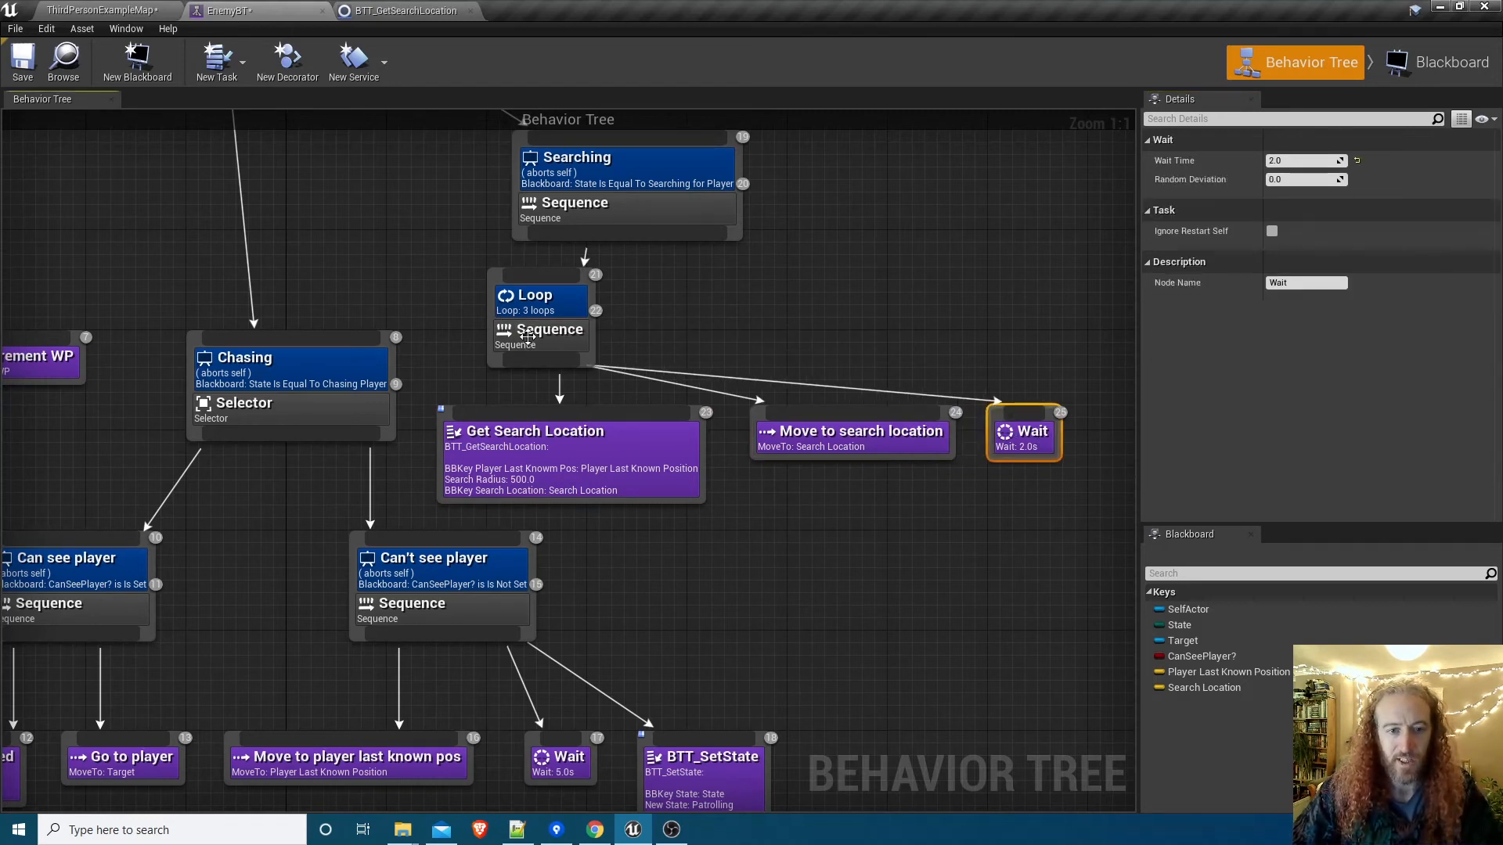
mouse_move(560, 407)
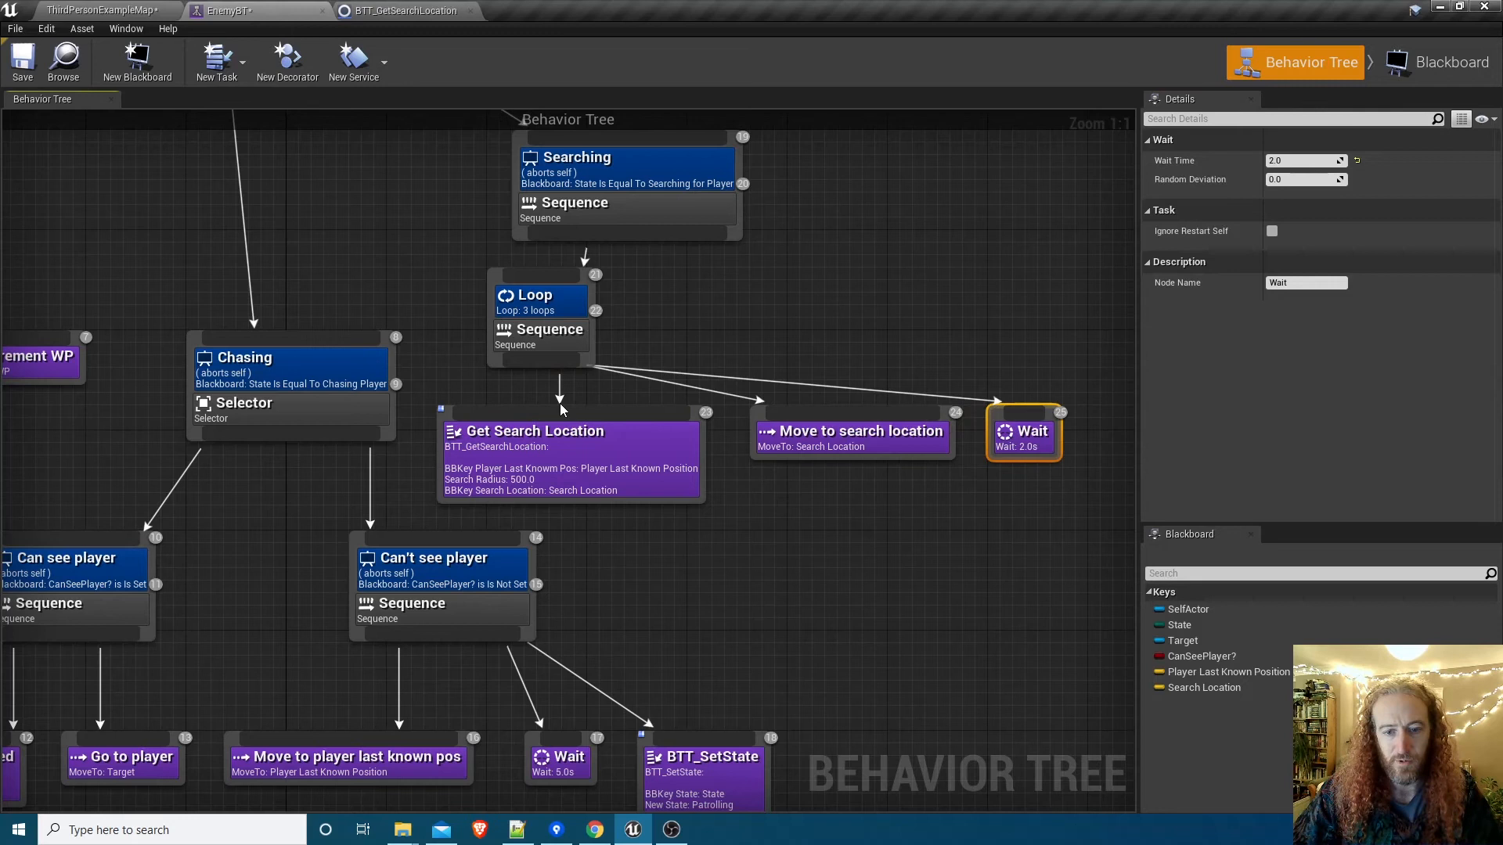
mouse_move(619, 183)
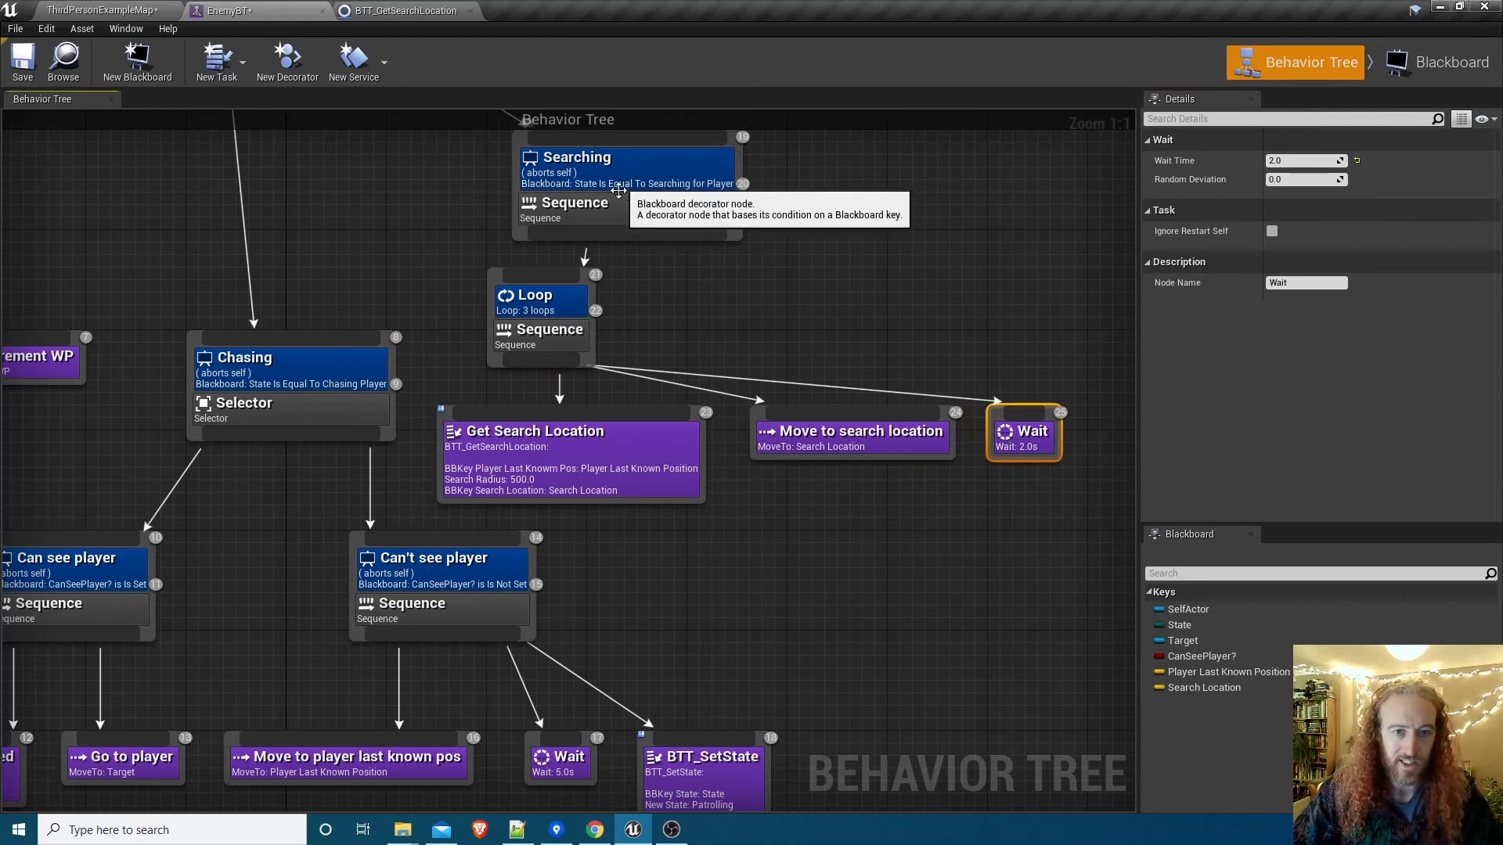
mouse_move(698, 255)
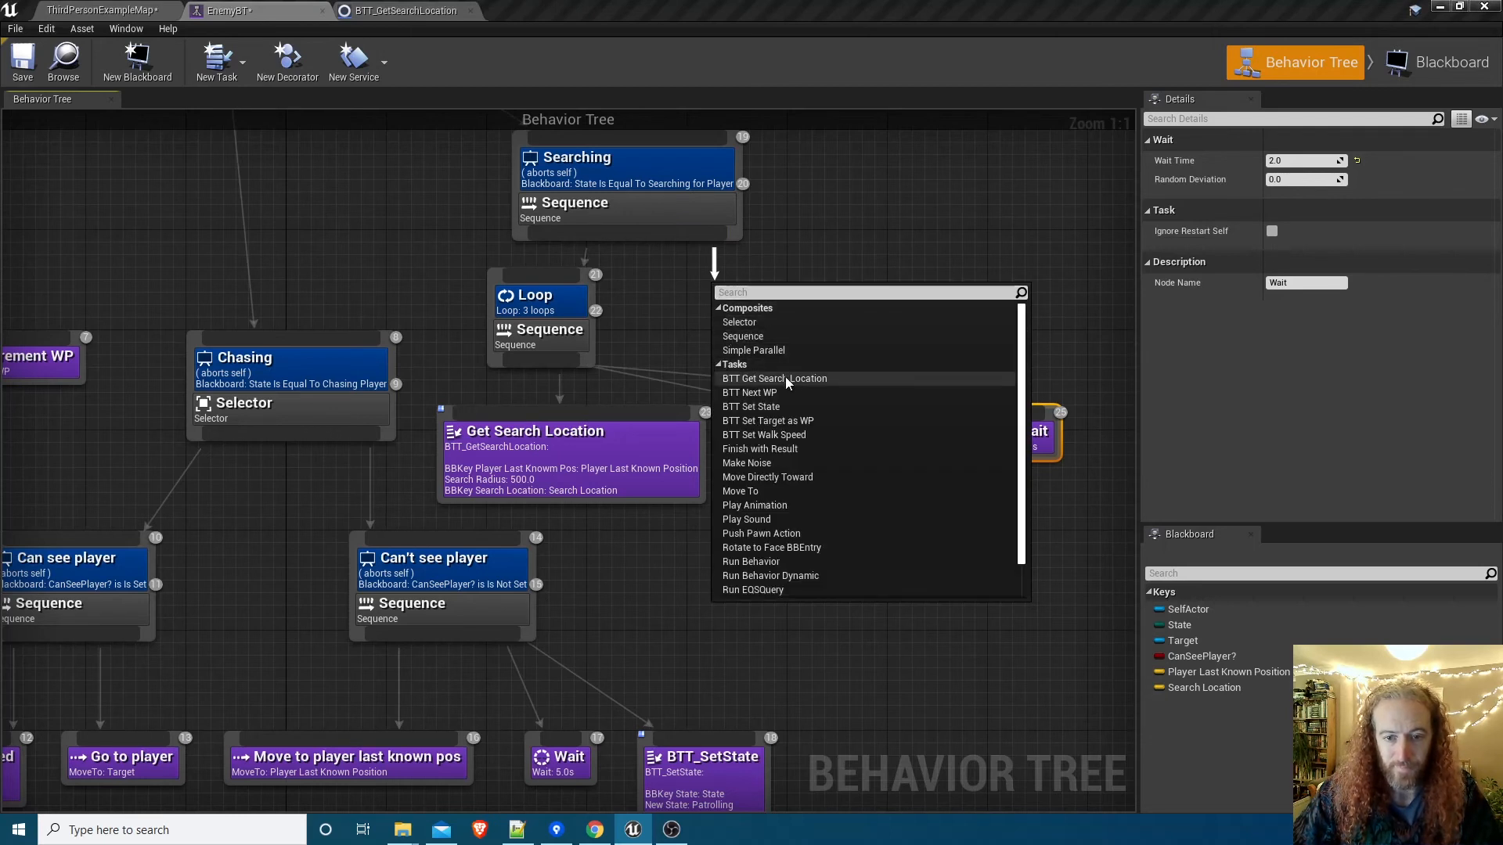
Add BTT_SetState under Searching with BBKey State set to State and New State Patrolling.
left_click(751, 407)
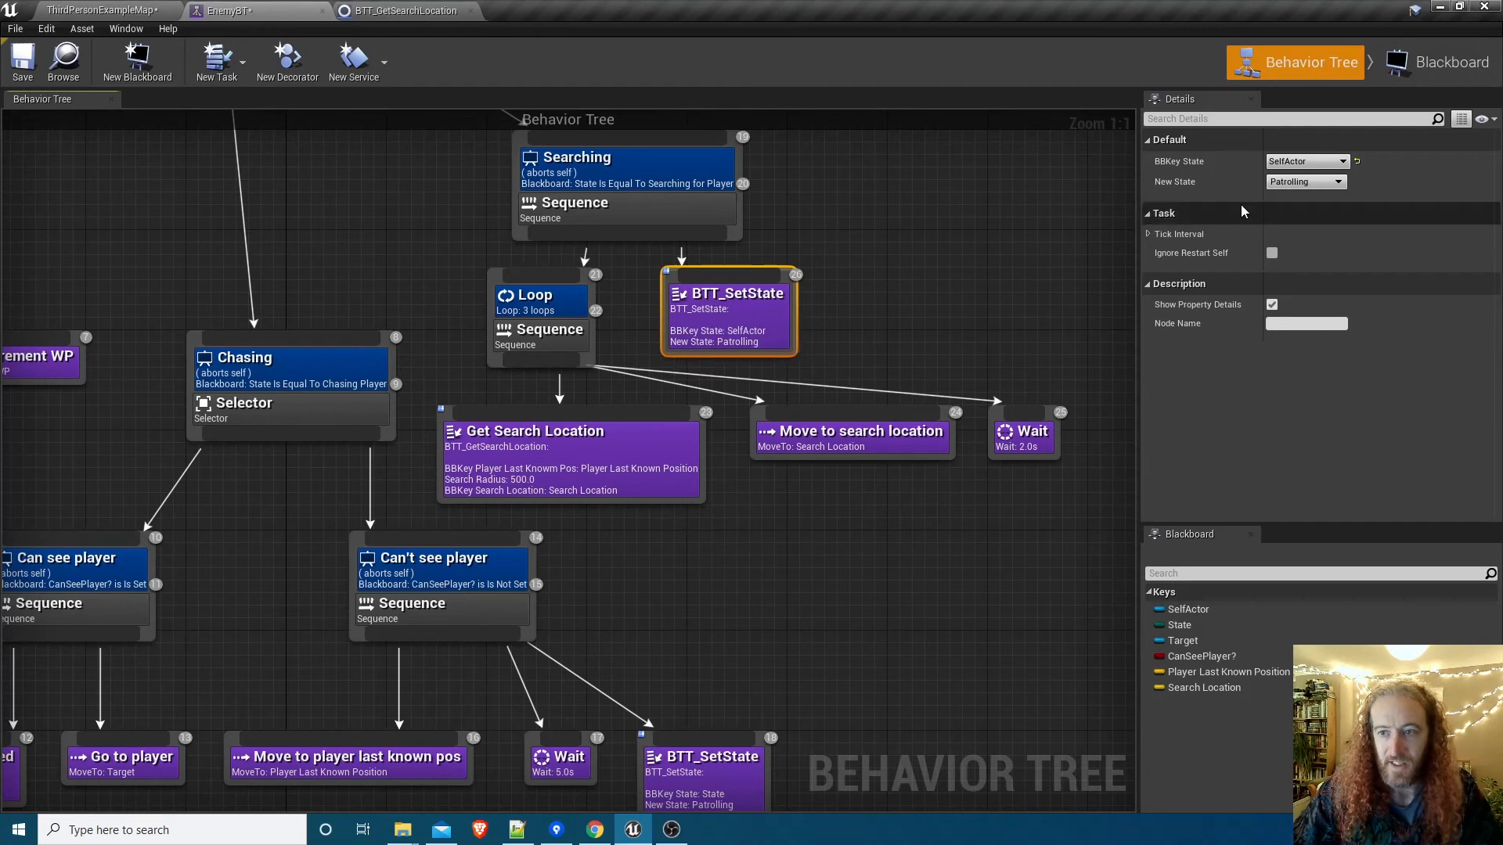
left_click(1304, 161)
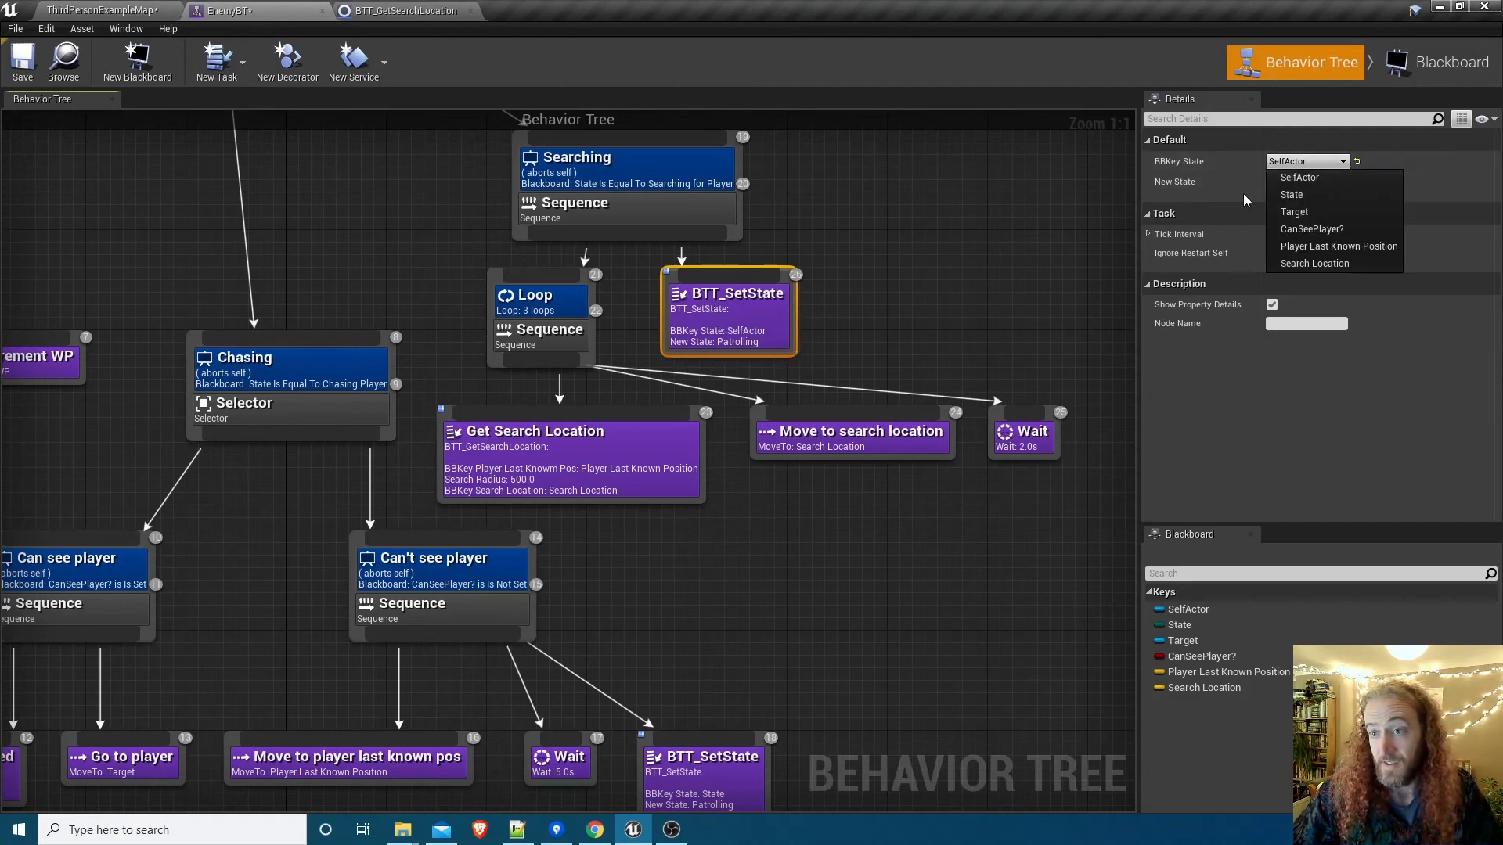
left_click(1305, 181)
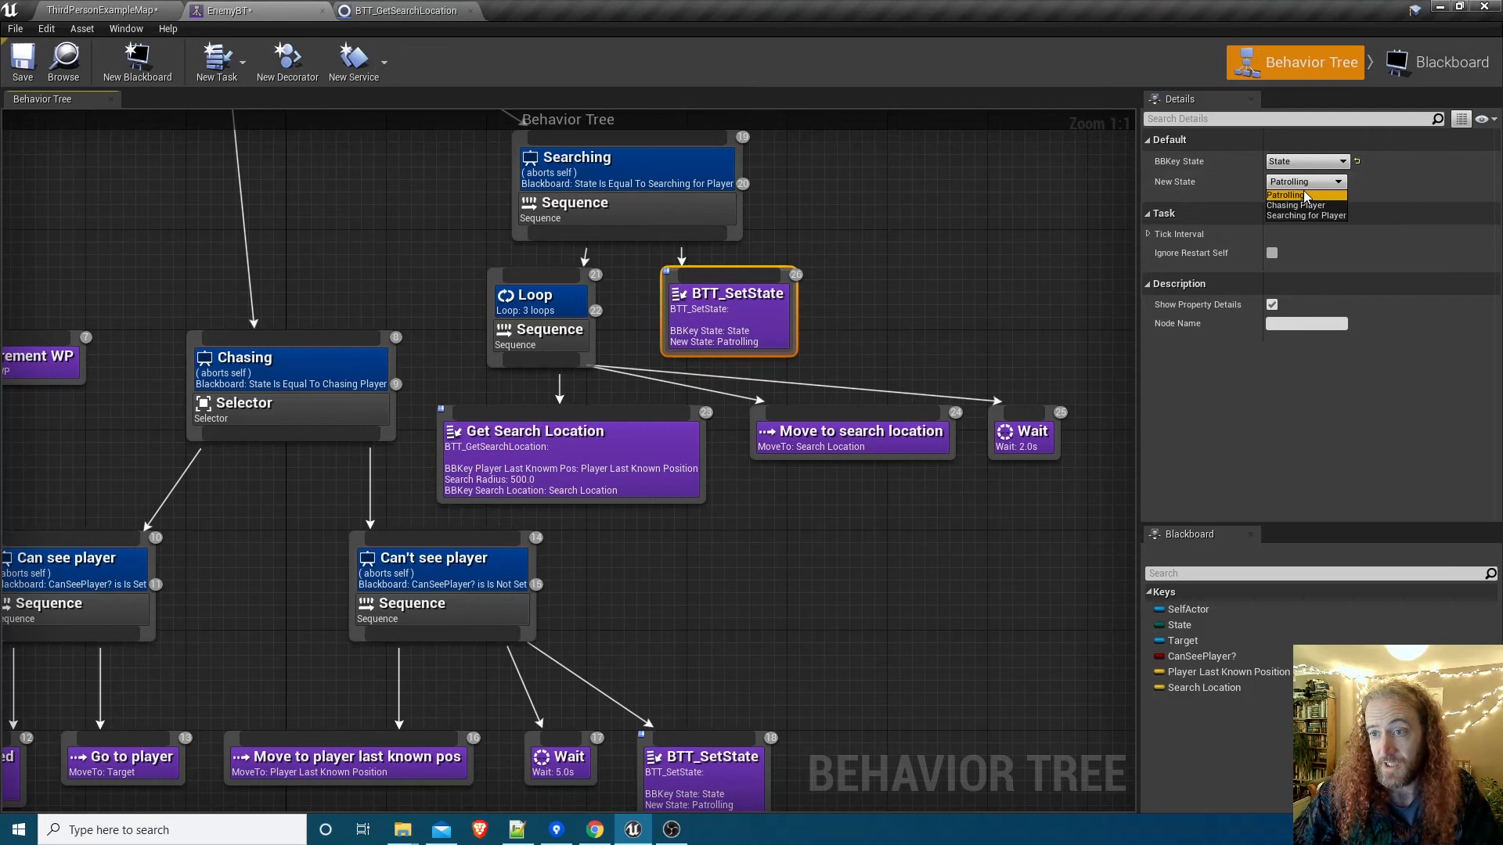
left_click(1288, 194)
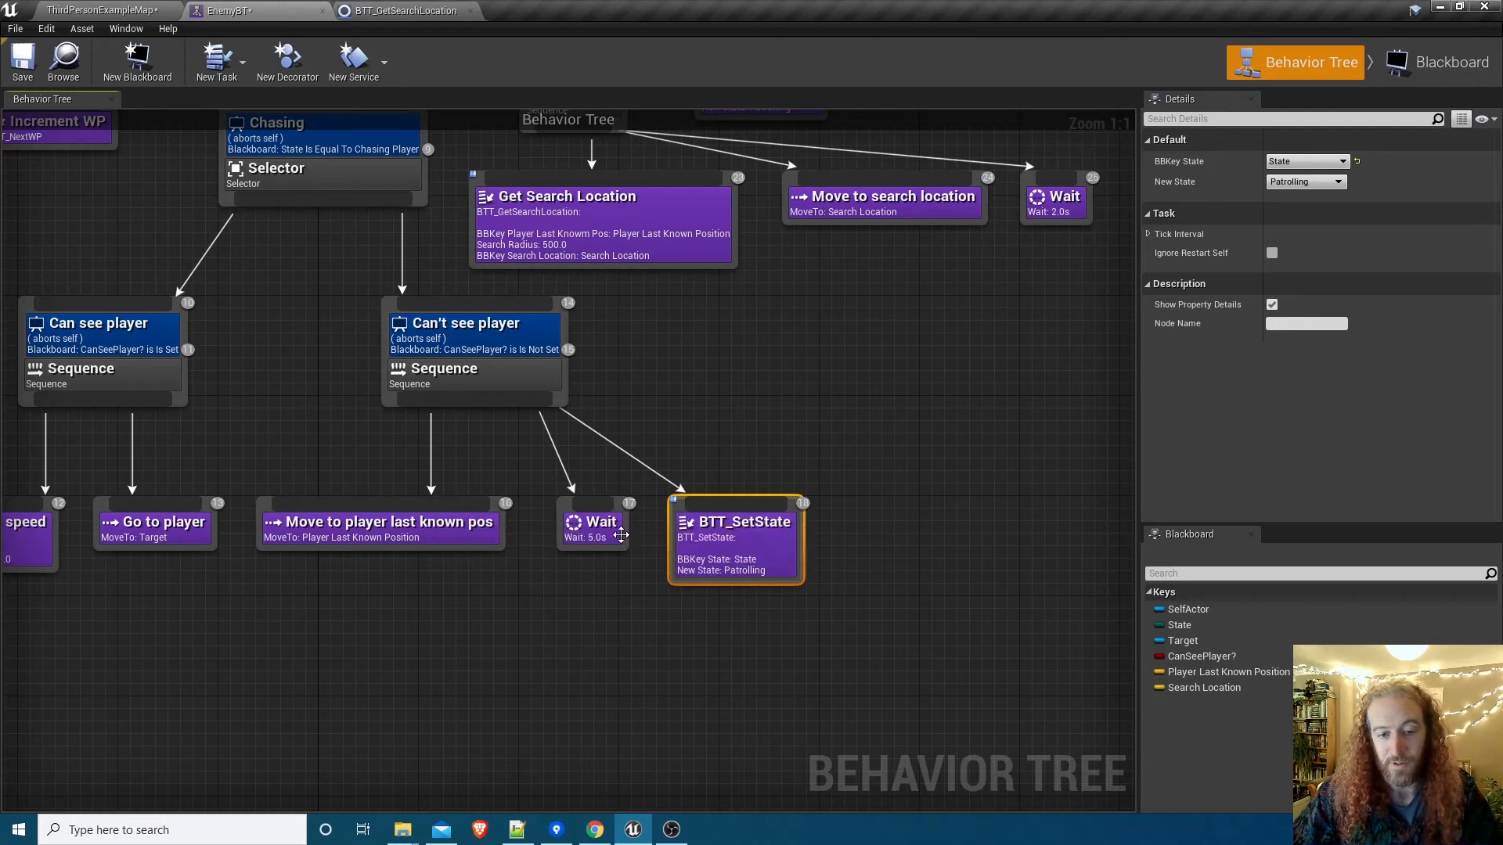
mouse_move(717, 579)
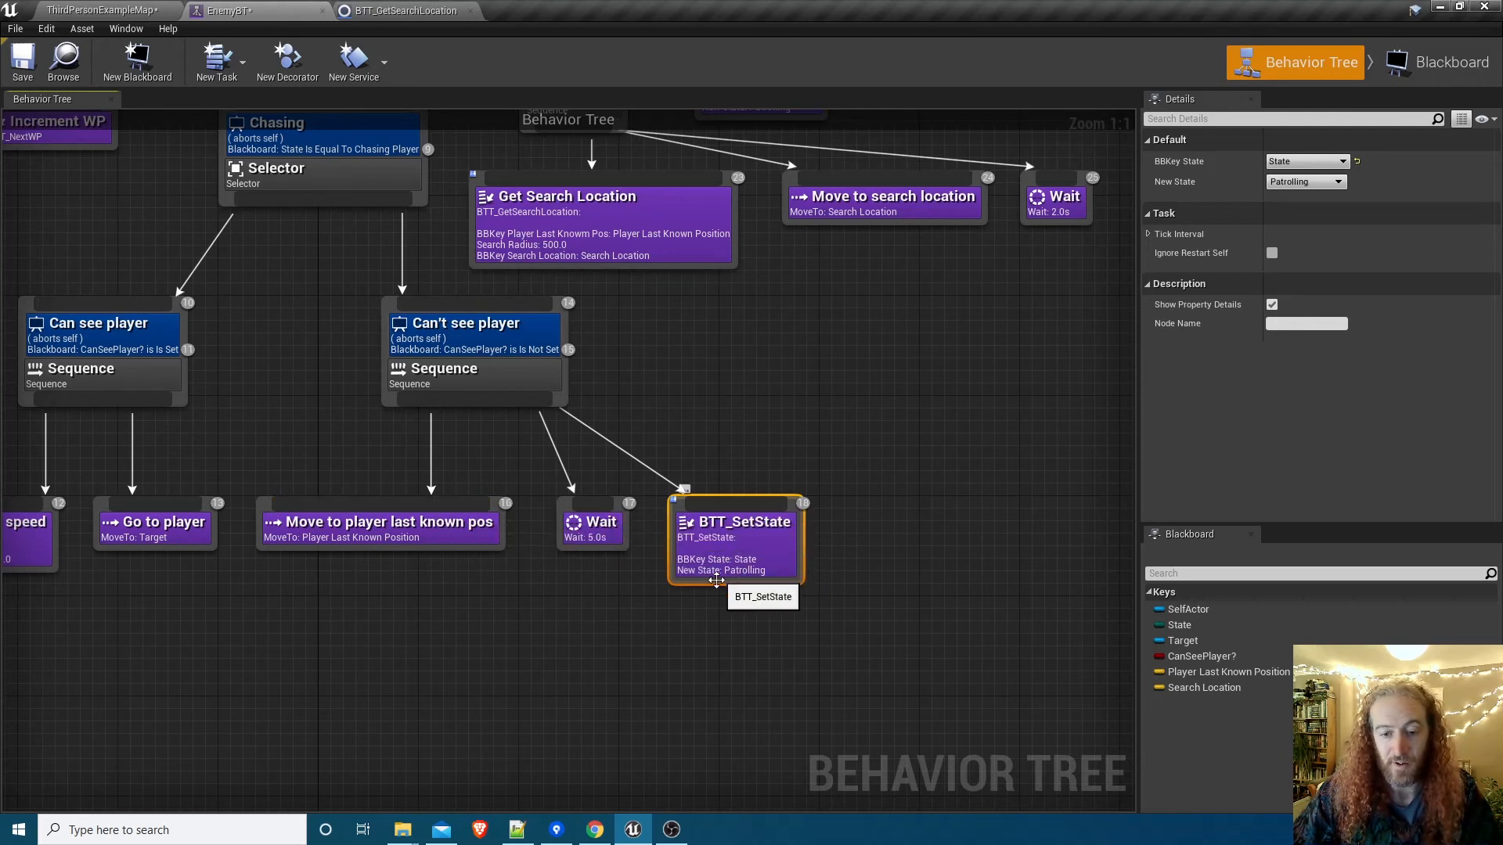
Set the BTT_SetState task's New State to Searching for Player.
left_click(1304, 182)
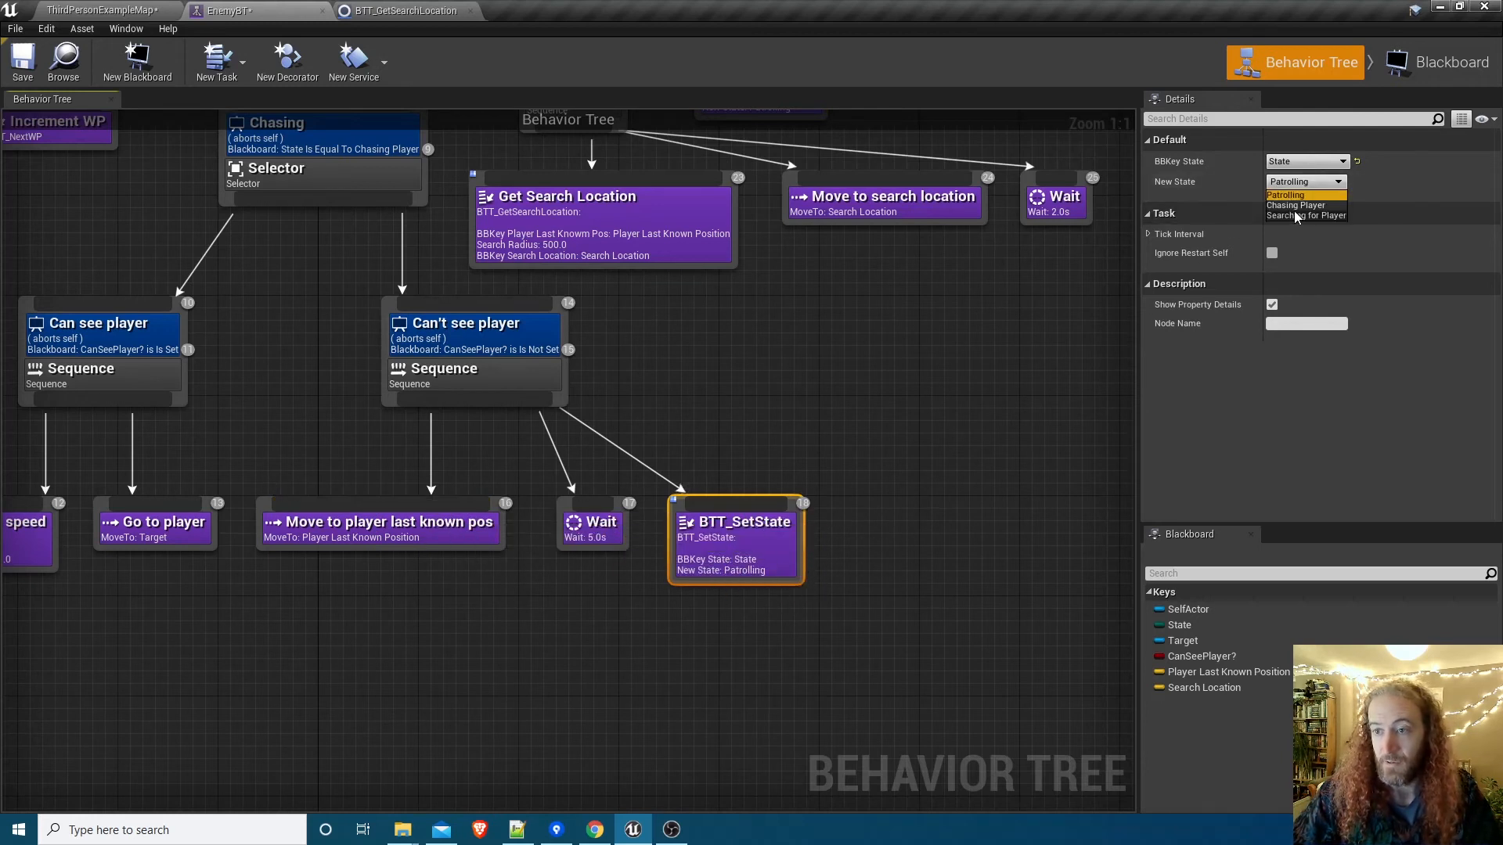
left_click(1304, 214)
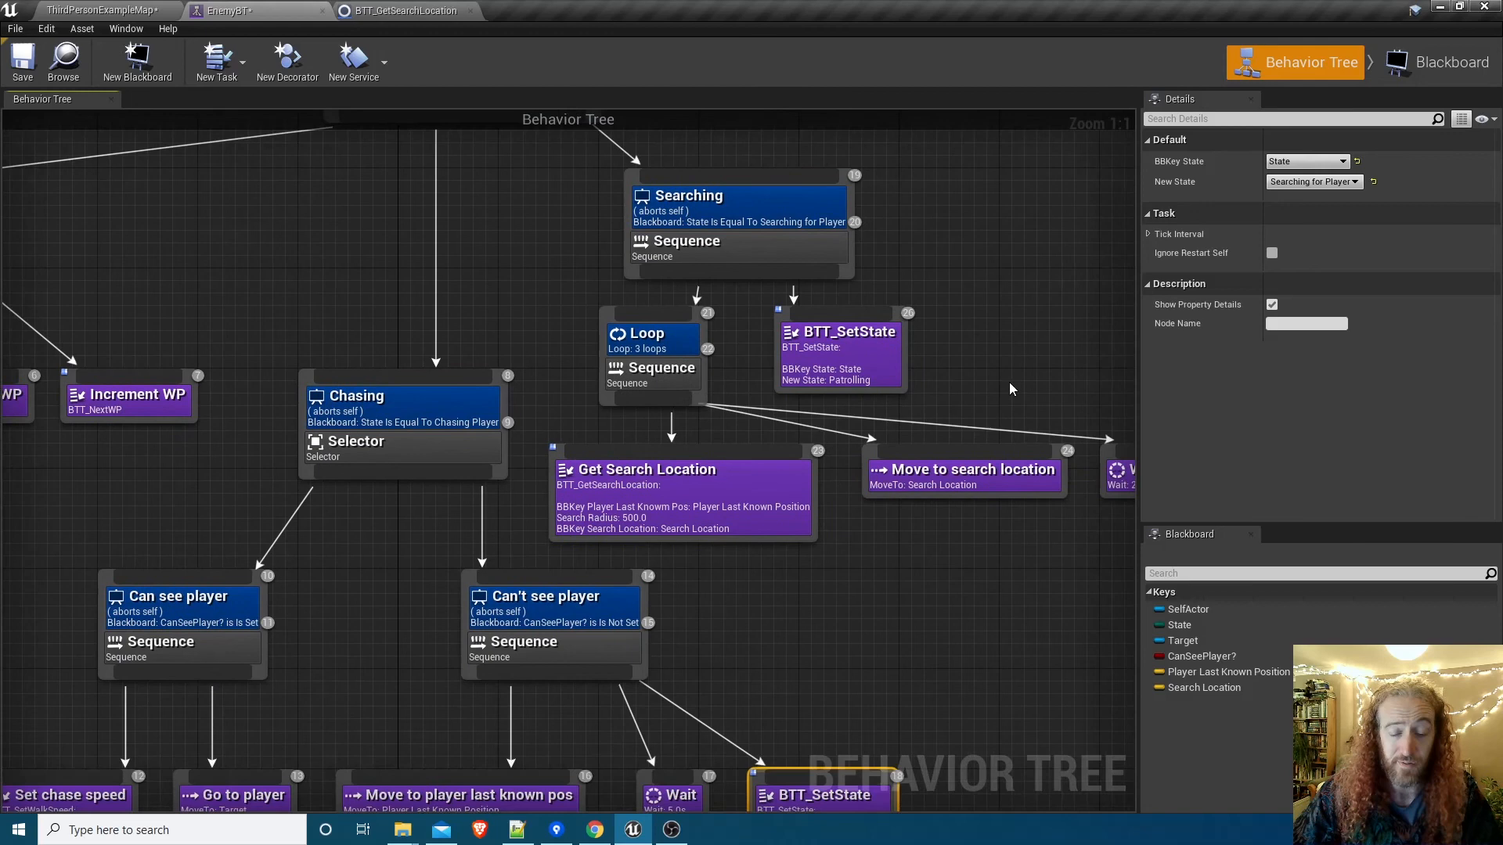
scroll("down", 3)
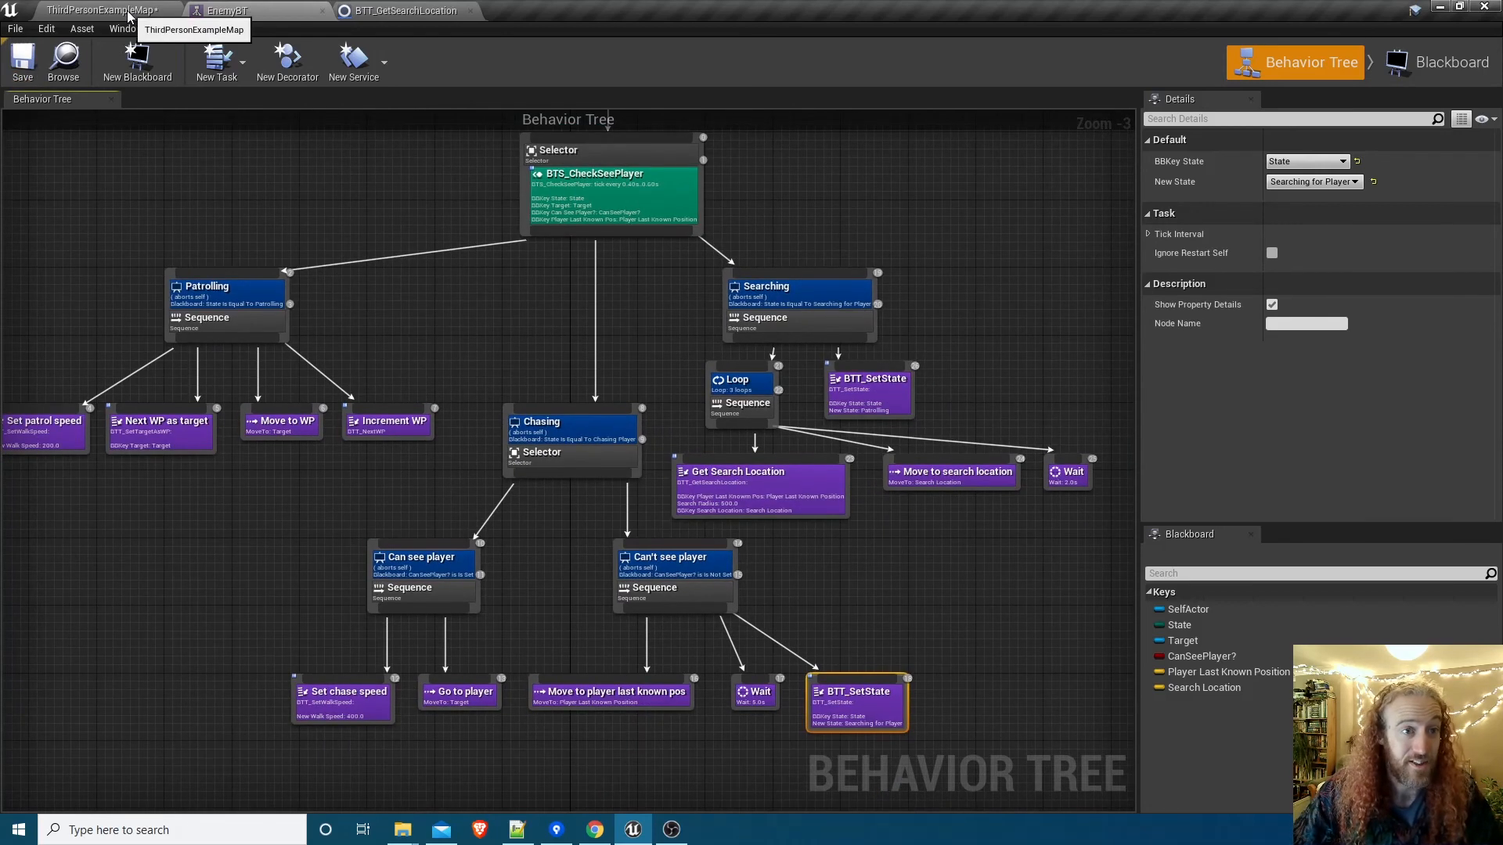
Play ThirdPersonExampleMap to test the enemy's searching behaviour.
left_click(96, 11)
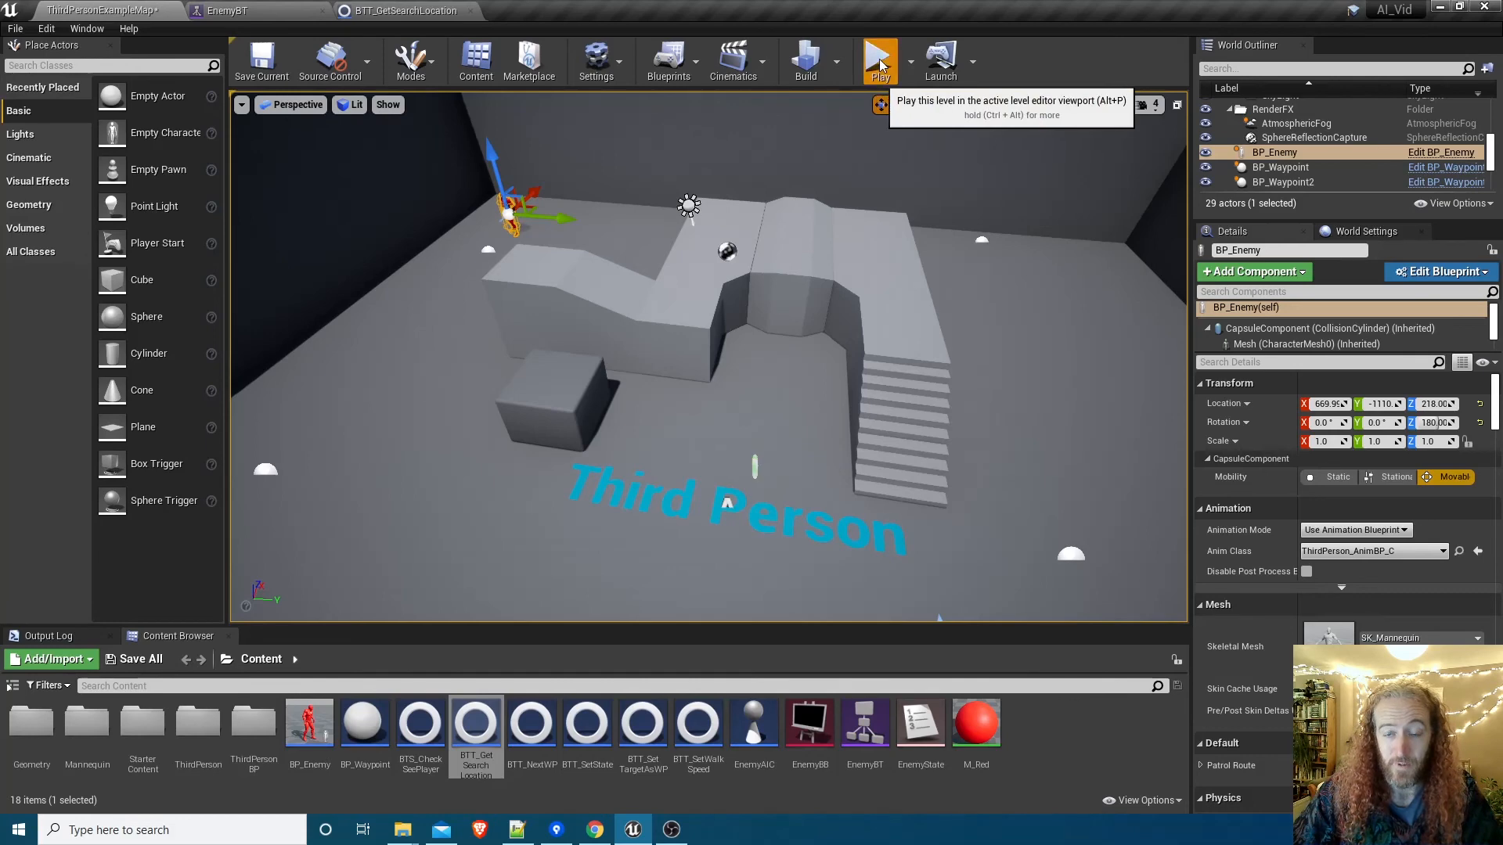
left_click(878, 59)
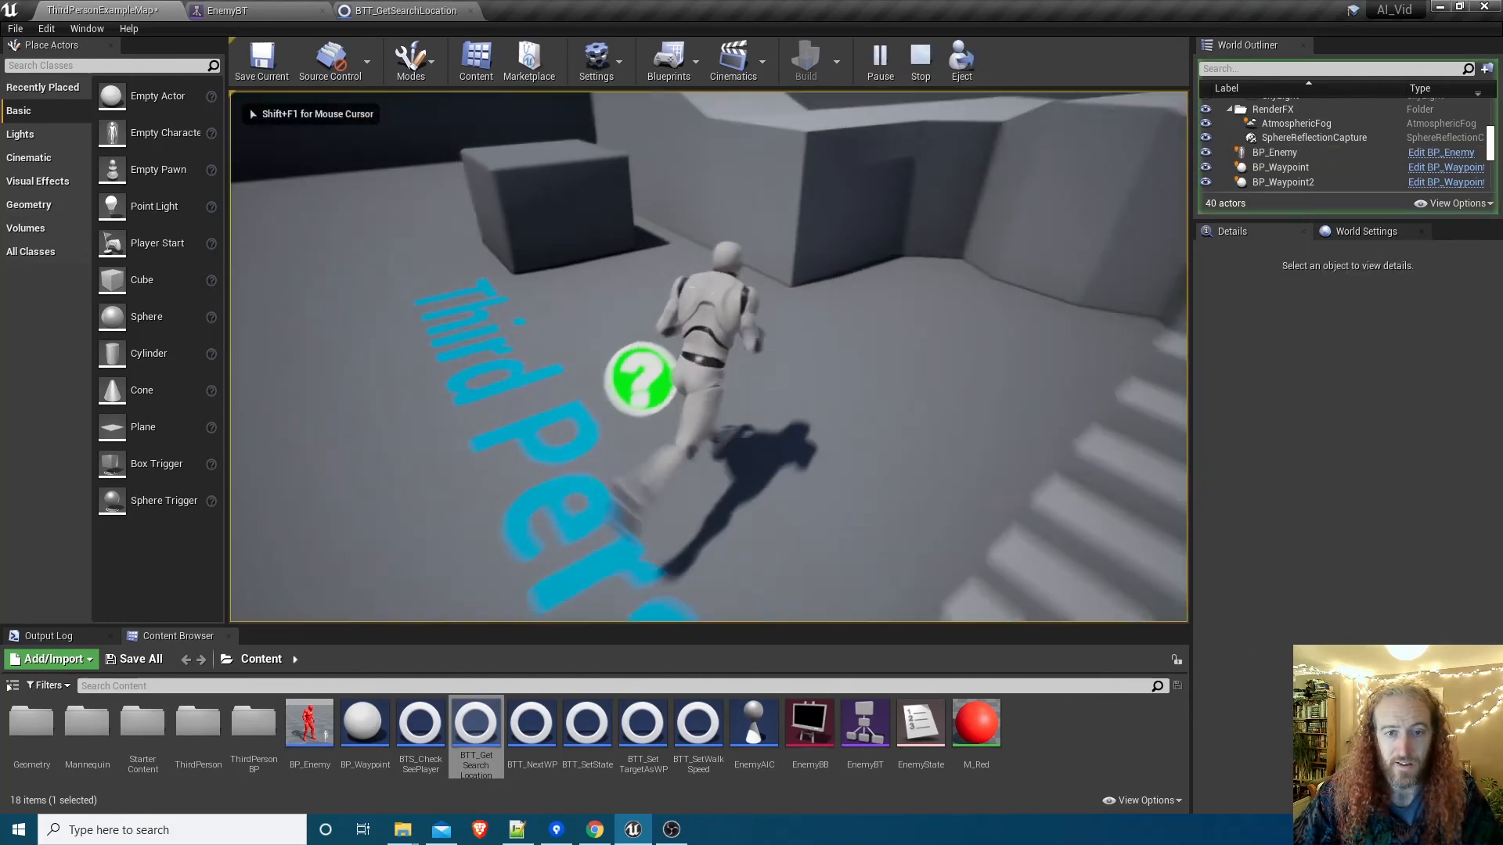